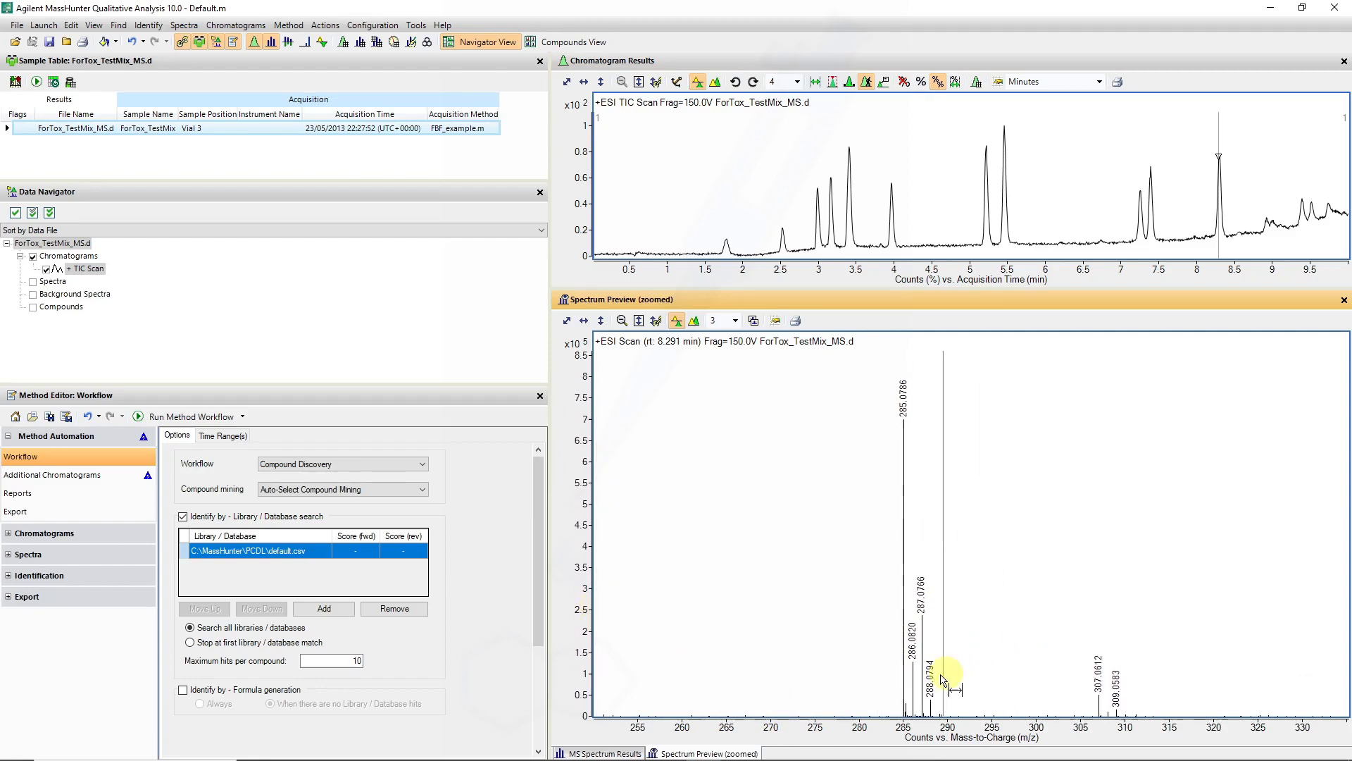
{"action": "mouse_move", "coordinate": [1146, 690]}
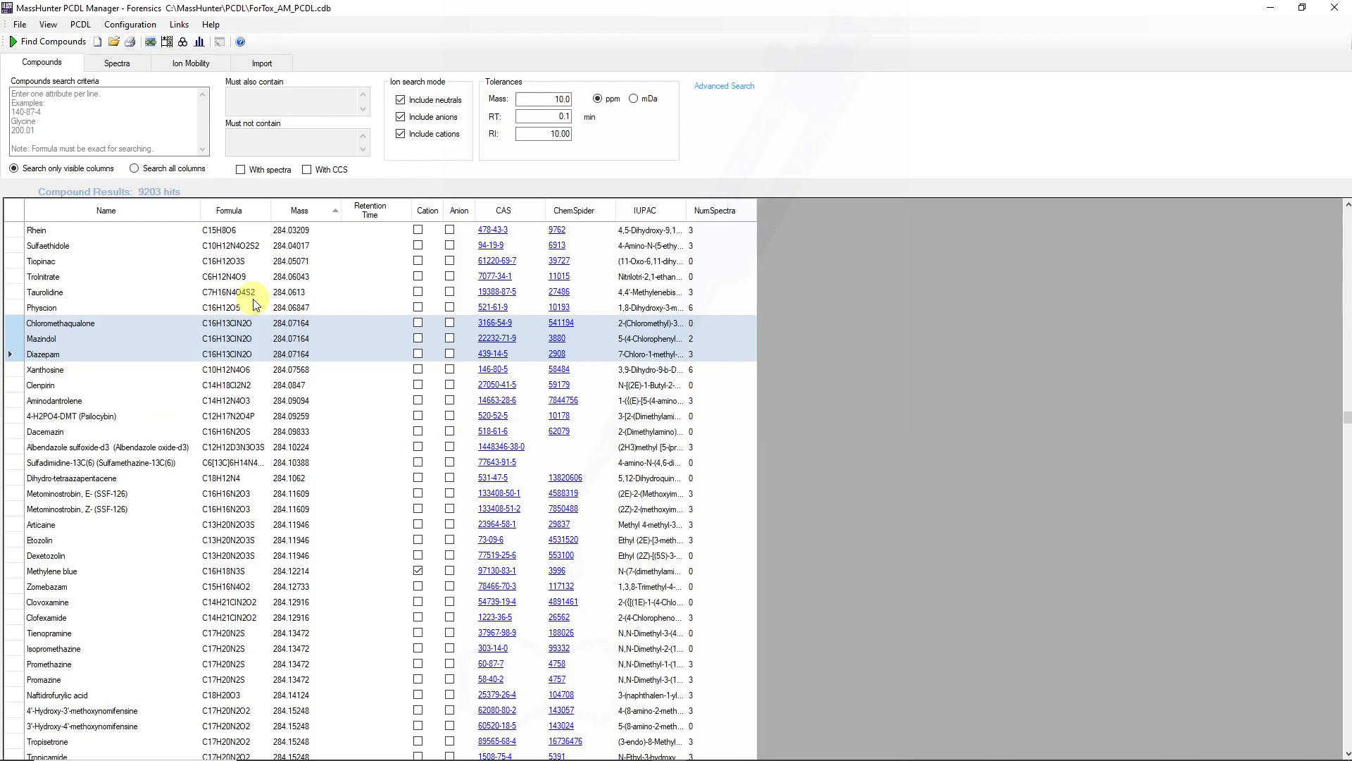
{"action": "mouse_move", "coordinate": [268, 355]}
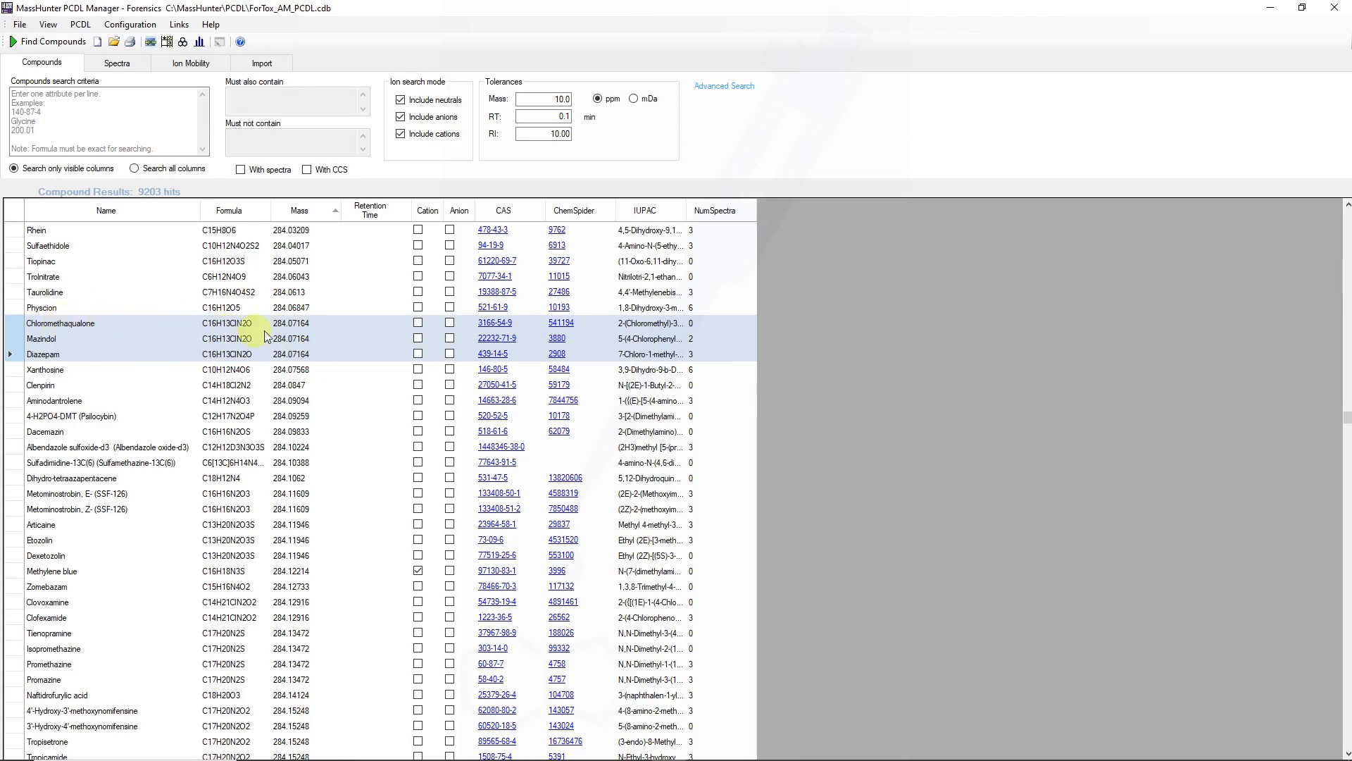
{"action": "mouse_move", "coordinate": [336, 364]}
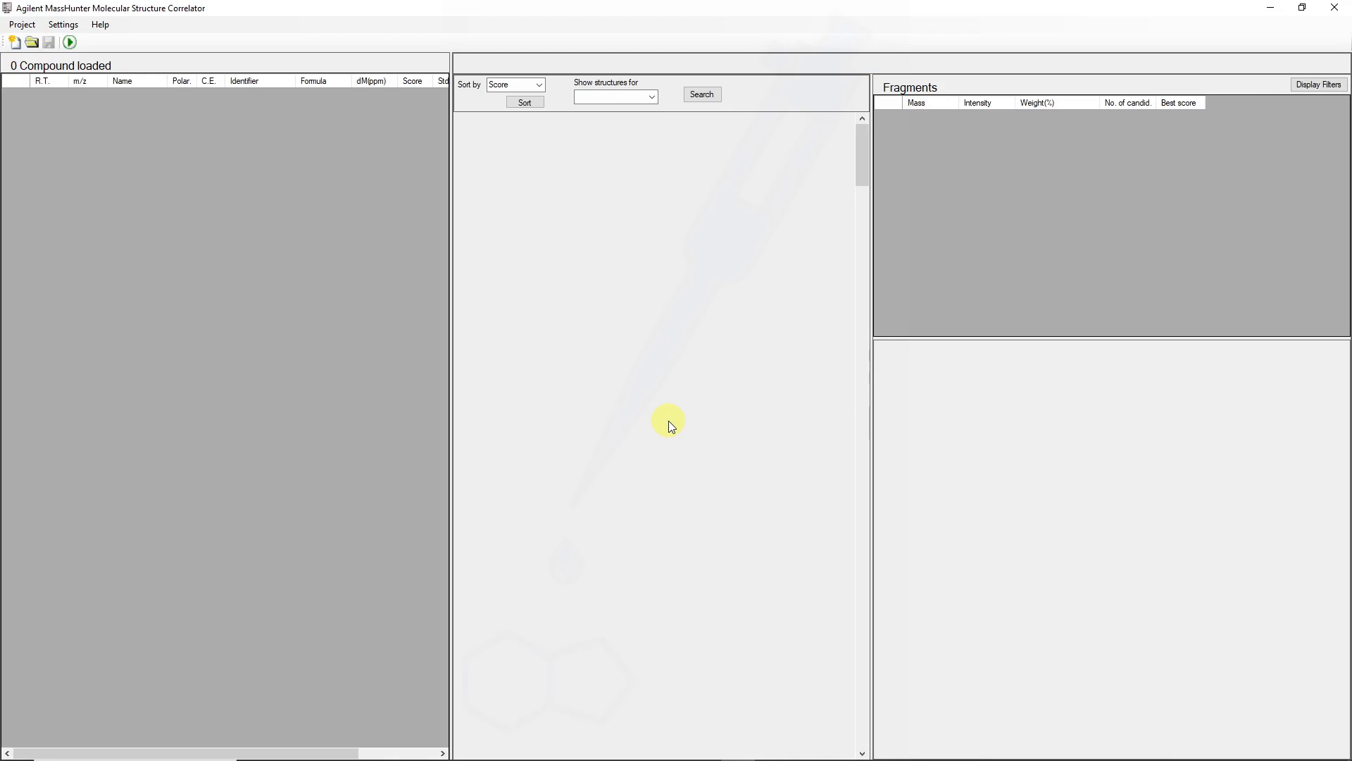
{"action": "mouse_move", "coordinate": [169, 27]}
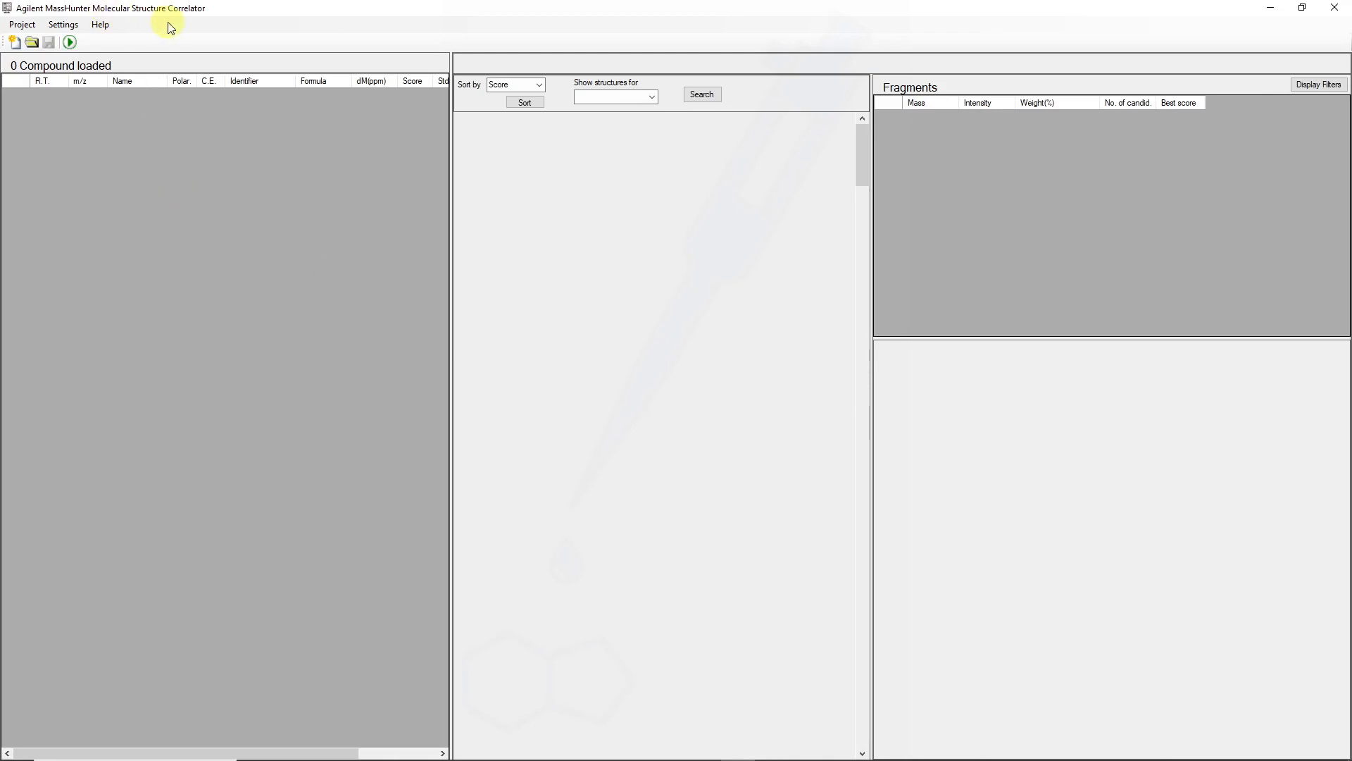
{"action": "mouse_move", "coordinate": [189, 60]}
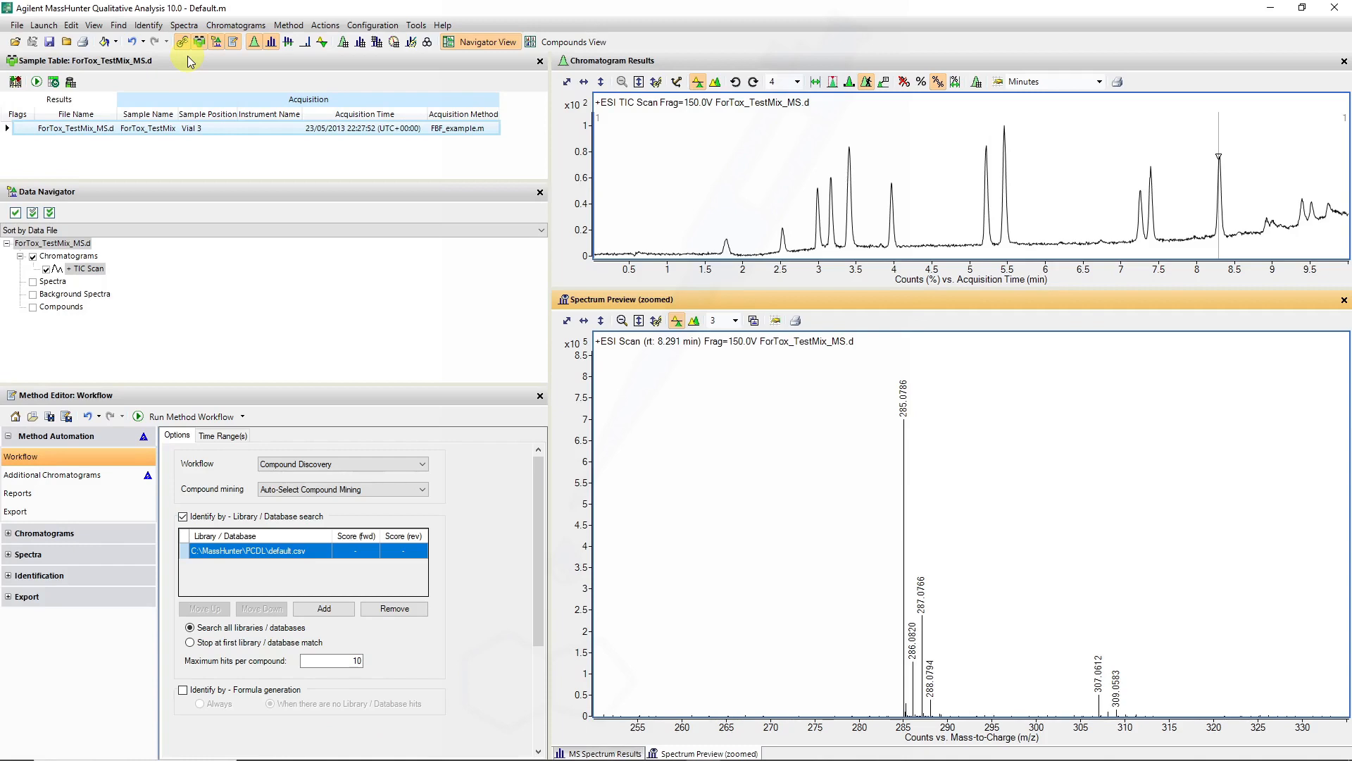
- Close the current data and load the ForTox_TestMix_TMSMS.d targeted MS/MS file
{"action": "left_click", "coordinate": [67, 40]}
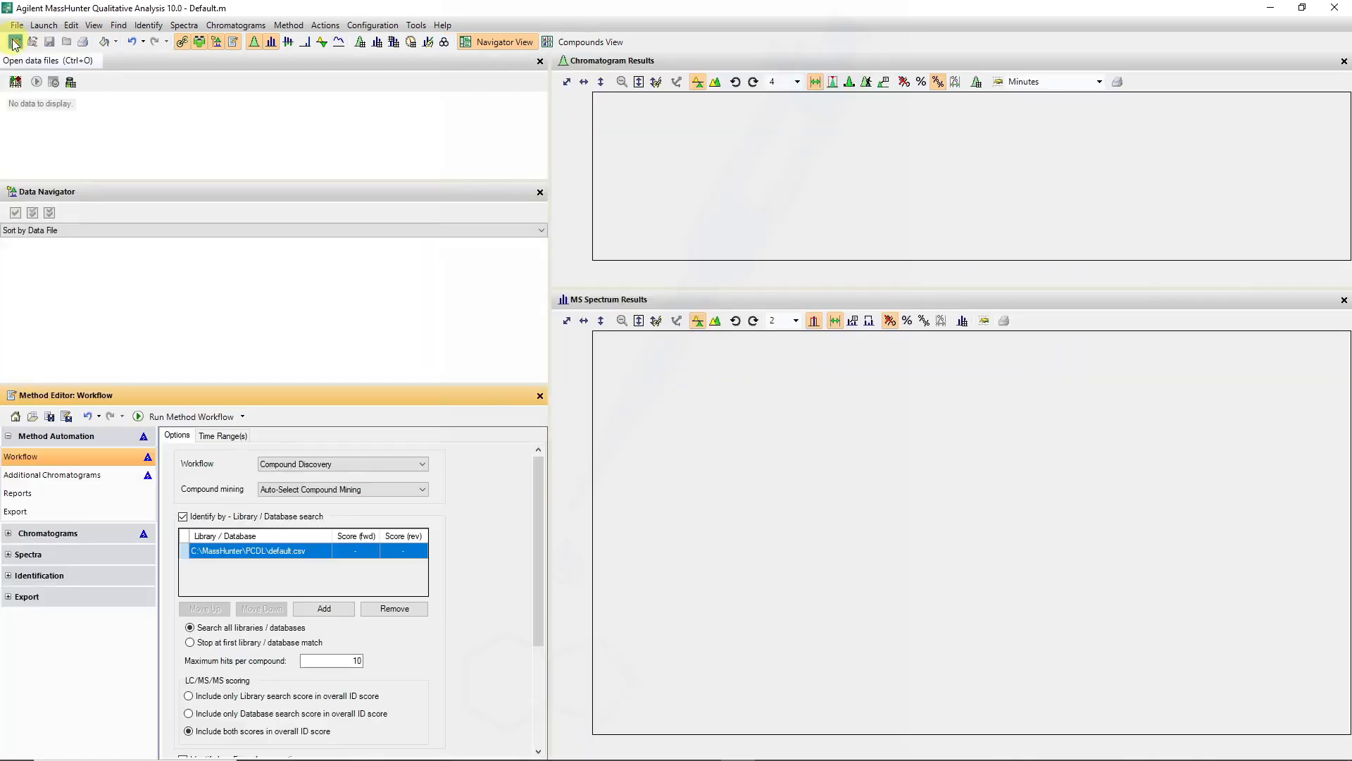
{"action": "left_click", "coordinate": [14, 41]}
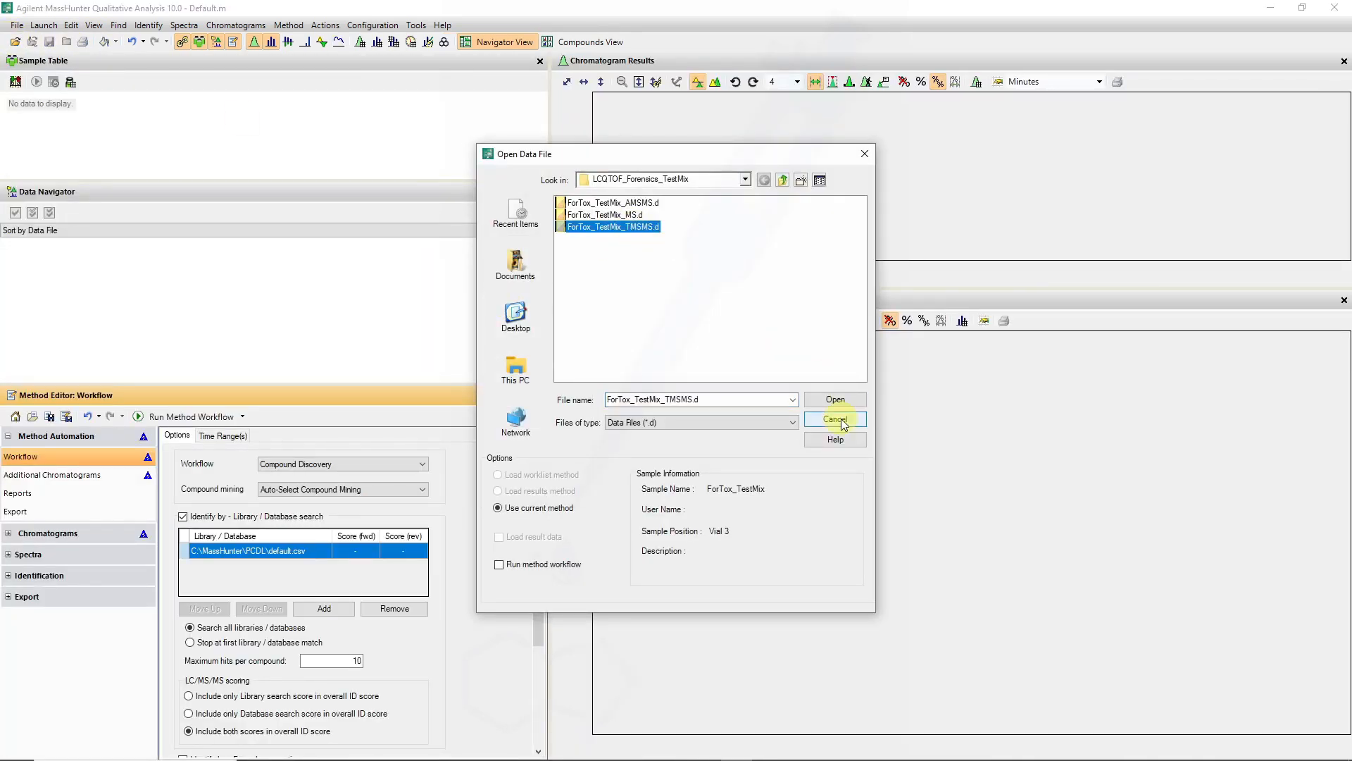
{"action": "left_click", "coordinate": [833, 399]}
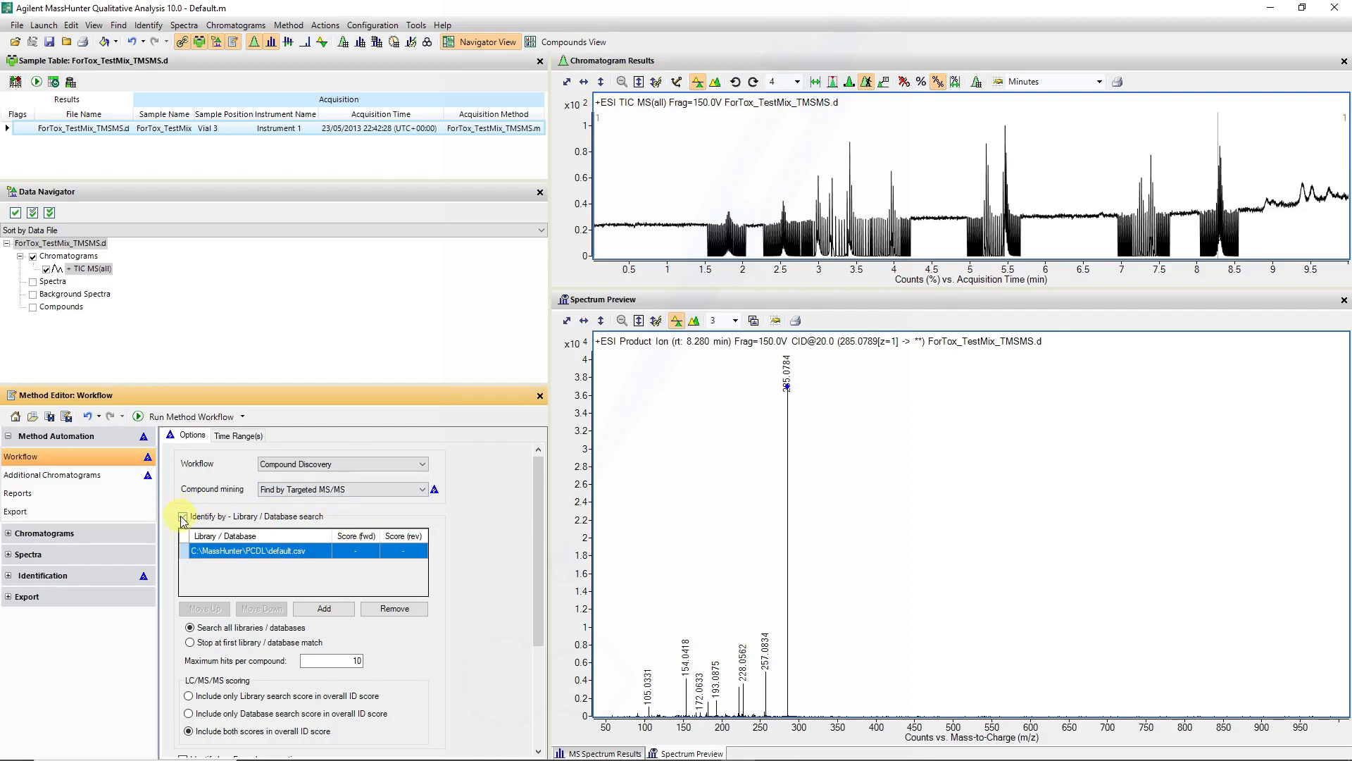
- Uncheck 'Identify by - Library / Database search' in the Workflow method and review the remaining options
{"action": "left_click", "coordinate": [181, 516]}
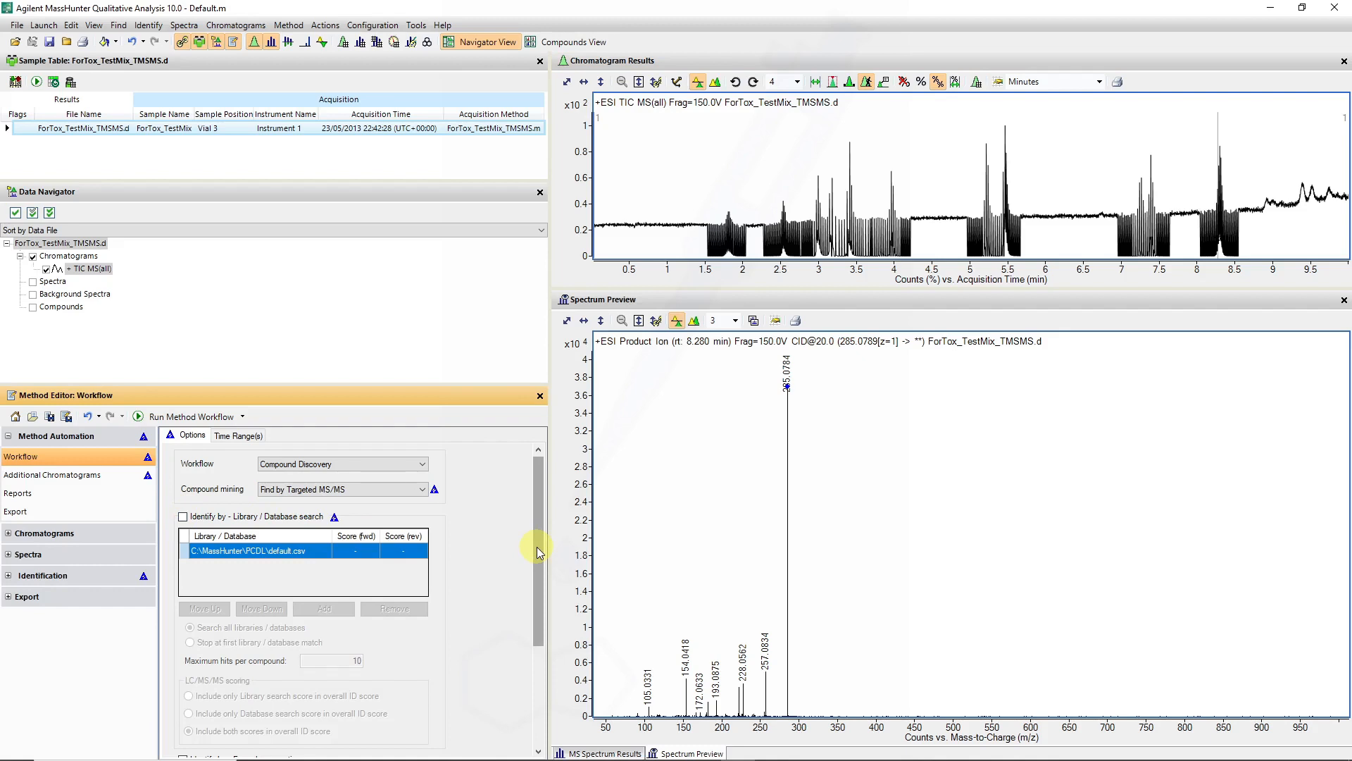
{"action": "mouse_move", "coordinate": [244, 516]}
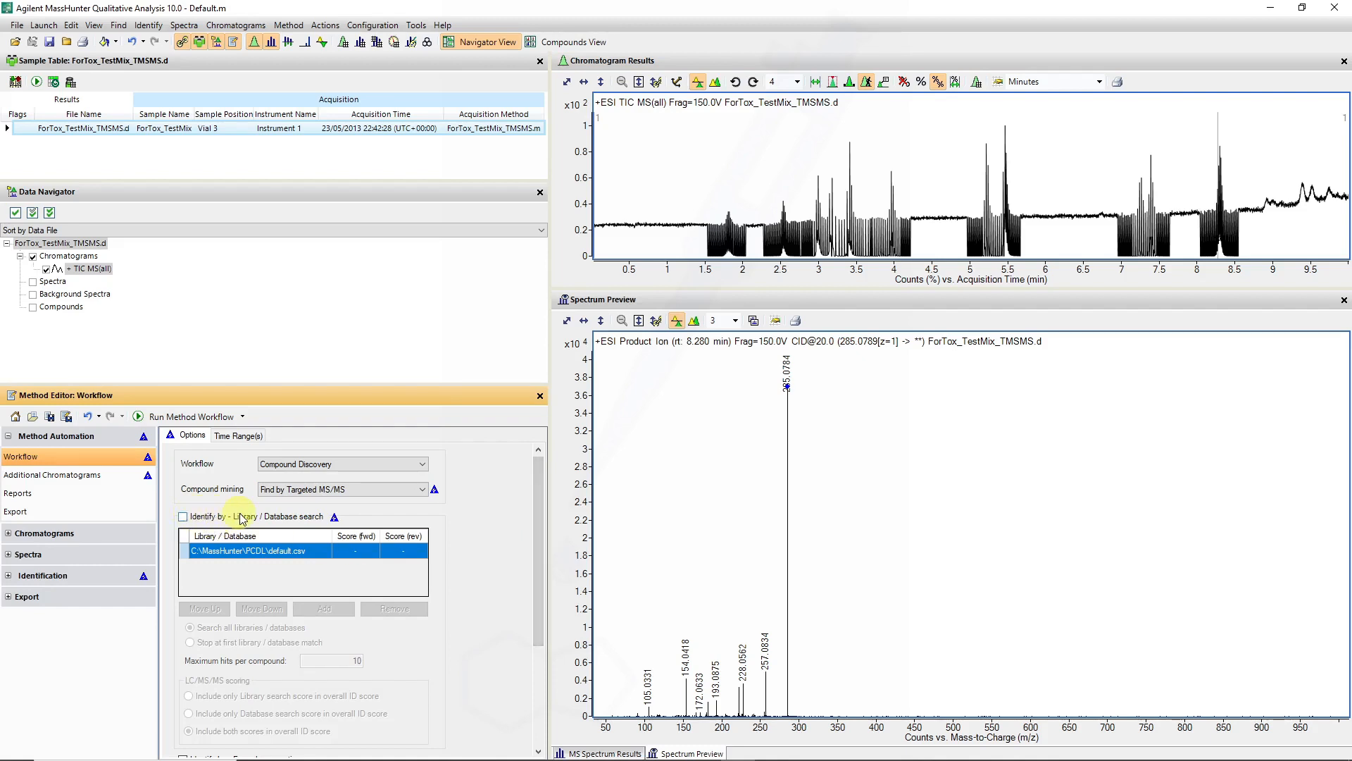
{"action": "scroll", "scroll_direction": "down", "scroll_amount": 3}
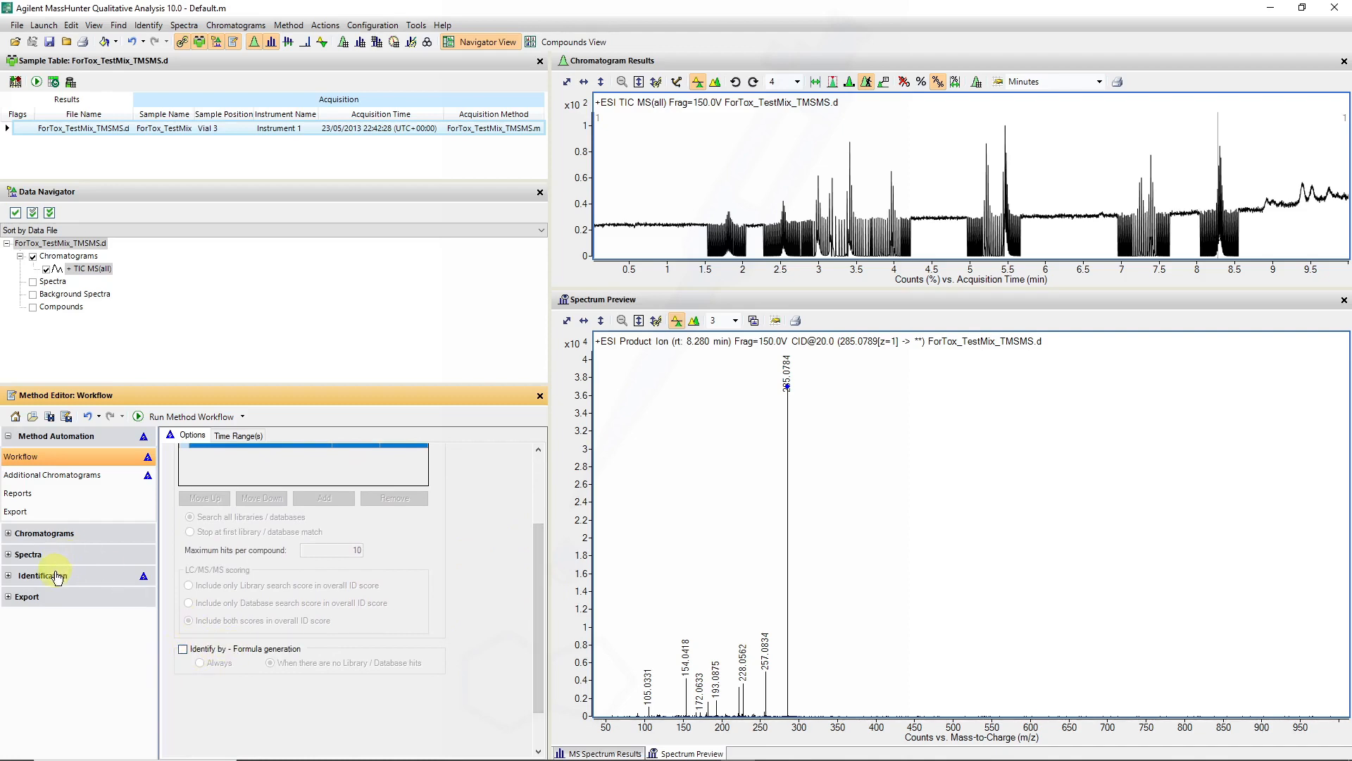
{"action": "left_click", "coordinate": [40, 575]}
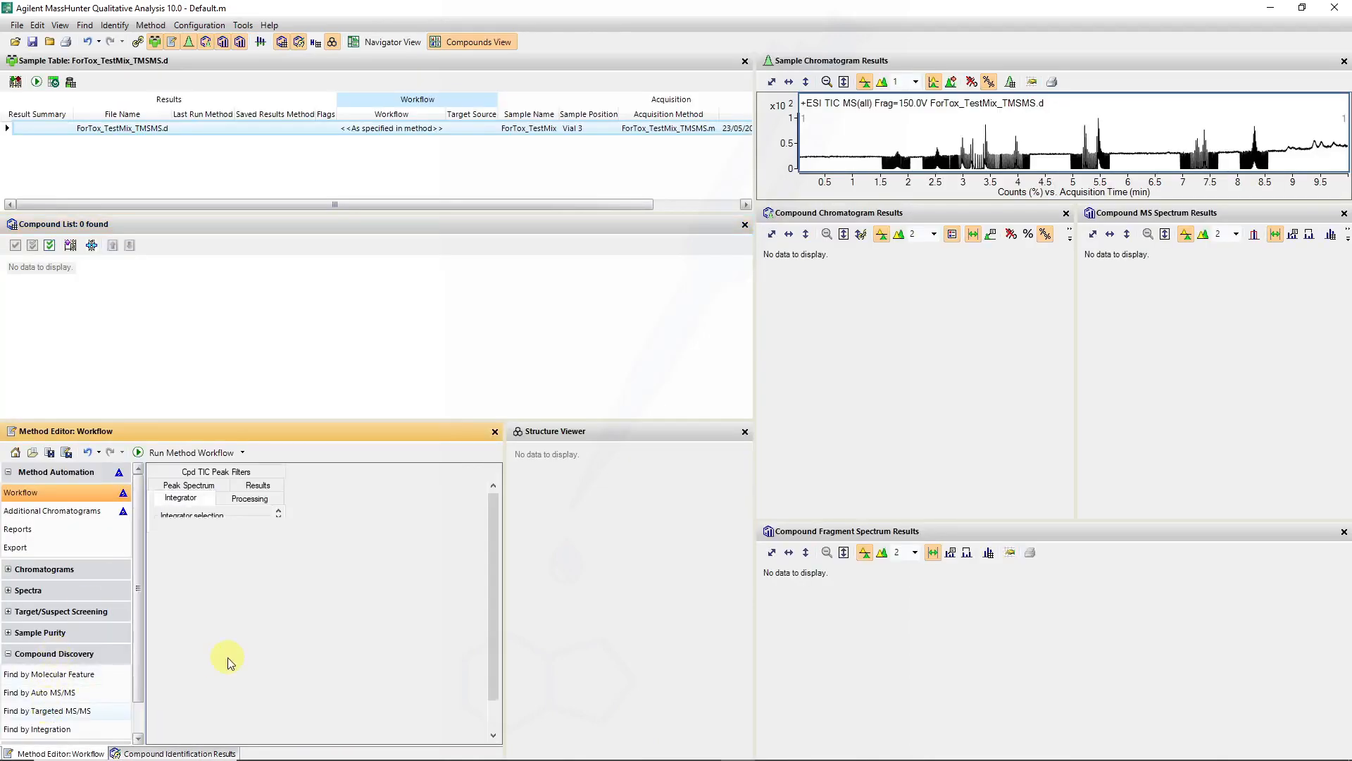
- In Find by Targeted MS/MS, filter compound TIC peaks by height with an absolute height threshold
{"action": "left_click", "coordinate": [46, 710]}
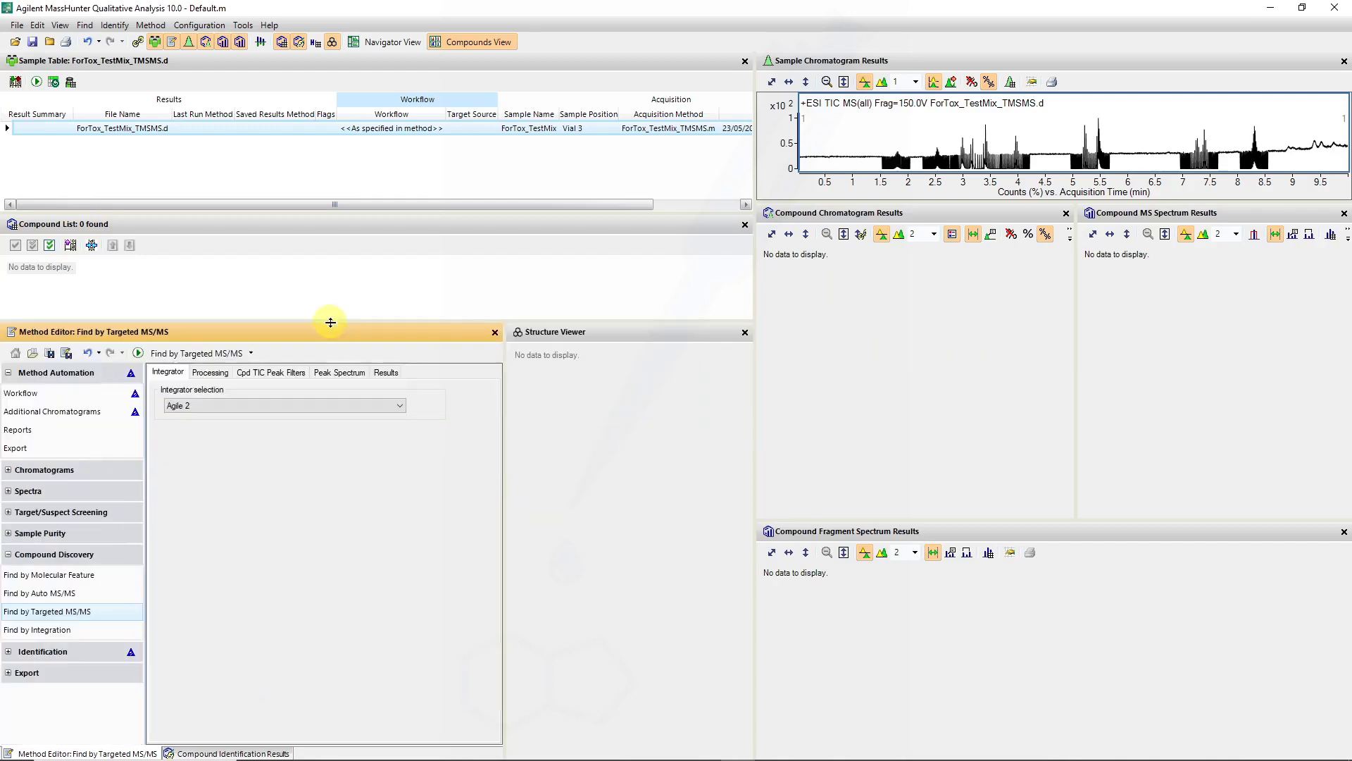
{"action": "left_click", "coordinate": [210, 372]}
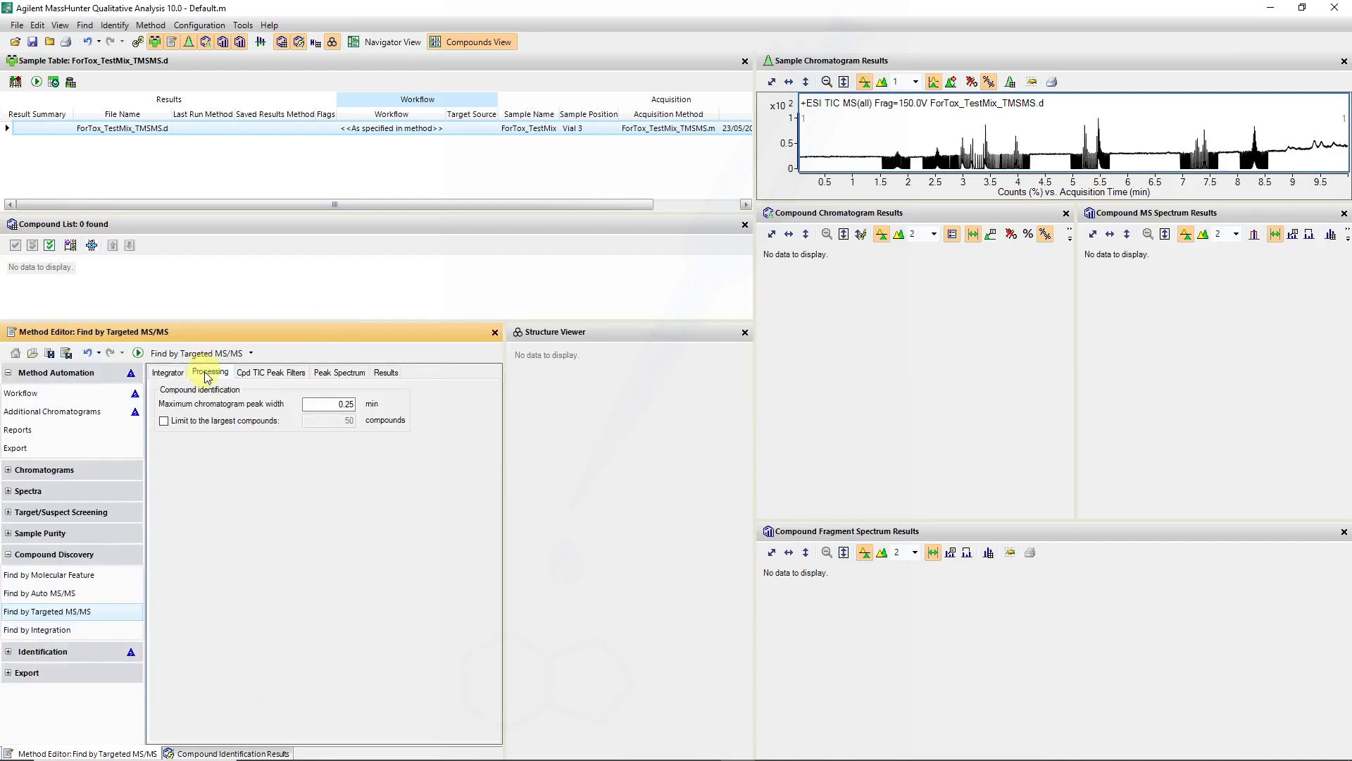
{"action": "left_click", "coordinate": [271, 372]}
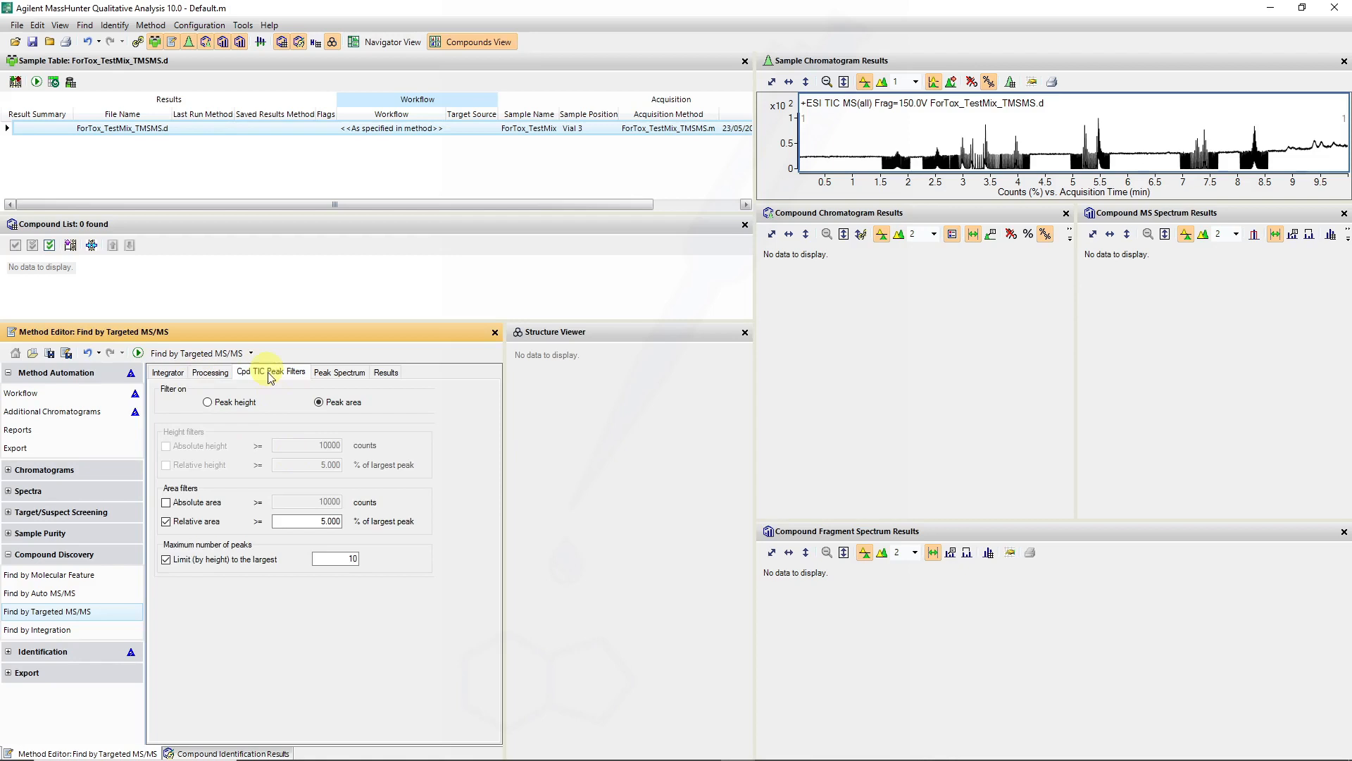
{"action": "left_click", "coordinate": [209, 401]}
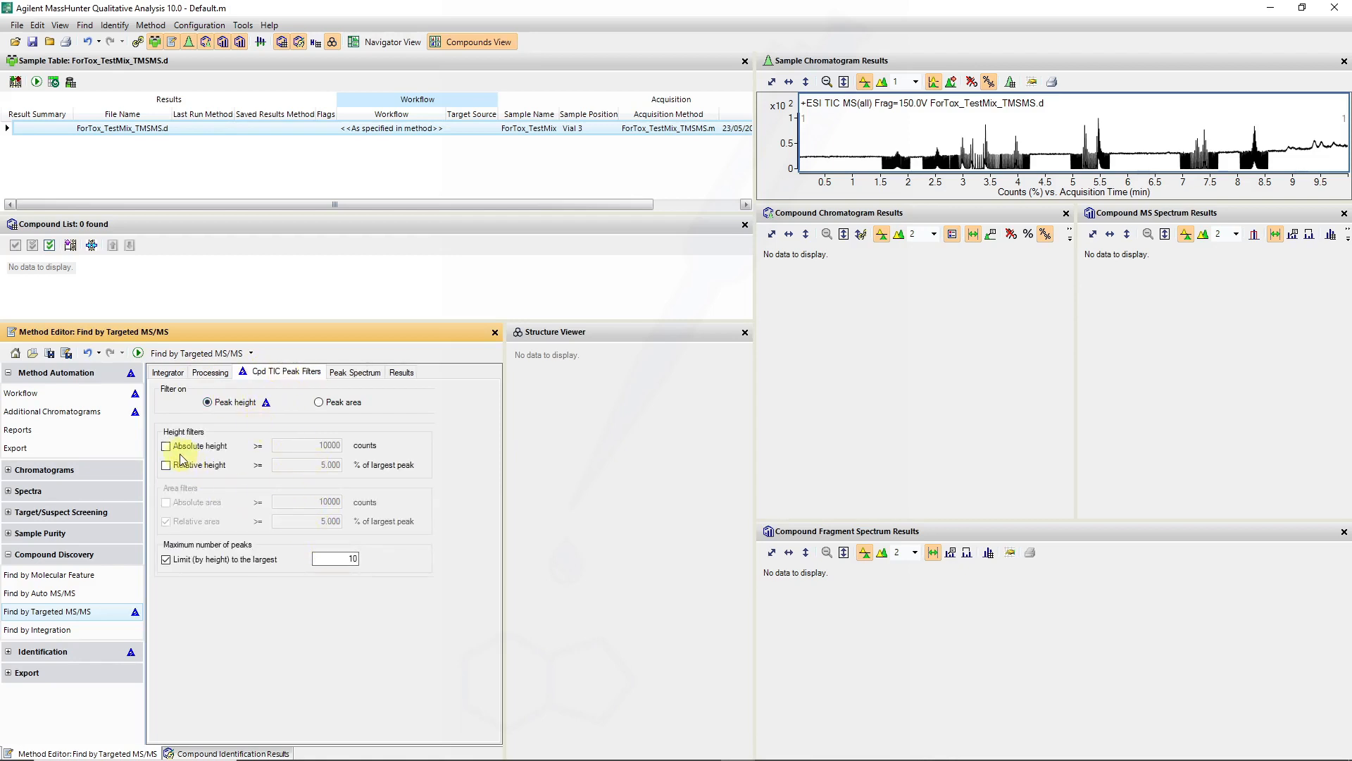
{"action": "left_click", "coordinate": [166, 447]}
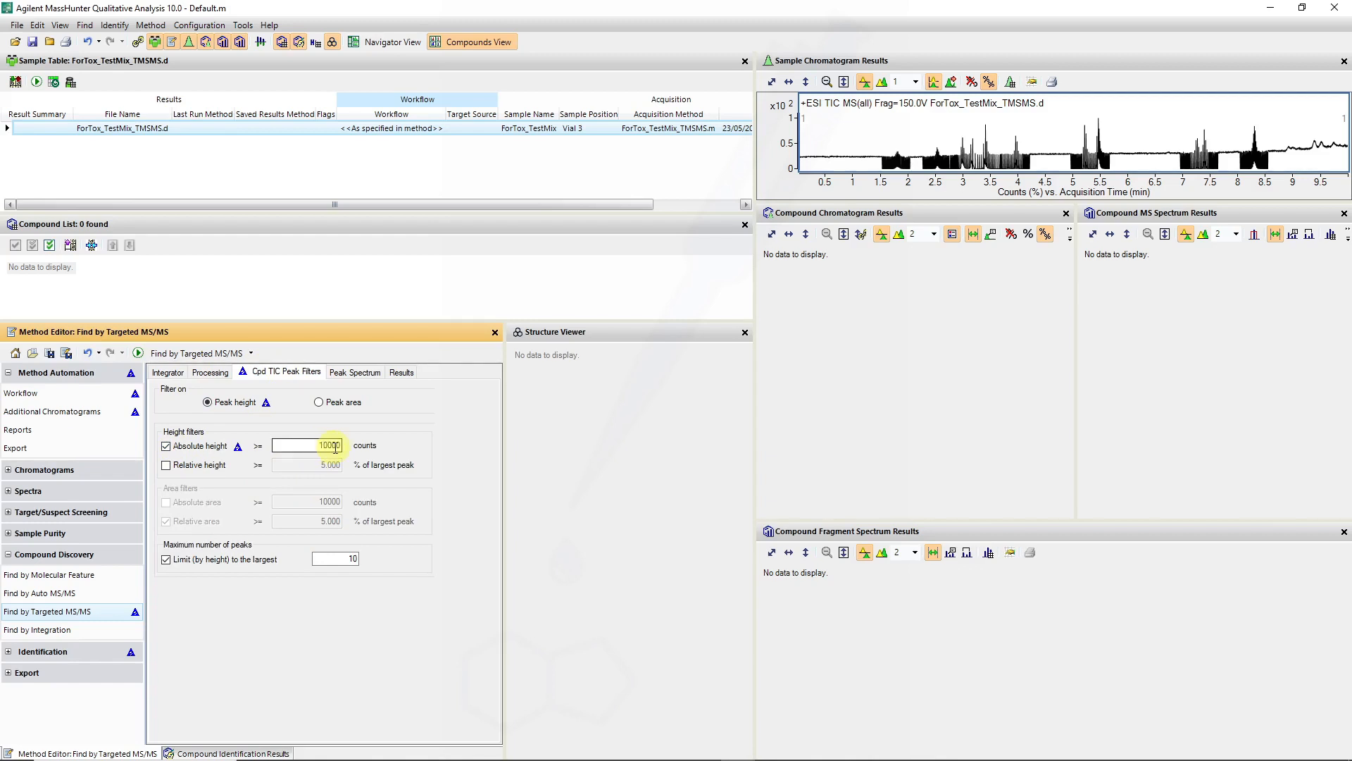
- Review the Results and Peak Spectrum settings, then return to the workflow
{"action": "left_click", "coordinate": [400, 372]}
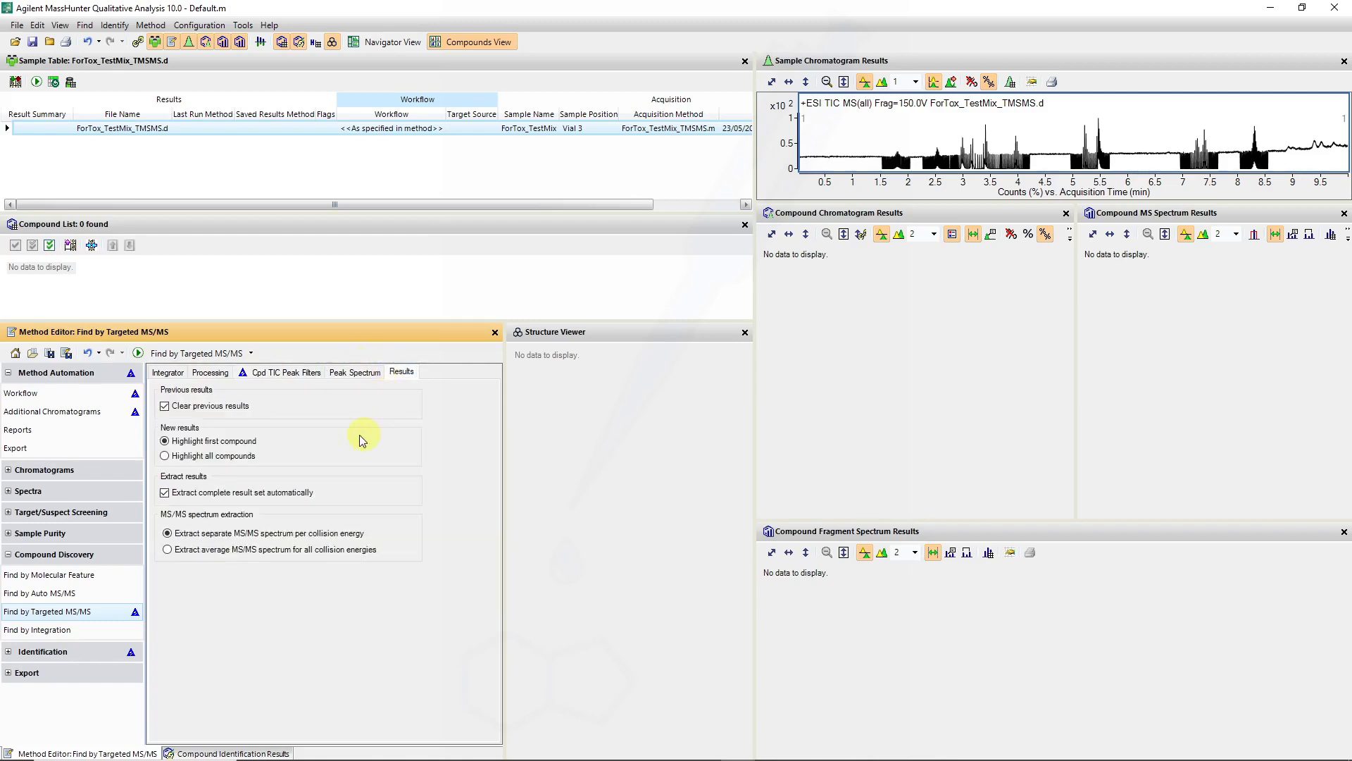
{"action": "left_click", "coordinate": [355, 372]}
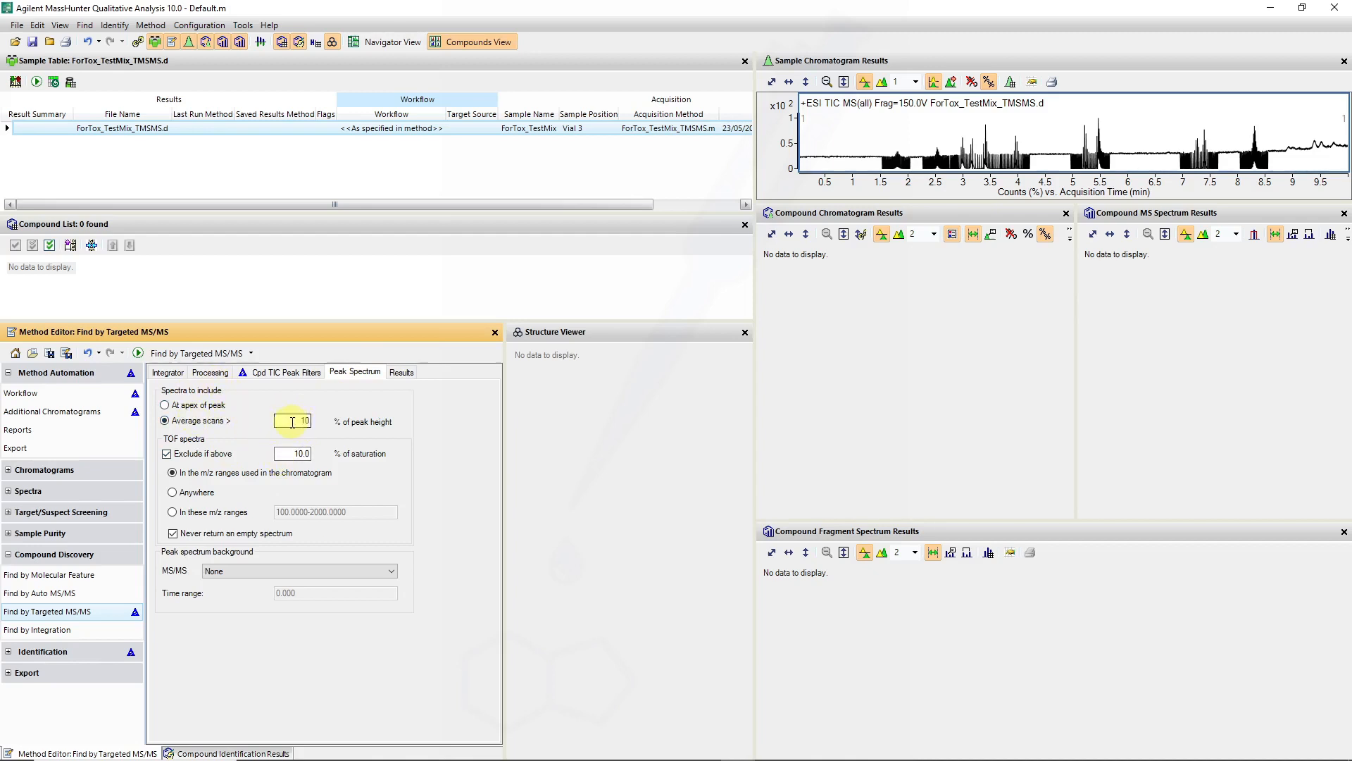
{"action": "left_click", "coordinate": [293, 452]}
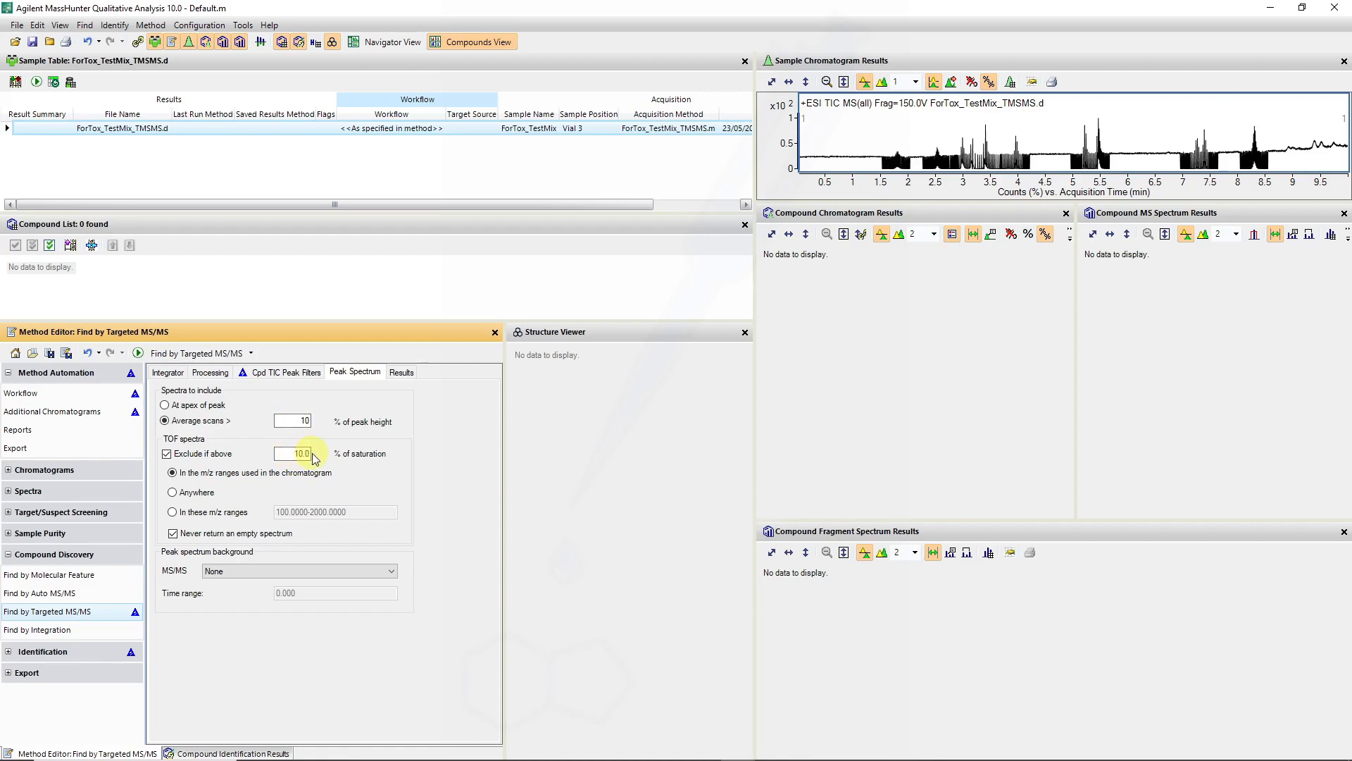
{"action": "left_click", "coordinate": [22, 393]}
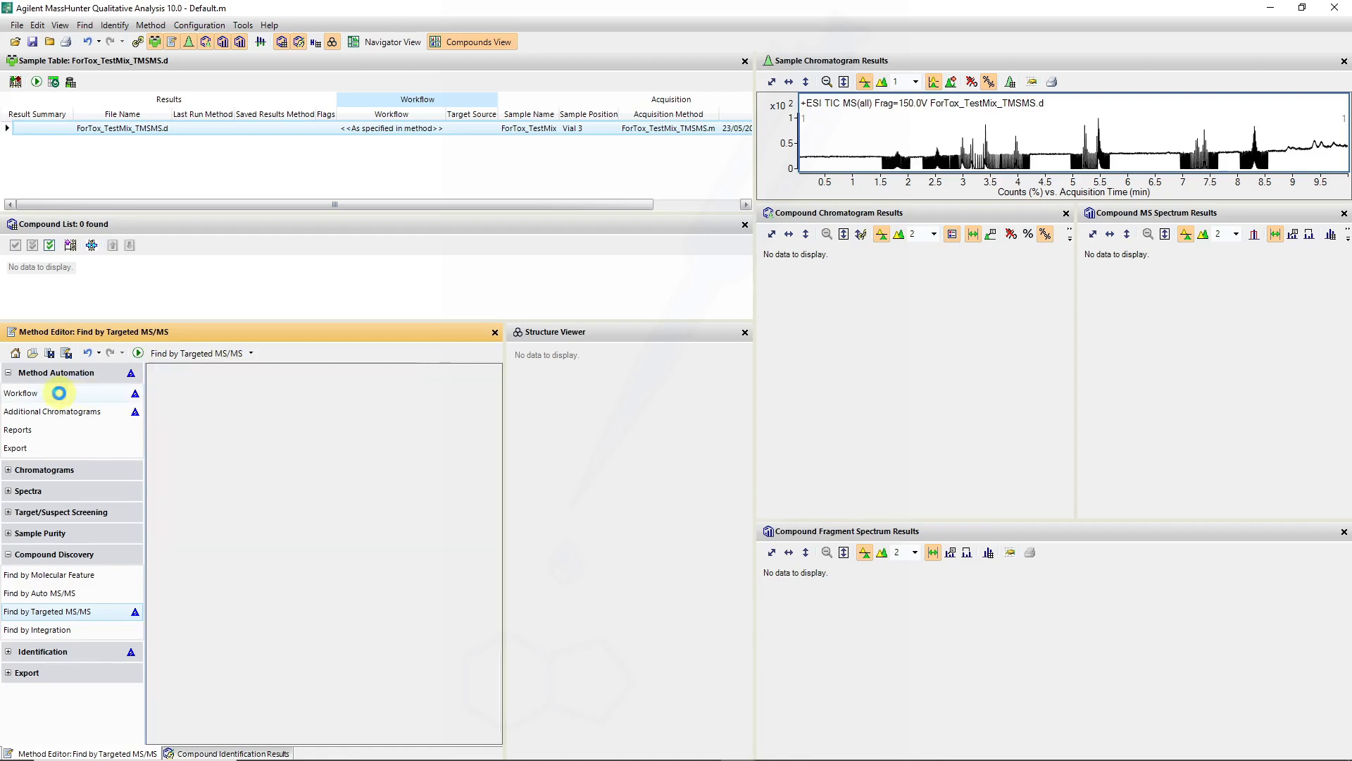
- Restrict processing to retention times 8.2-8.x and run the workflow, finding the compound at 8.305 min
{"action": "left_click", "coordinate": [20, 393]}
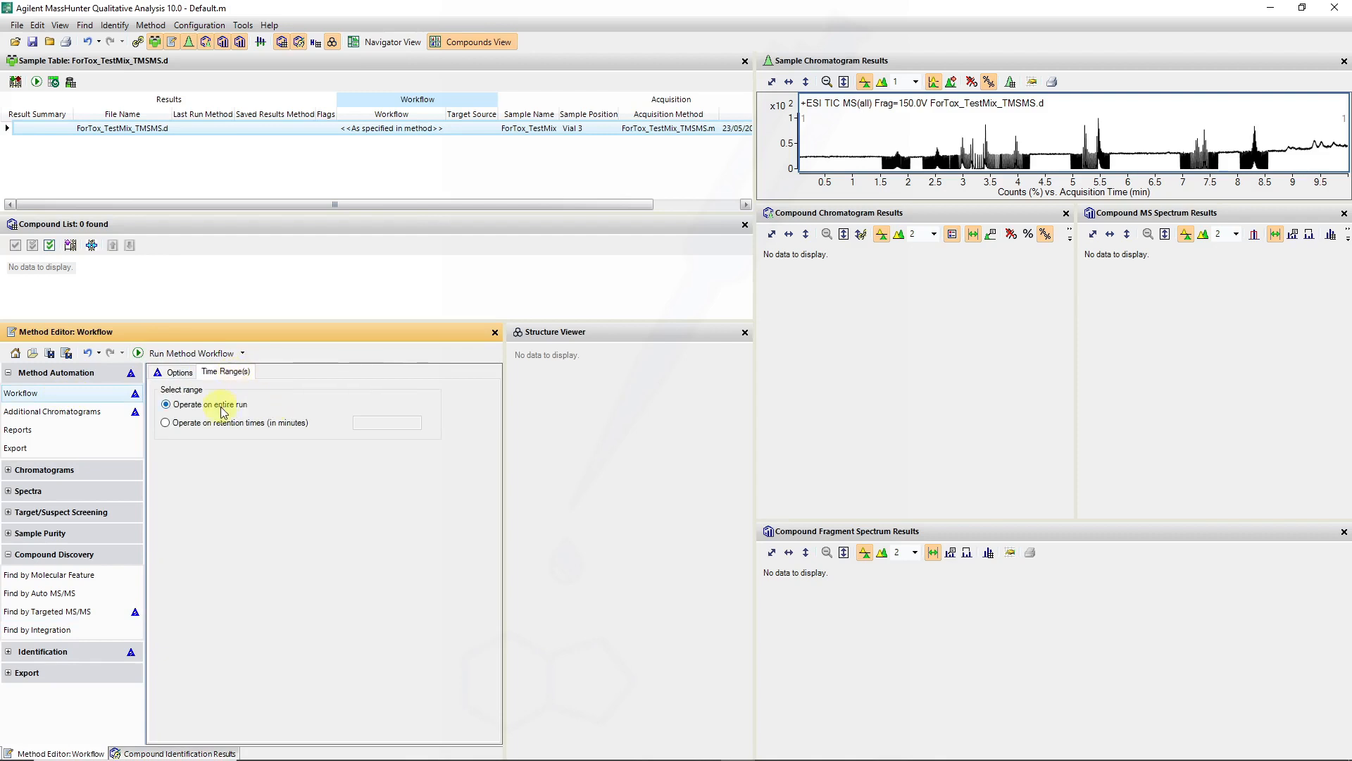
{"action": "left_click", "coordinate": [166, 422]}
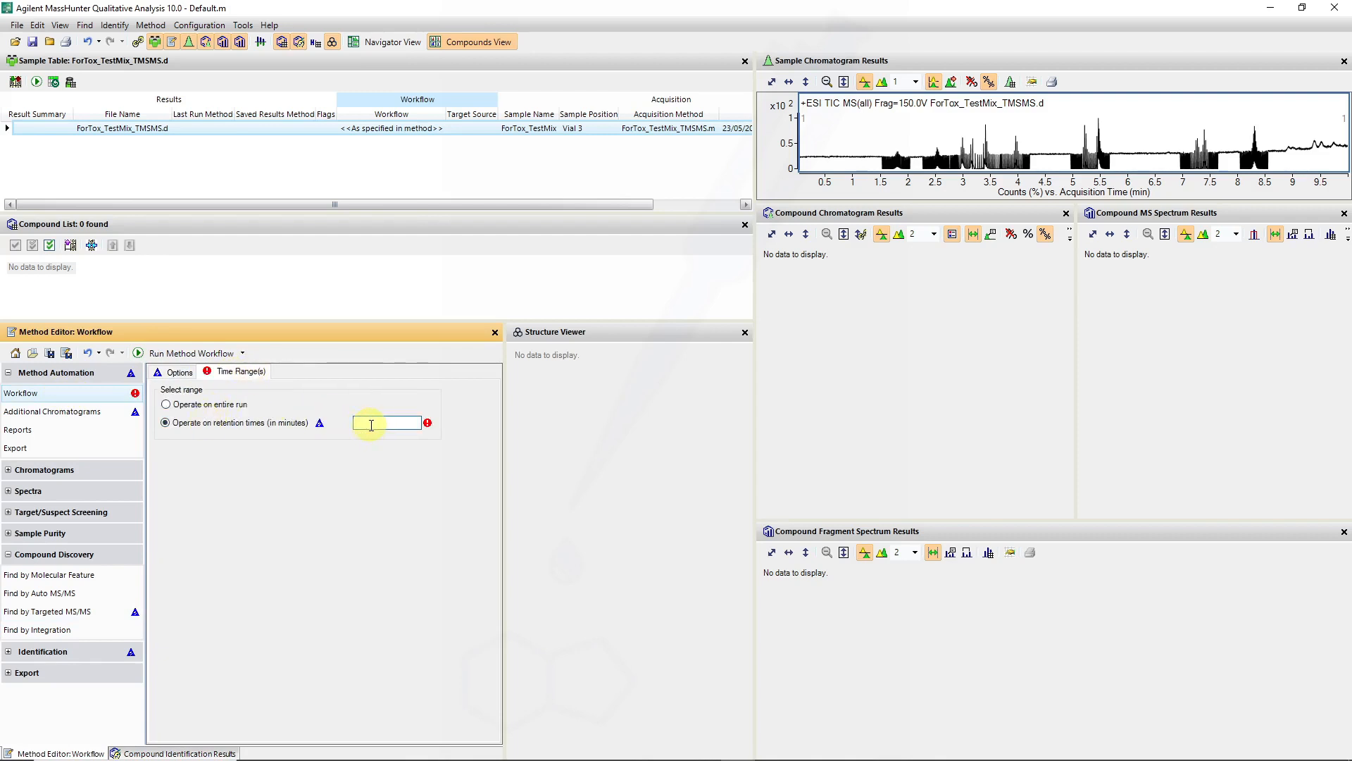
{"action": "type", "text": "8.2-8."}
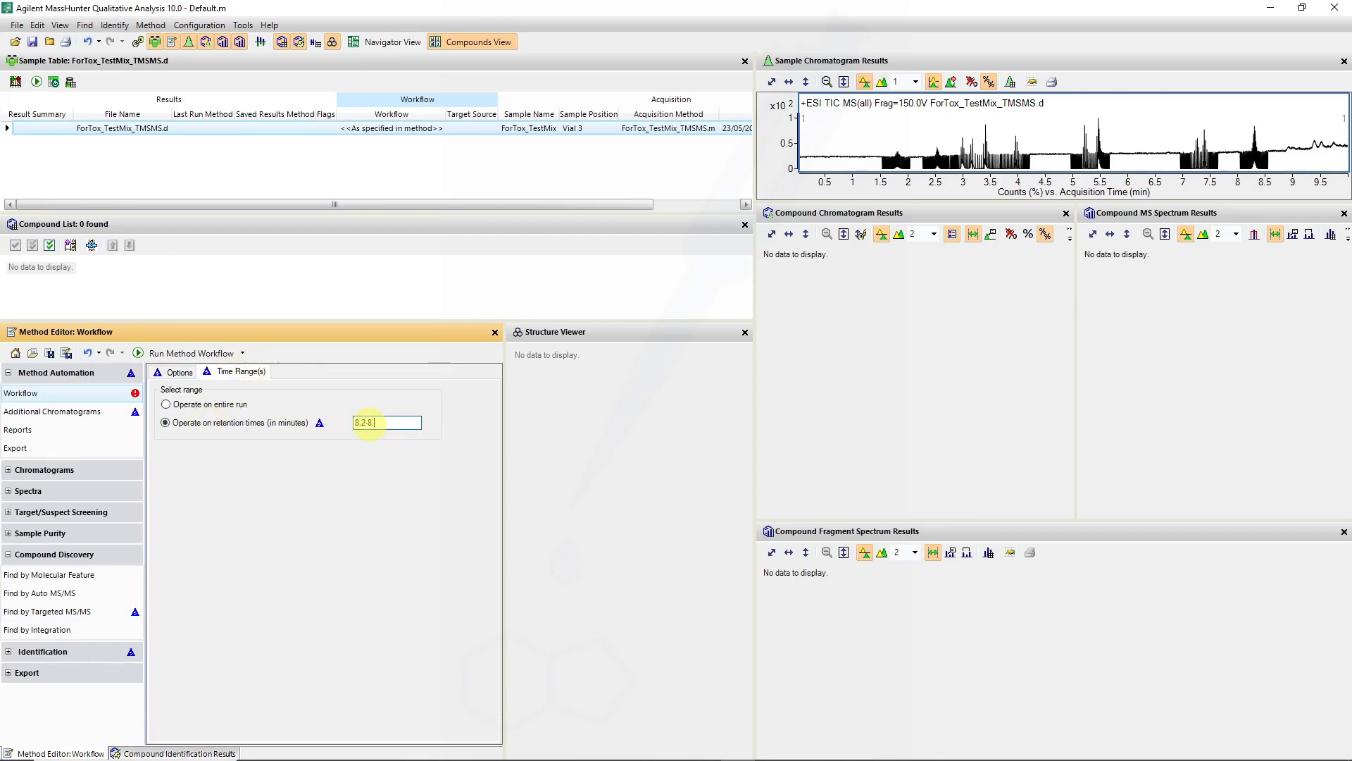
{"action": "left_click", "coordinate": [179, 372]}
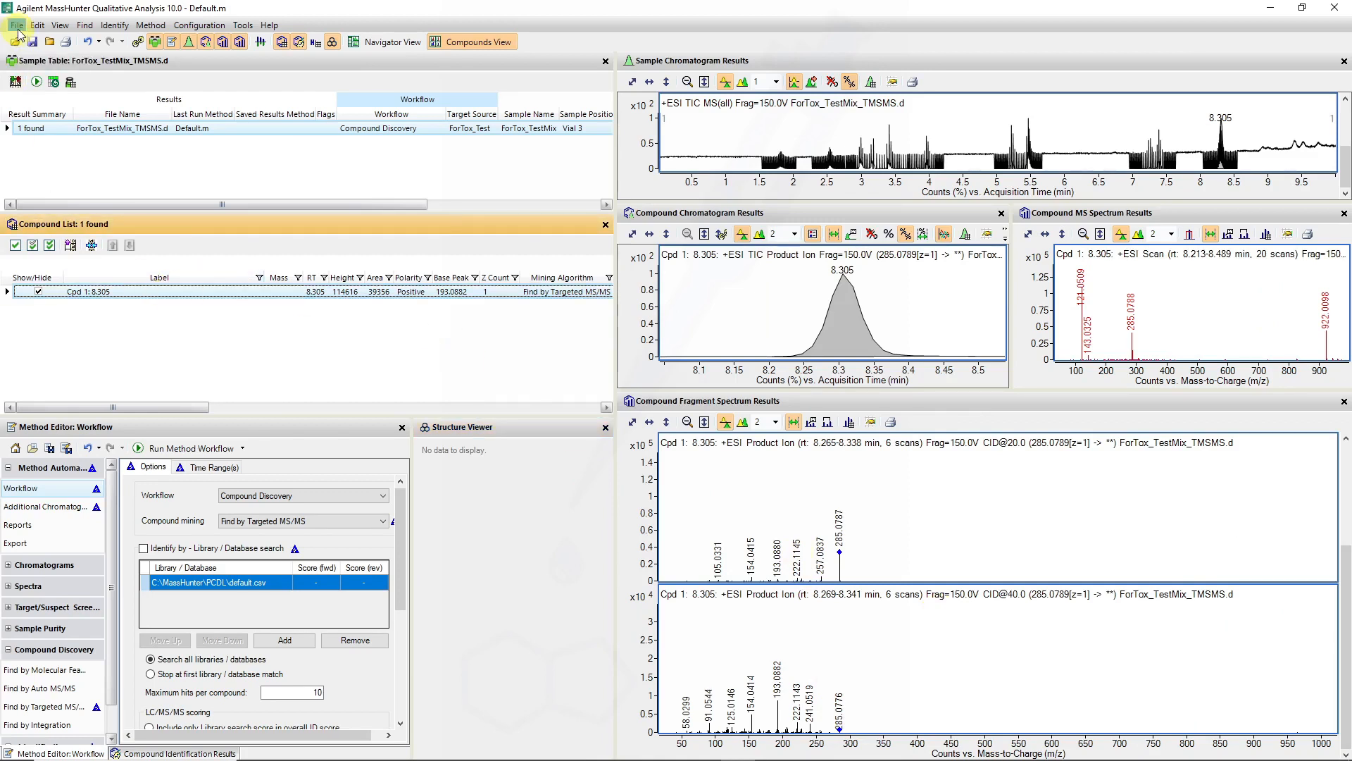
- Export only the highlighted compound result as a CEF file
{"action": "left_click", "coordinate": [15, 25]}
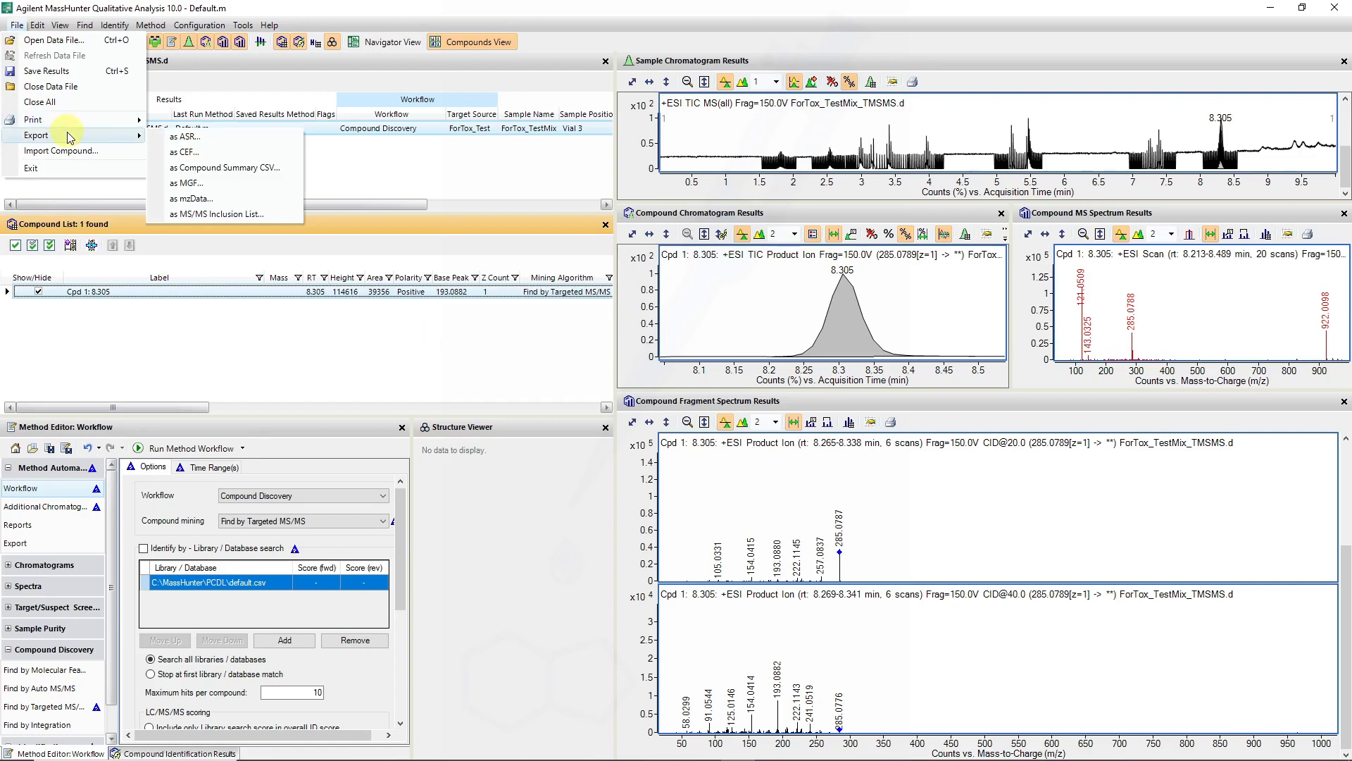
{"action": "mouse_move", "coordinate": [186, 152]}
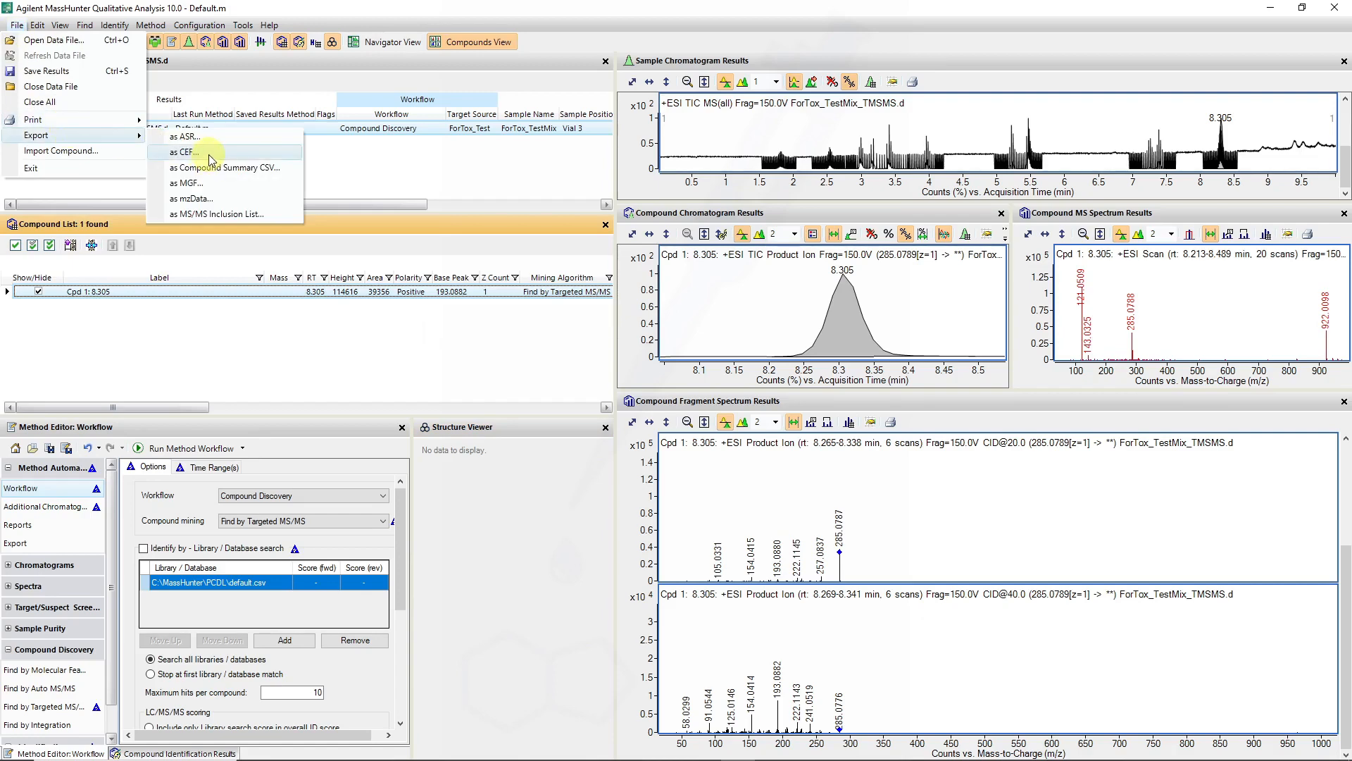
{"action": "left_click", "coordinate": [186, 152]}
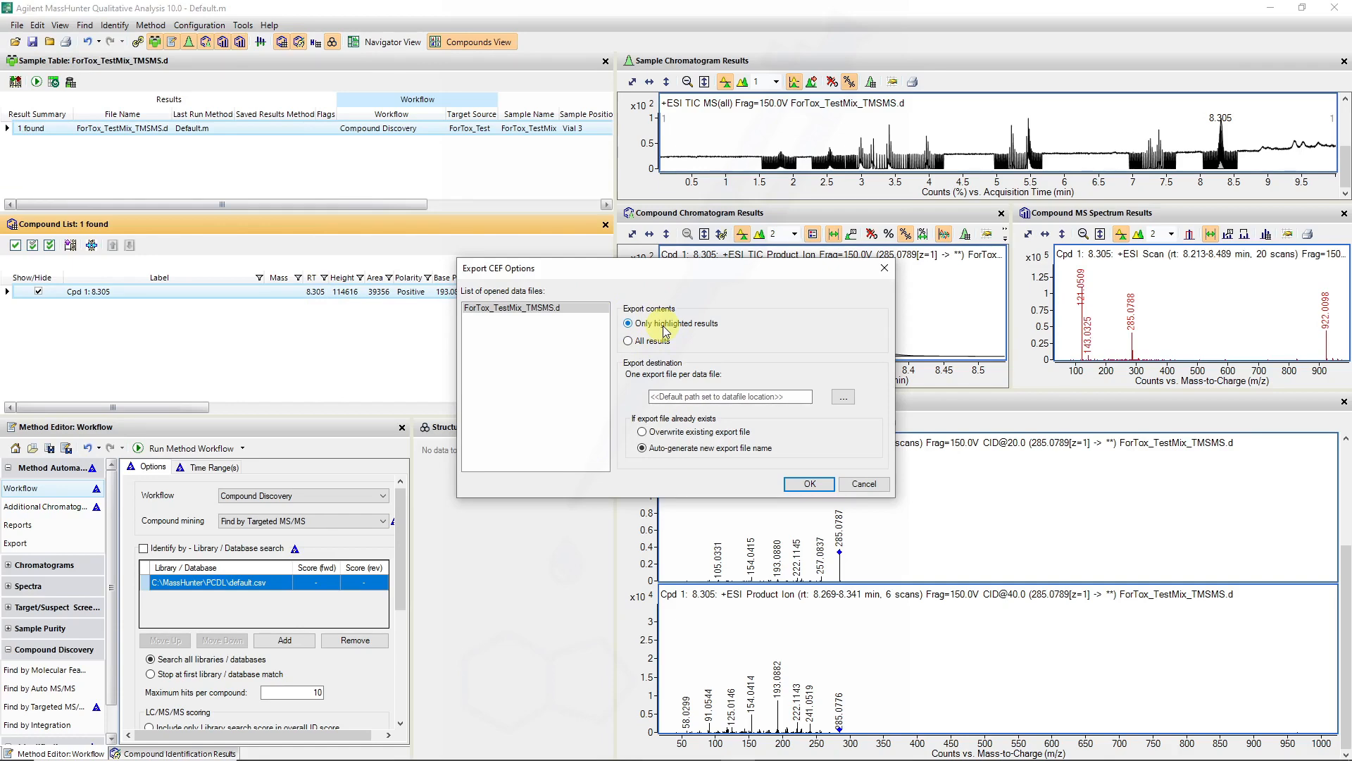
{"action": "left_click", "coordinate": [808, 483]}
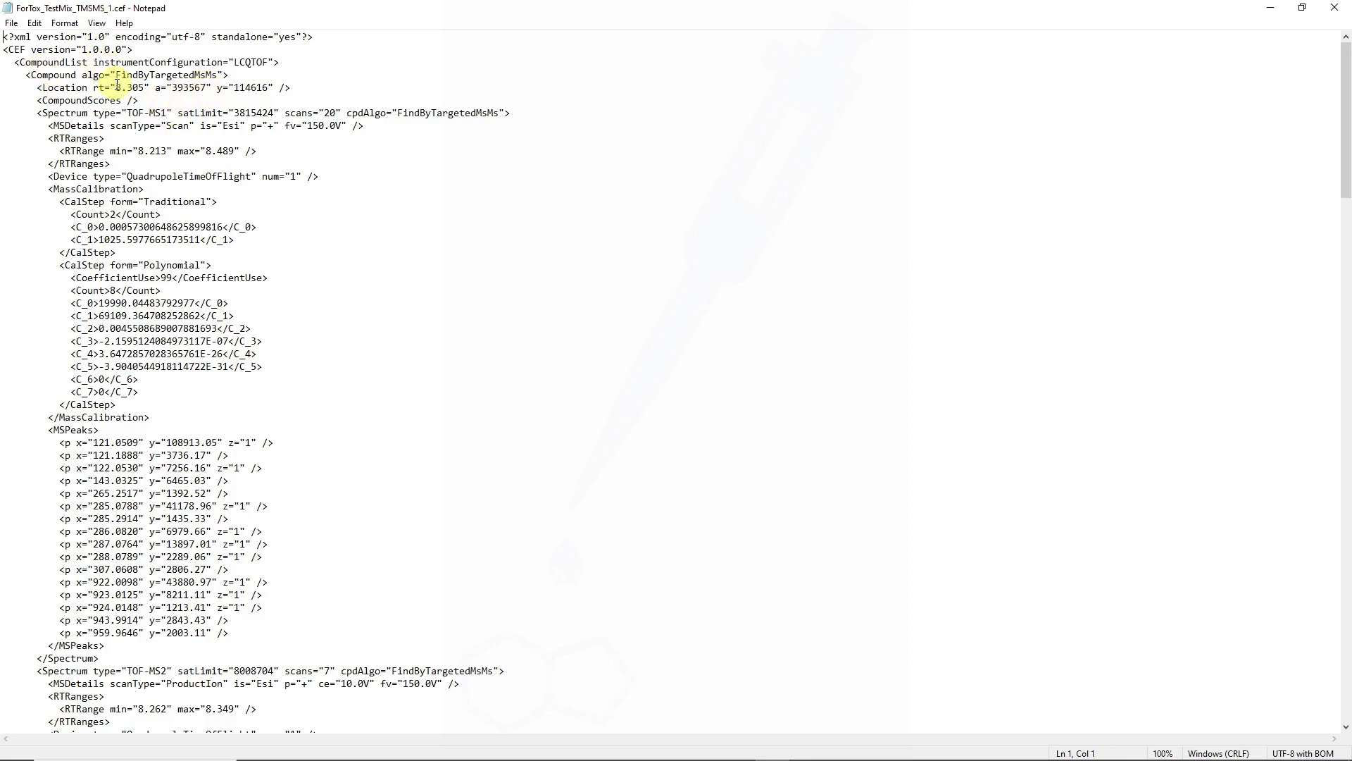
{"action": "double_click", "coordinate": [126, 87]}
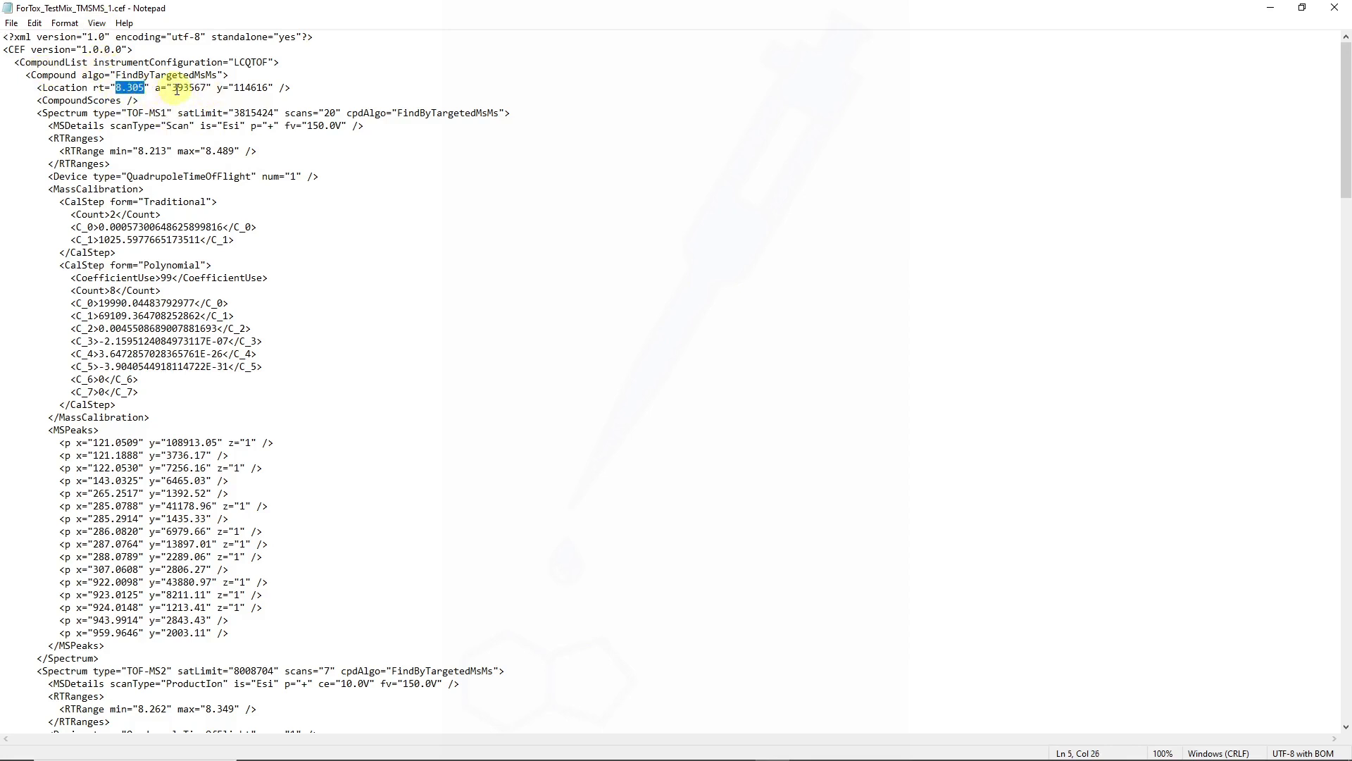
{"action": "mouse_move", "coordinate": [223, 113]}
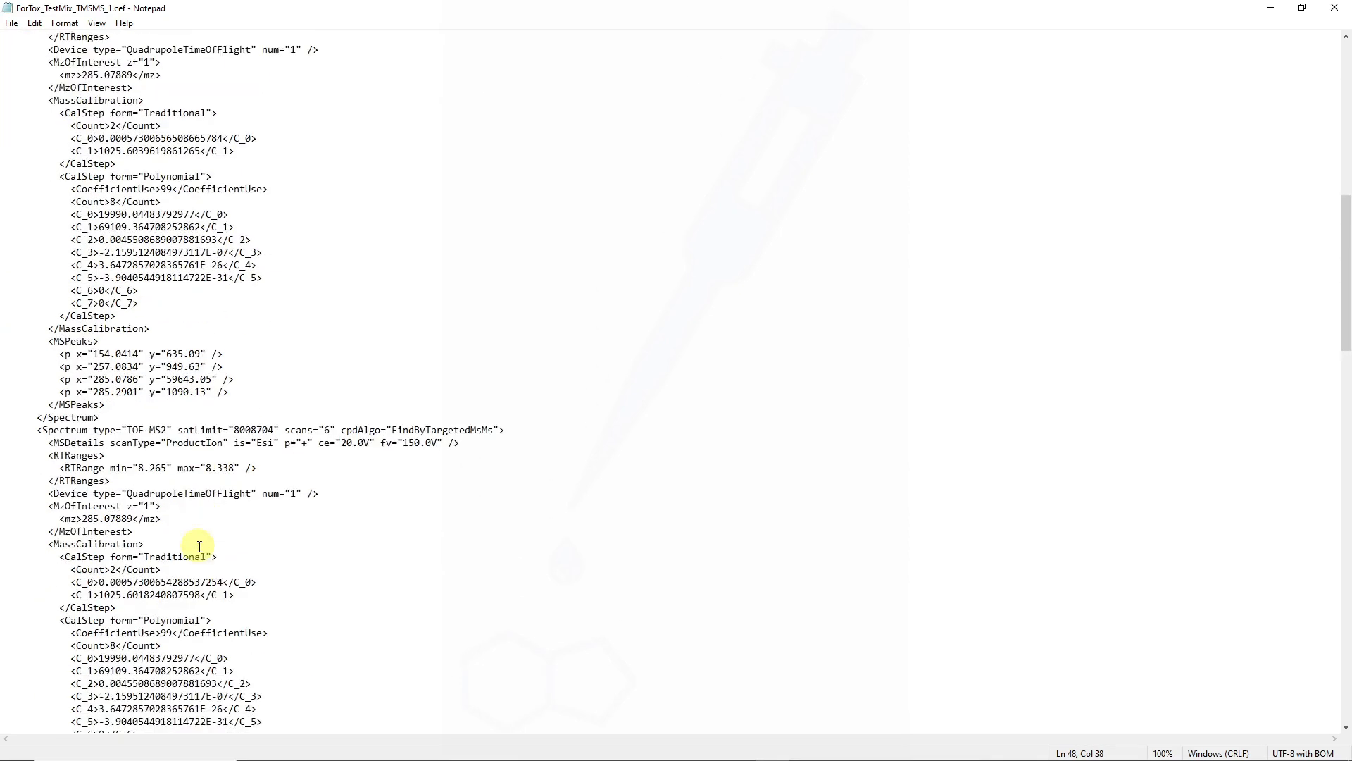
{"action": "scroll", "scroll_direction": "down", "scroll_amount": 3}
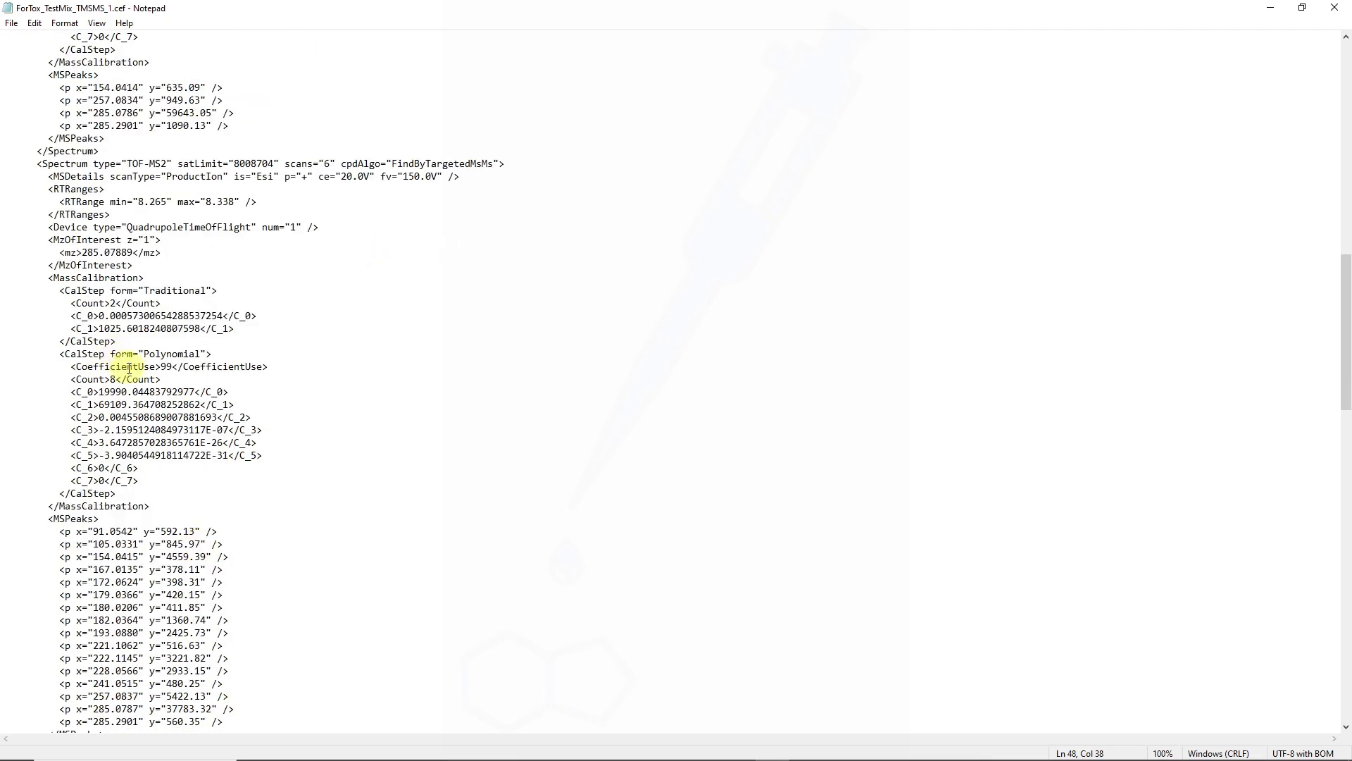
{"action": "scroll", "scroll_direction": "down", "scroll_amount": 3}
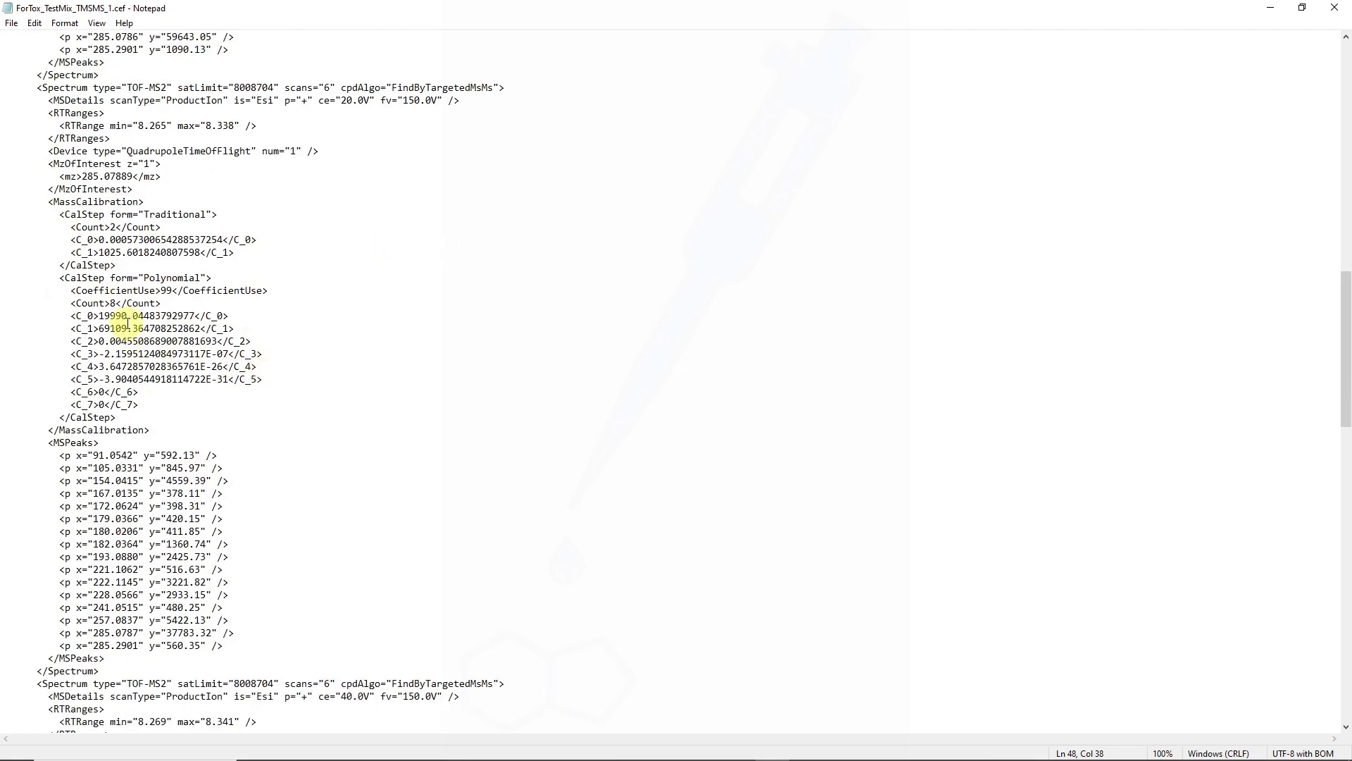
{"action": "scroll", "scroll_direction": "down", "scroll_amount": 3}
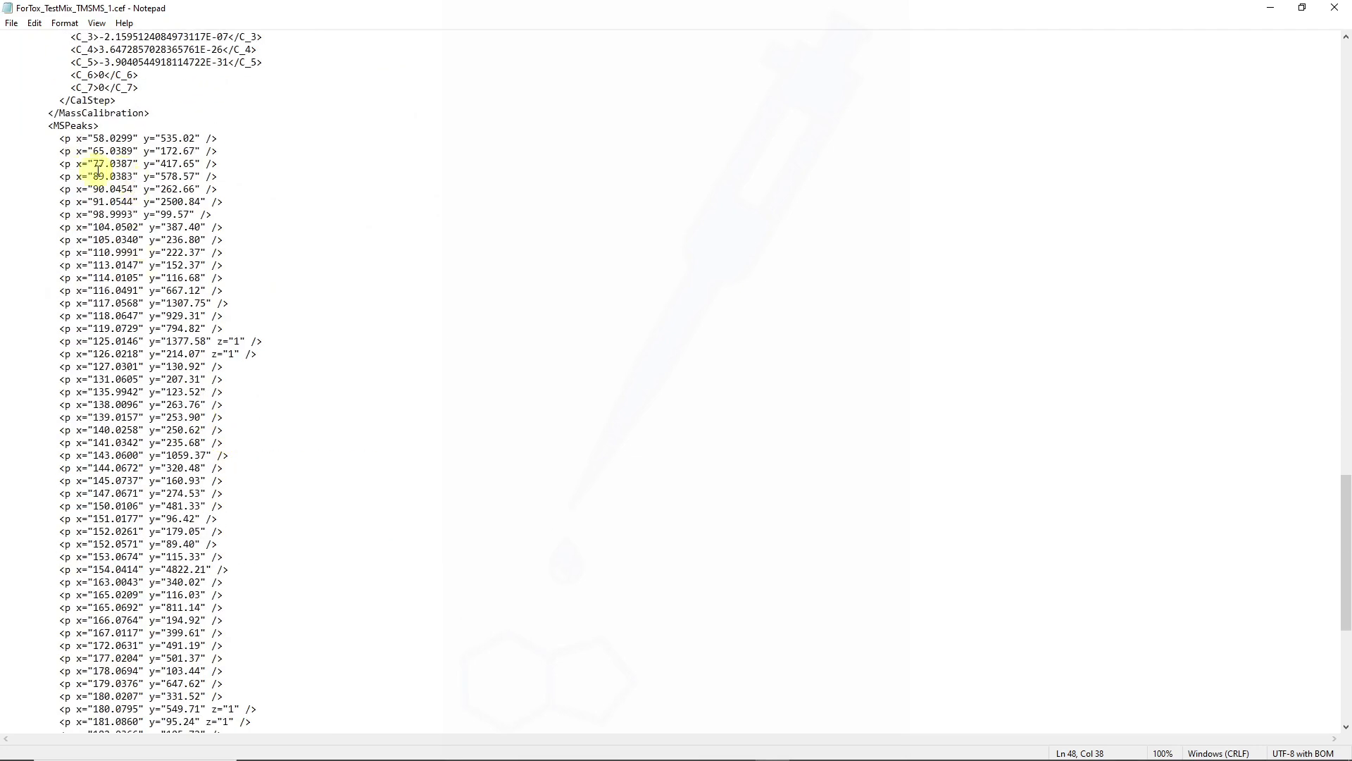
{"action": "scroll", "scroll_direction": "down", "scroll_amount": 3}
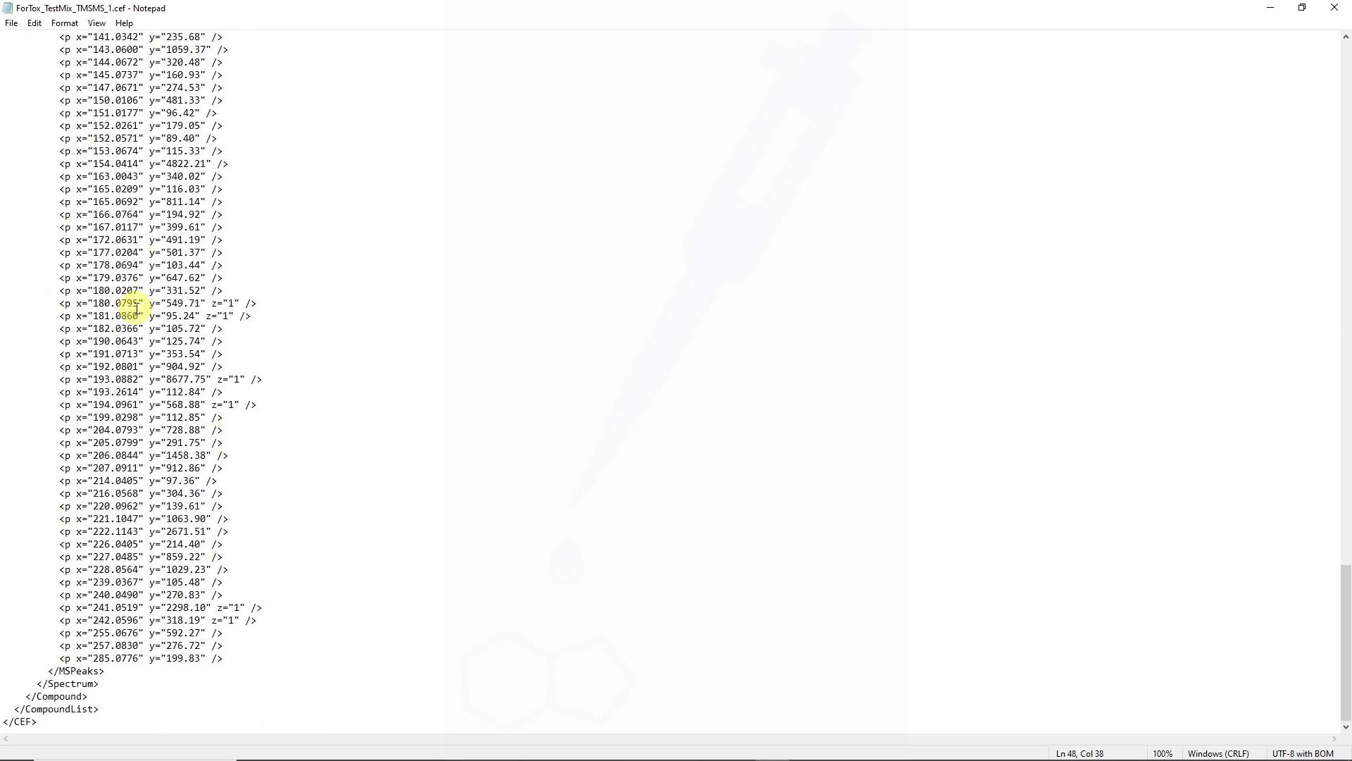
{"action": "scroll", "scroll_direction": "up", "scroll_amount": 3}
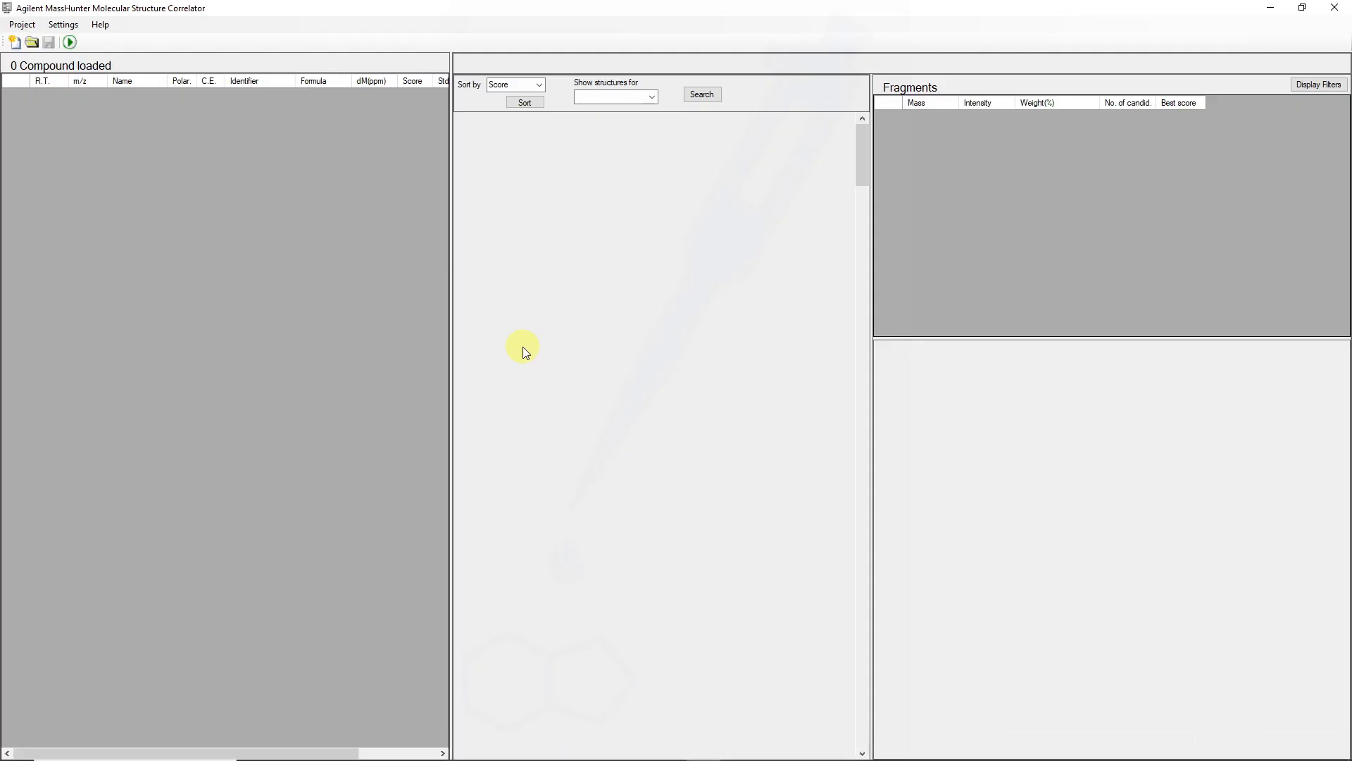
{"action": "mouse_move", "coordinate": [14, 42]}
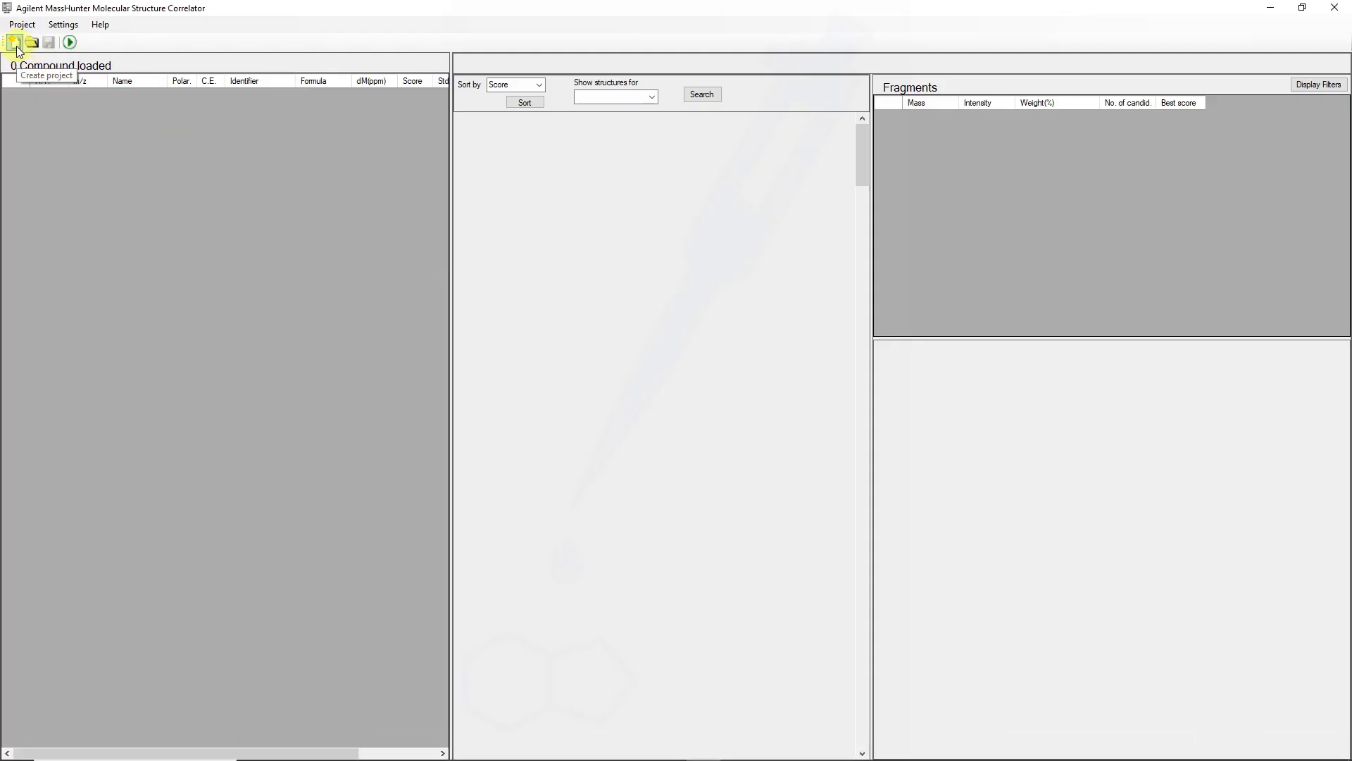
- Create project ForTox_screen and add ForTox_TestMix_TMSMS_1.cef, loading the 8.305-min spectrum
{"action": "left_click", "coordinate": [14, 42]}
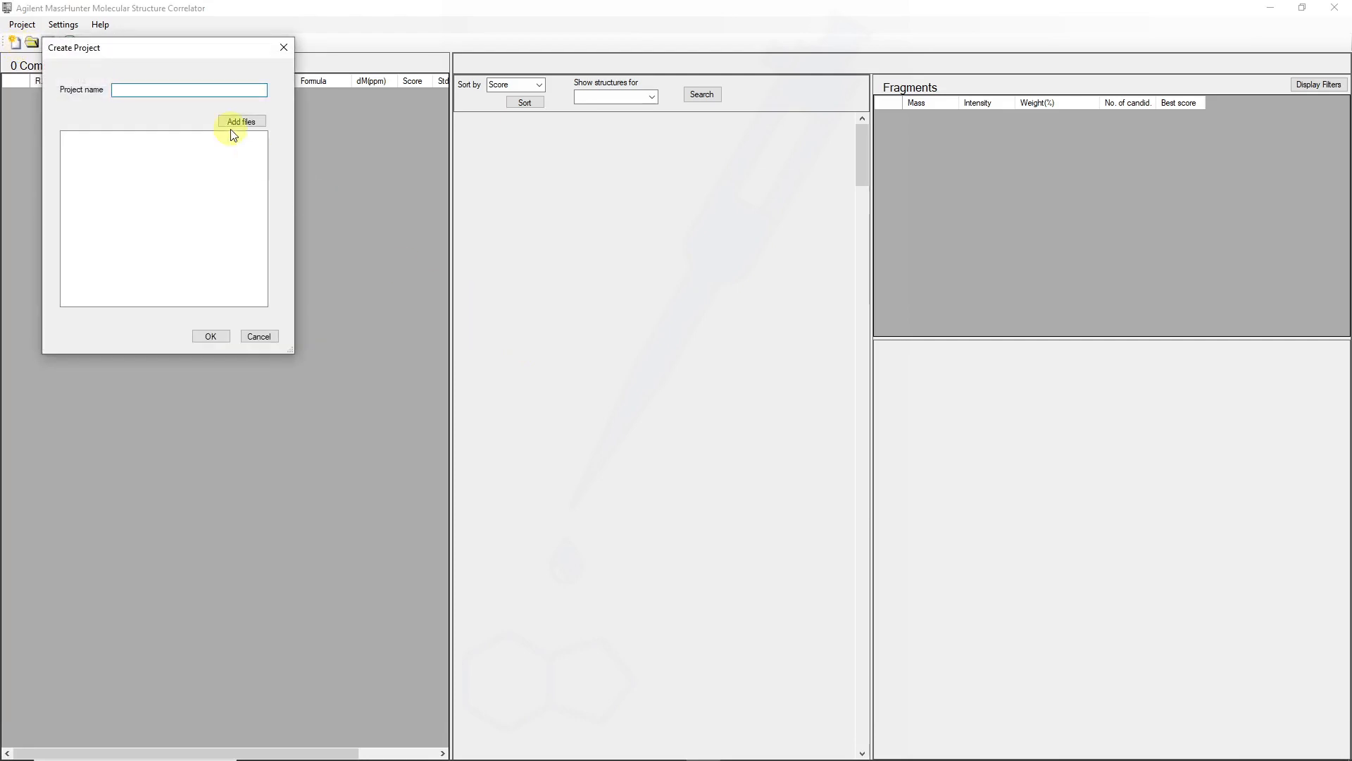
{"action": "type", "text": "ForTox_screen"}
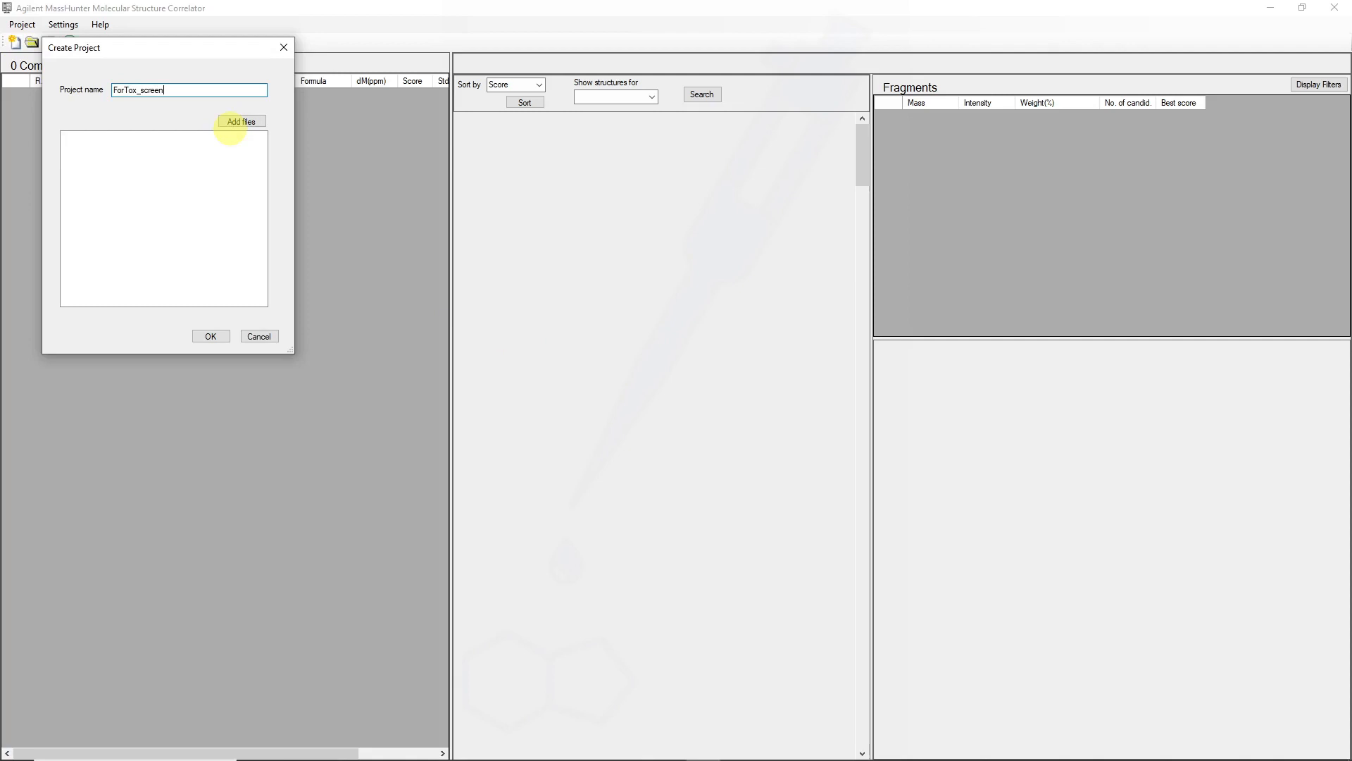
{"action": "left_click", "coordinate": [241, 121]}
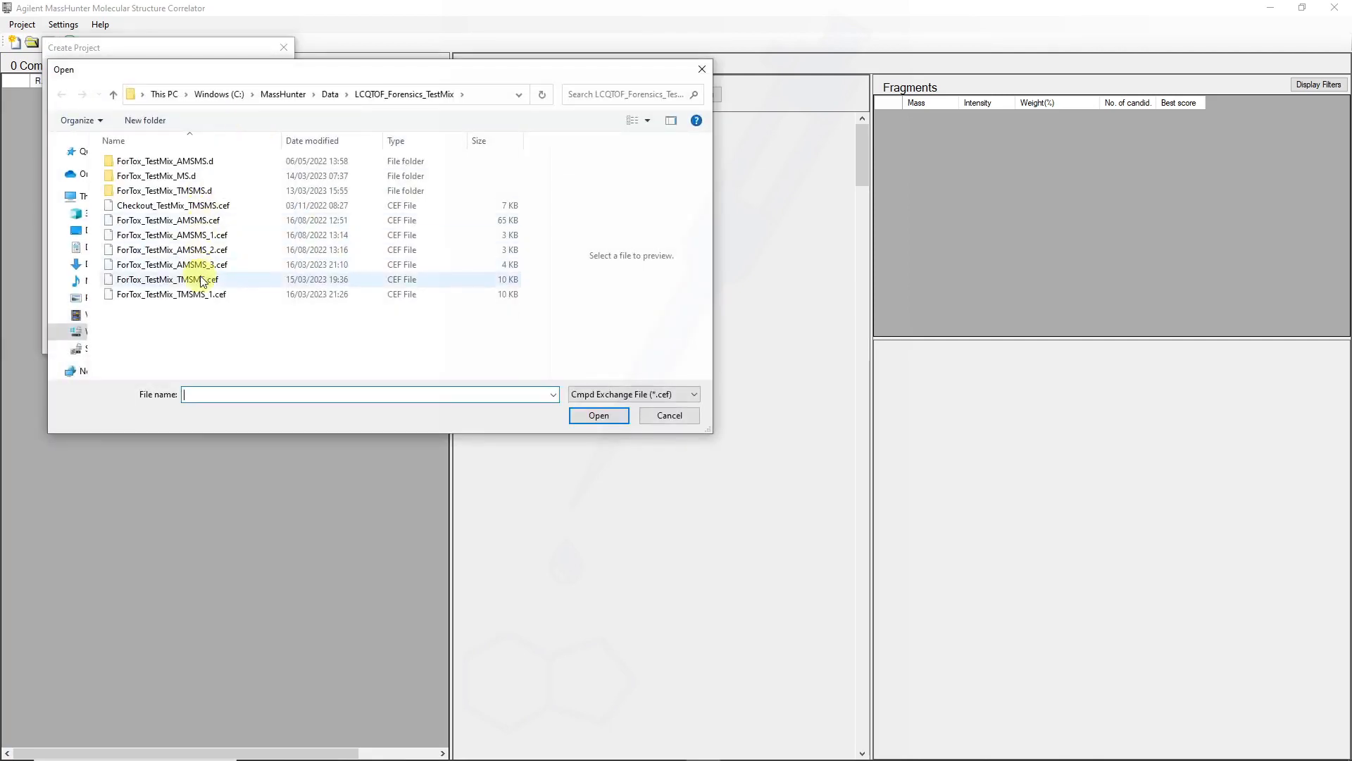
{"action": "left_click", "coordinate": [171, 294]}
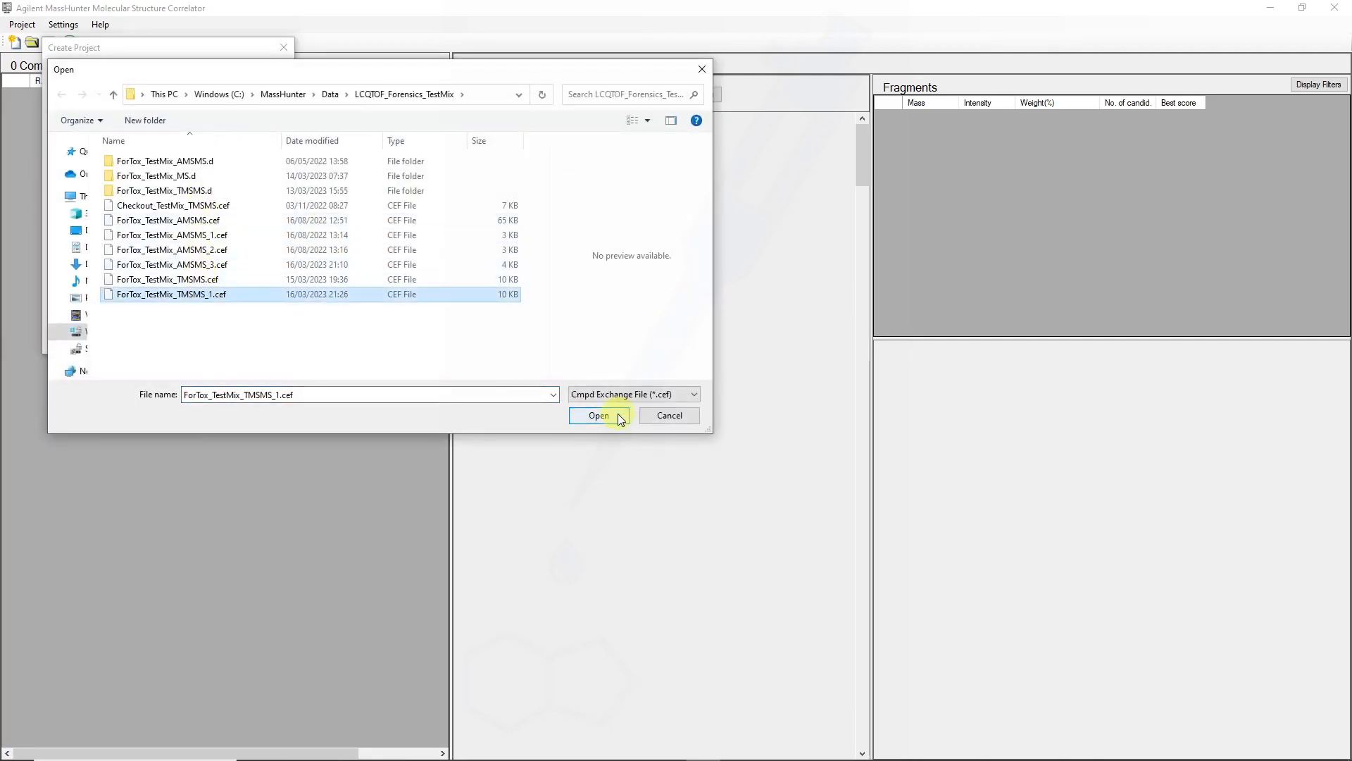
{"action": "left_click", "coordinate": [598, 414]}
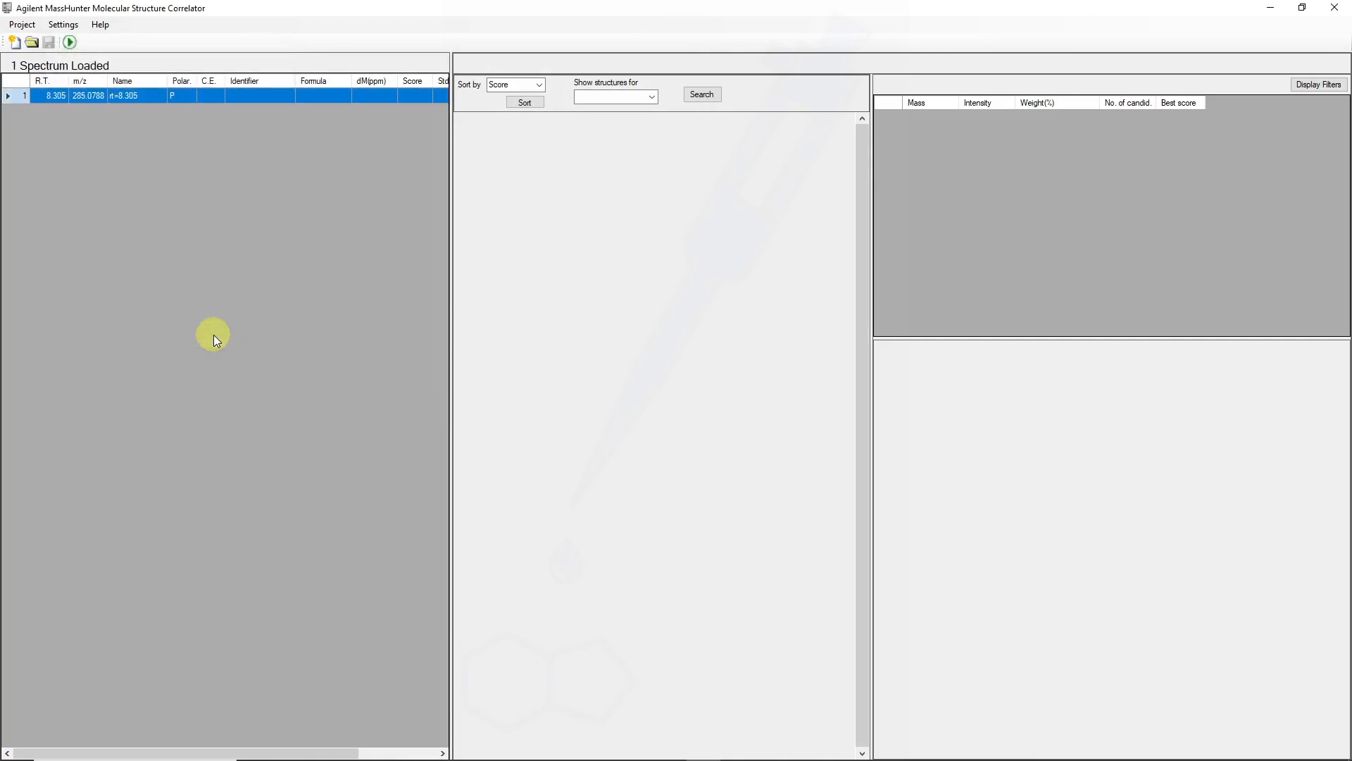
{"action": "mouse_move", "coordinate": [449, 306]}
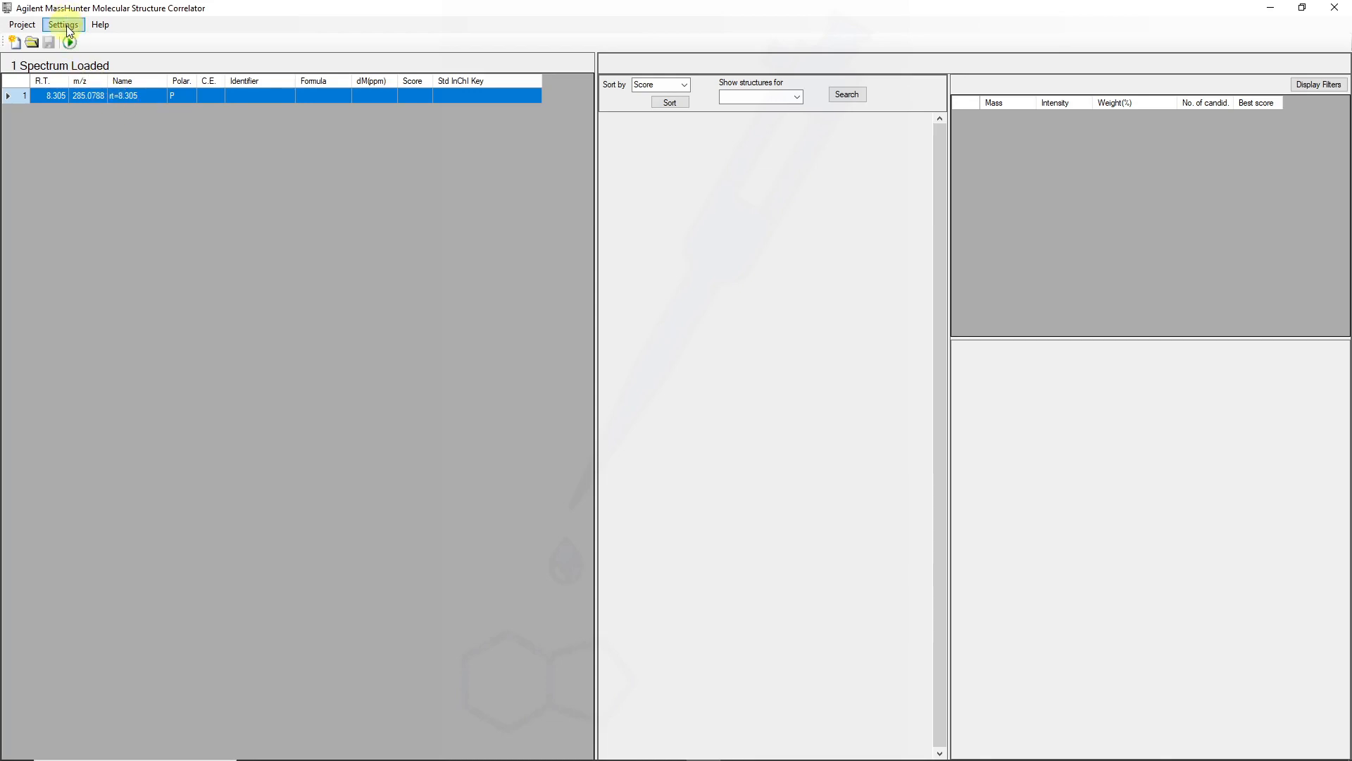
- Add chlorine to the allowed elements in the MFG Parameters
{"action": "left_click", "coordinate": [62, 24]}
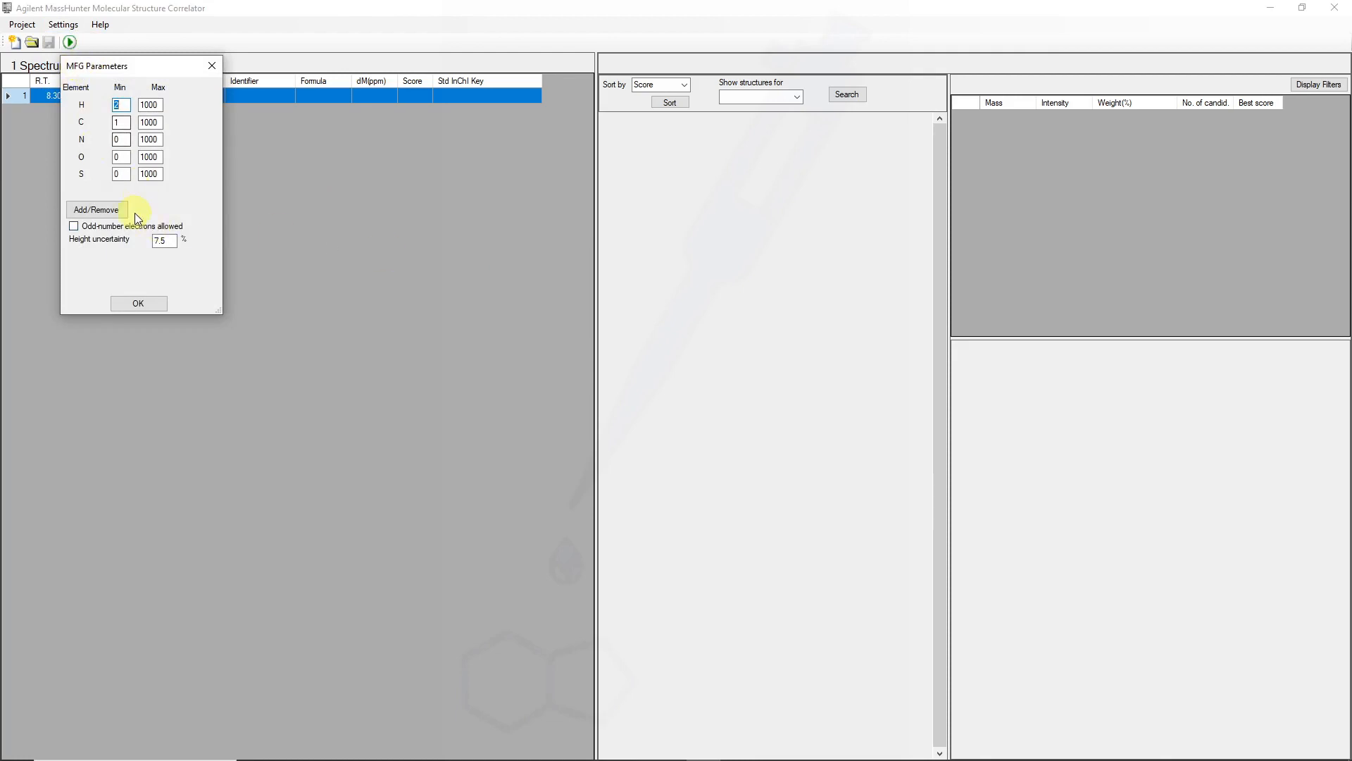
{"action": "left_click", "coordinate": [94, 210]}
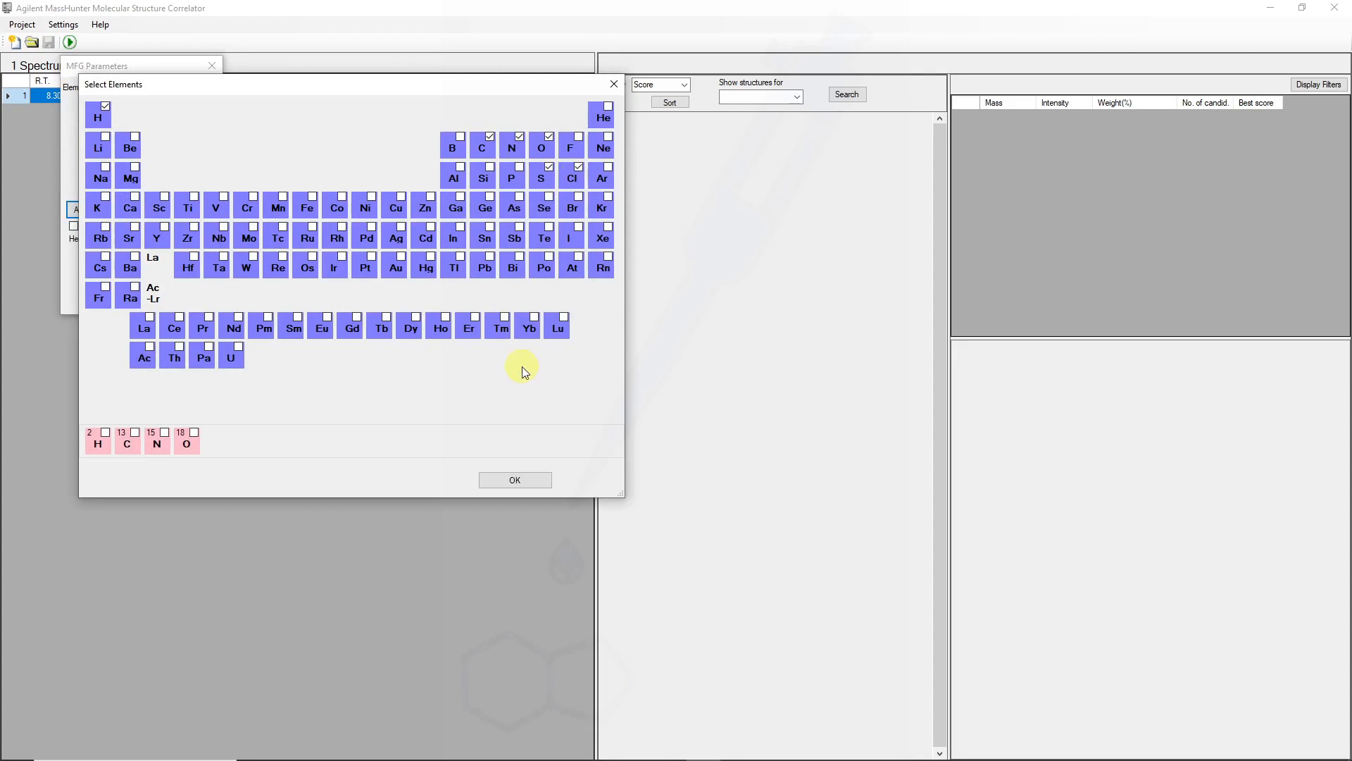
{"action": "left_click", "coordinate": [515, 479]}
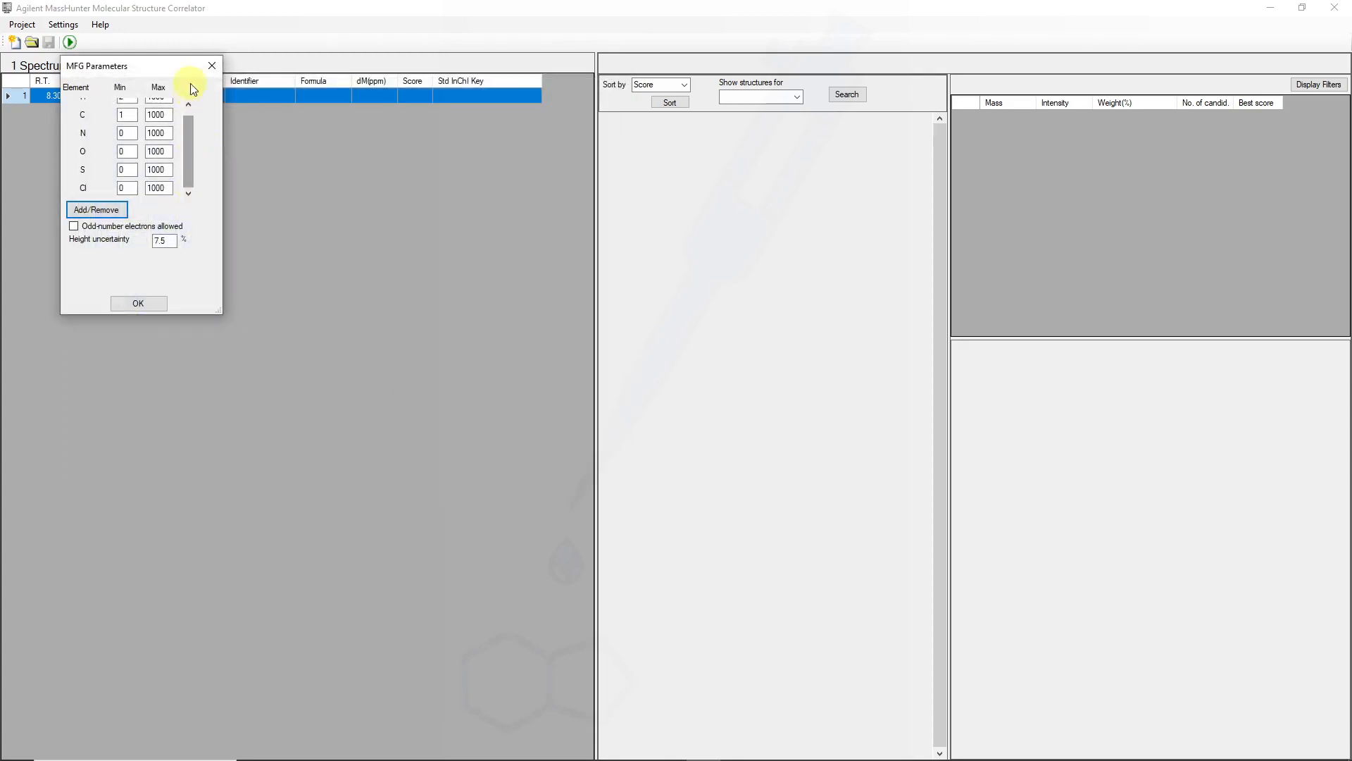
{"action": "left_click", "coordinate": [62, 23]}
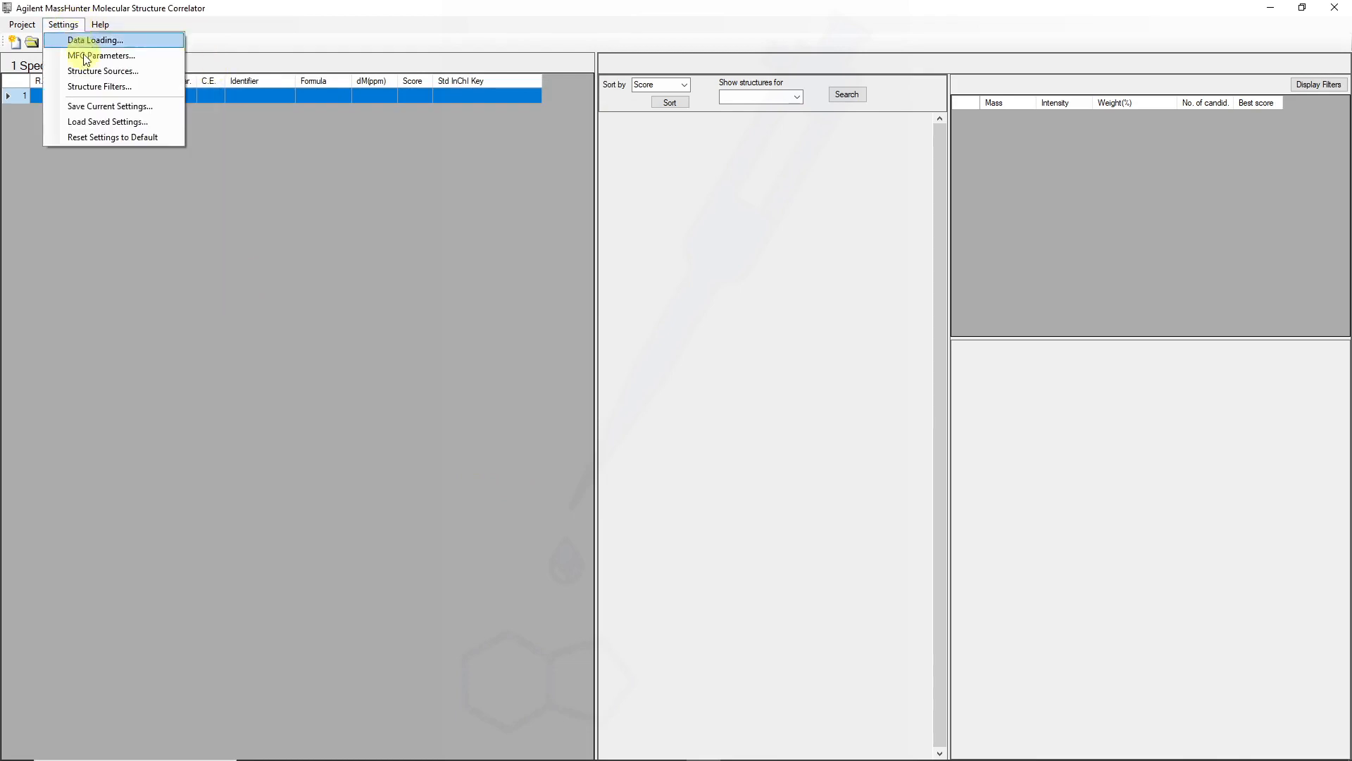
- Set ForTox_AM_PCDL as the structure source for the five best formulas
{"action": "left_click", "coordinate": [102, 71]}
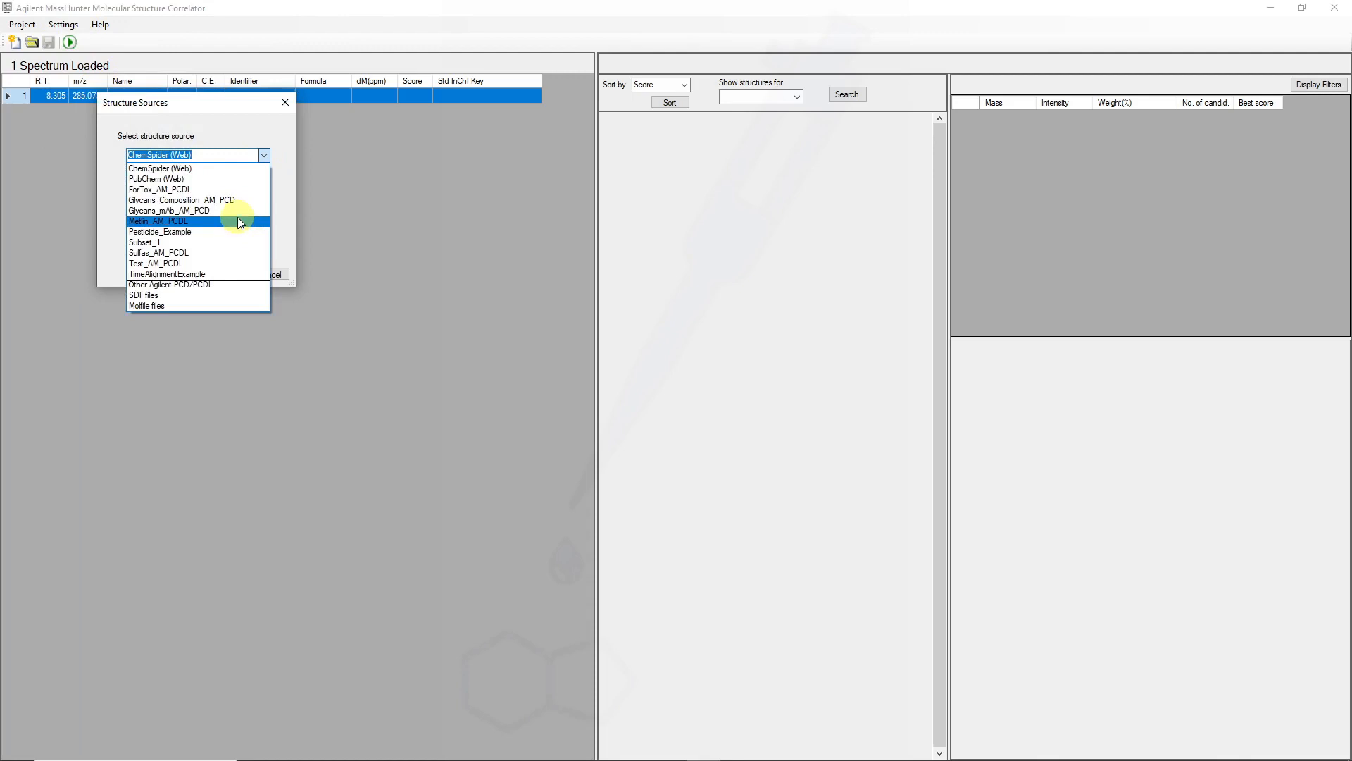
{"action": "mouse_move", "coordinate": [232, 188]}
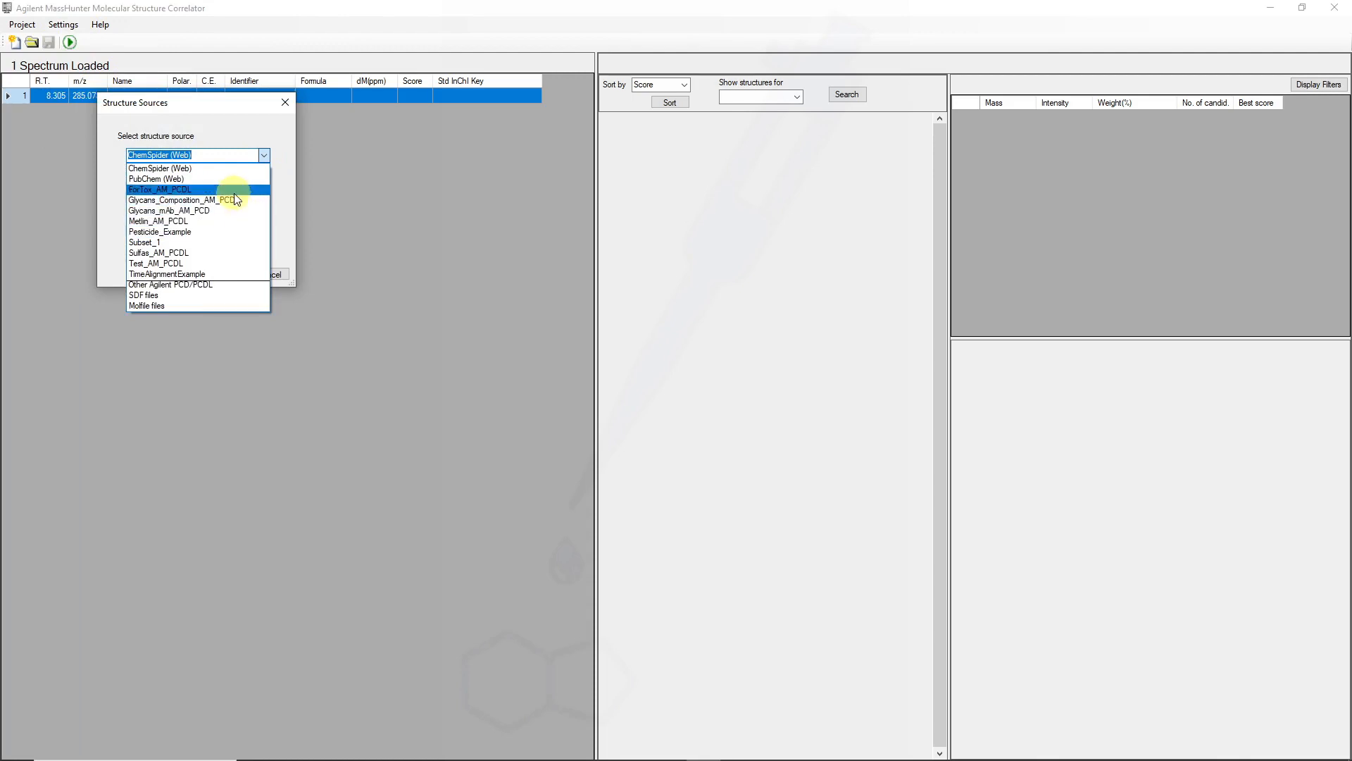
{"action": "left_click", "coordinate": [169, 189]}
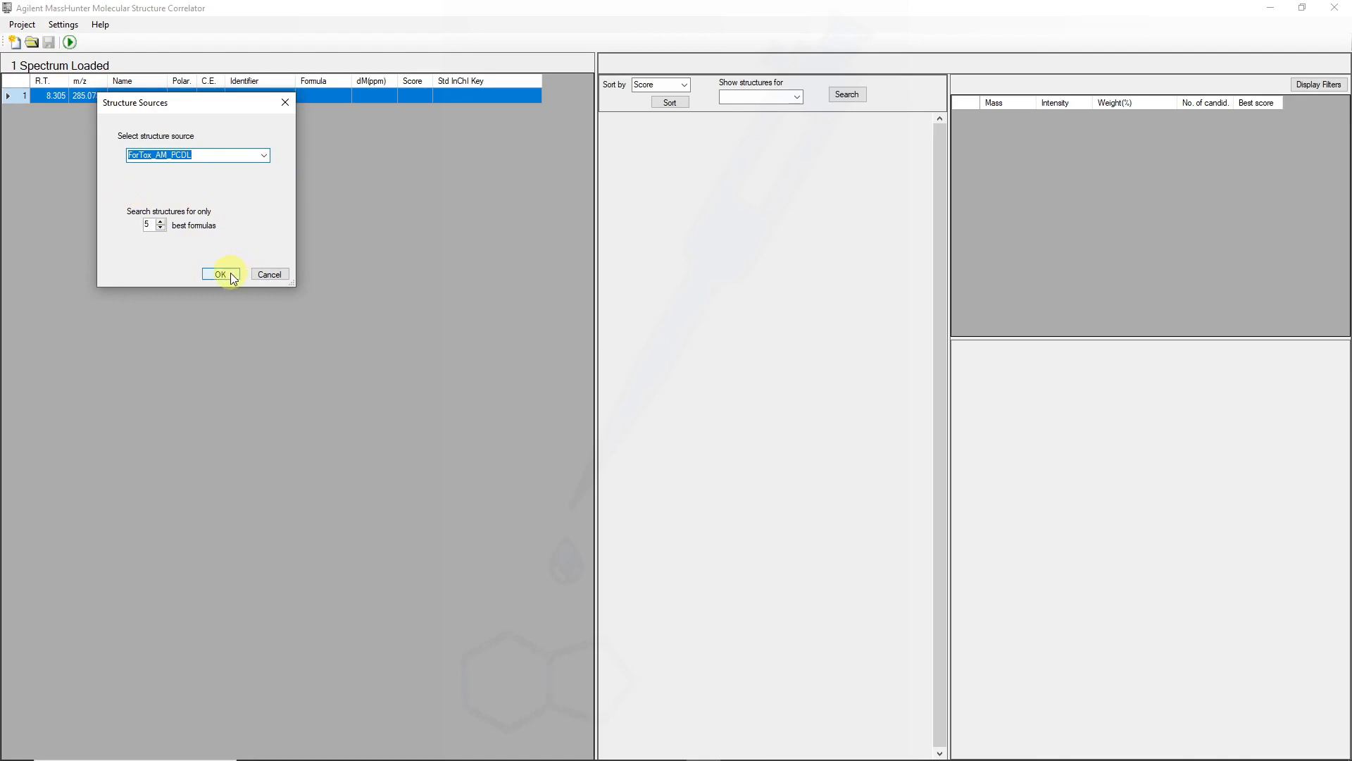
{"action": "left_click", "coordinate": [219, 274]}
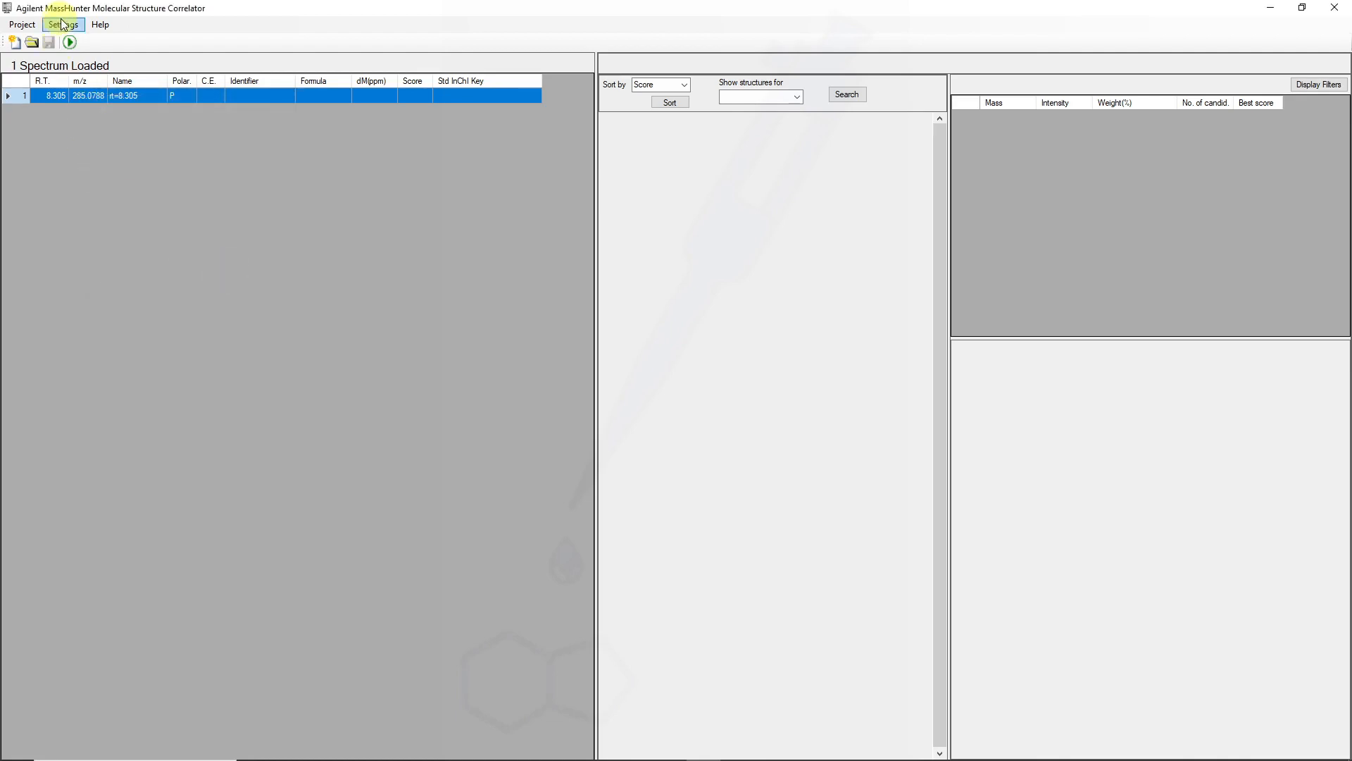
{"action": "left_click", "coordinate": [62, 24]}
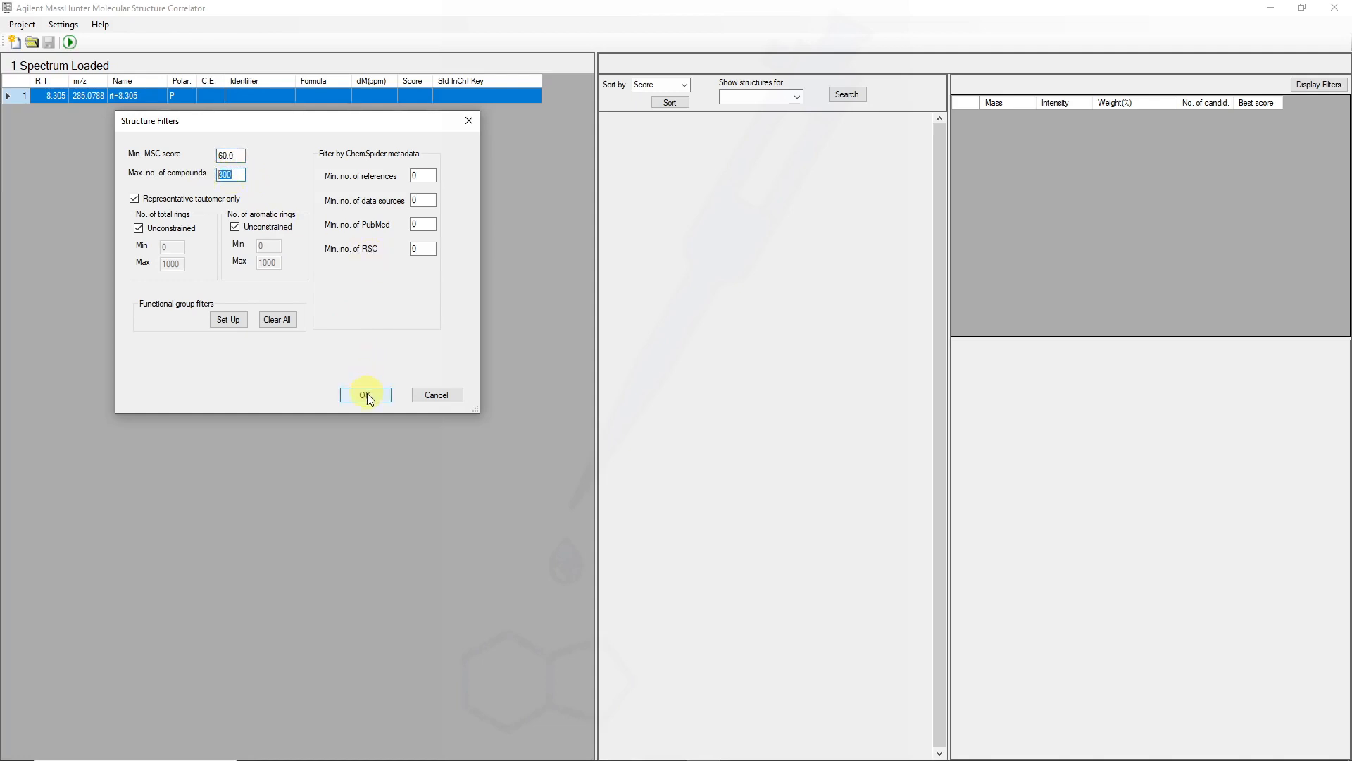
{"action": "left_click", "coordinate": [363, 395]}
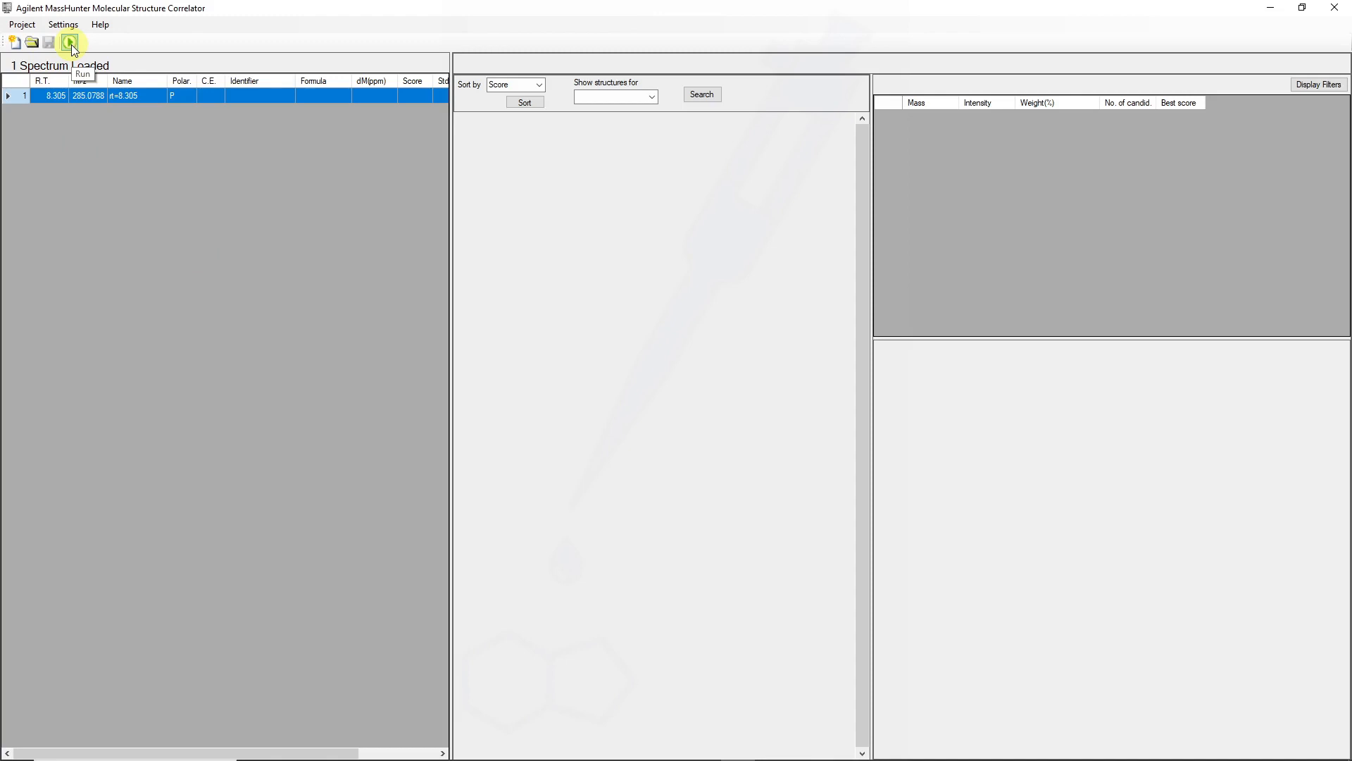
- Run structure correlation and select ion 193.0881 of top-ranked diazepam to show its fragments
{"action": "left_click", "coordinate": [71, 42]}
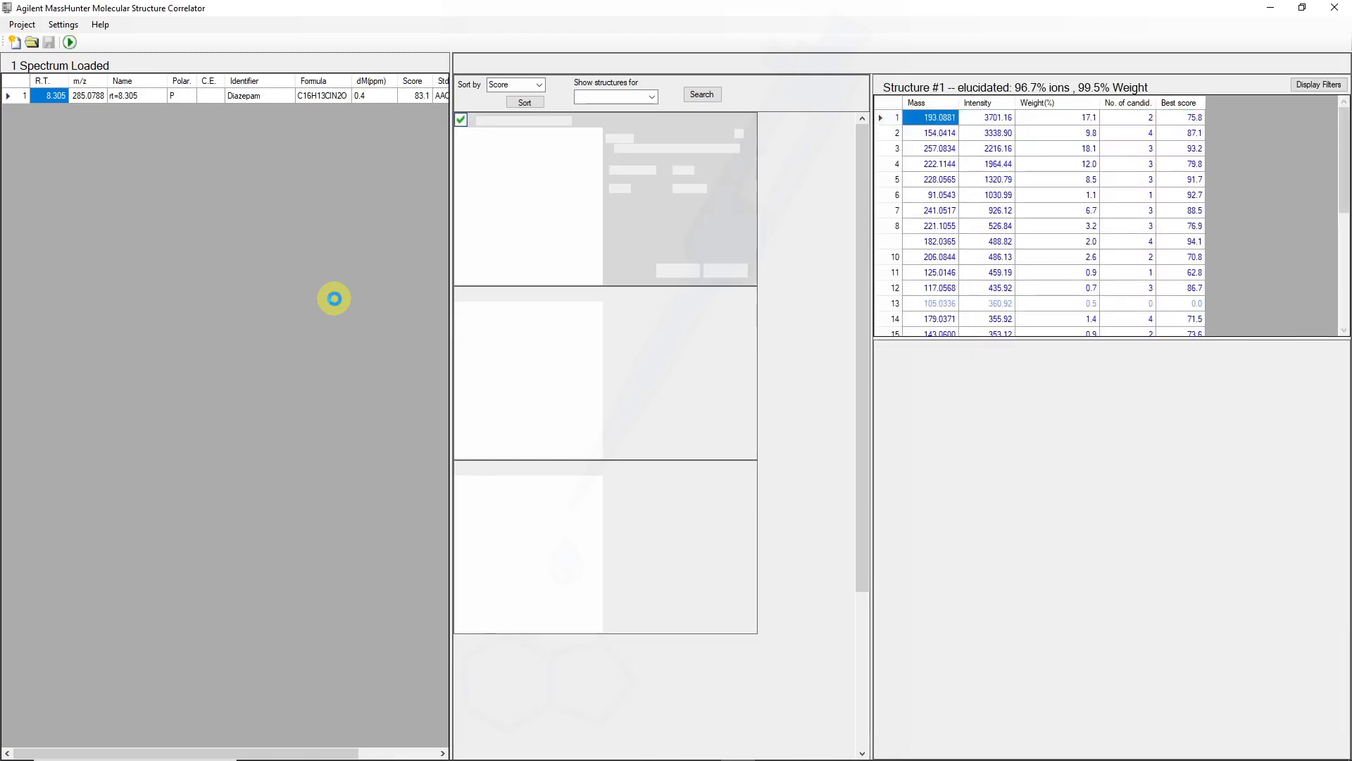
{"action": "left_click", "coordinate": [700, 95]}
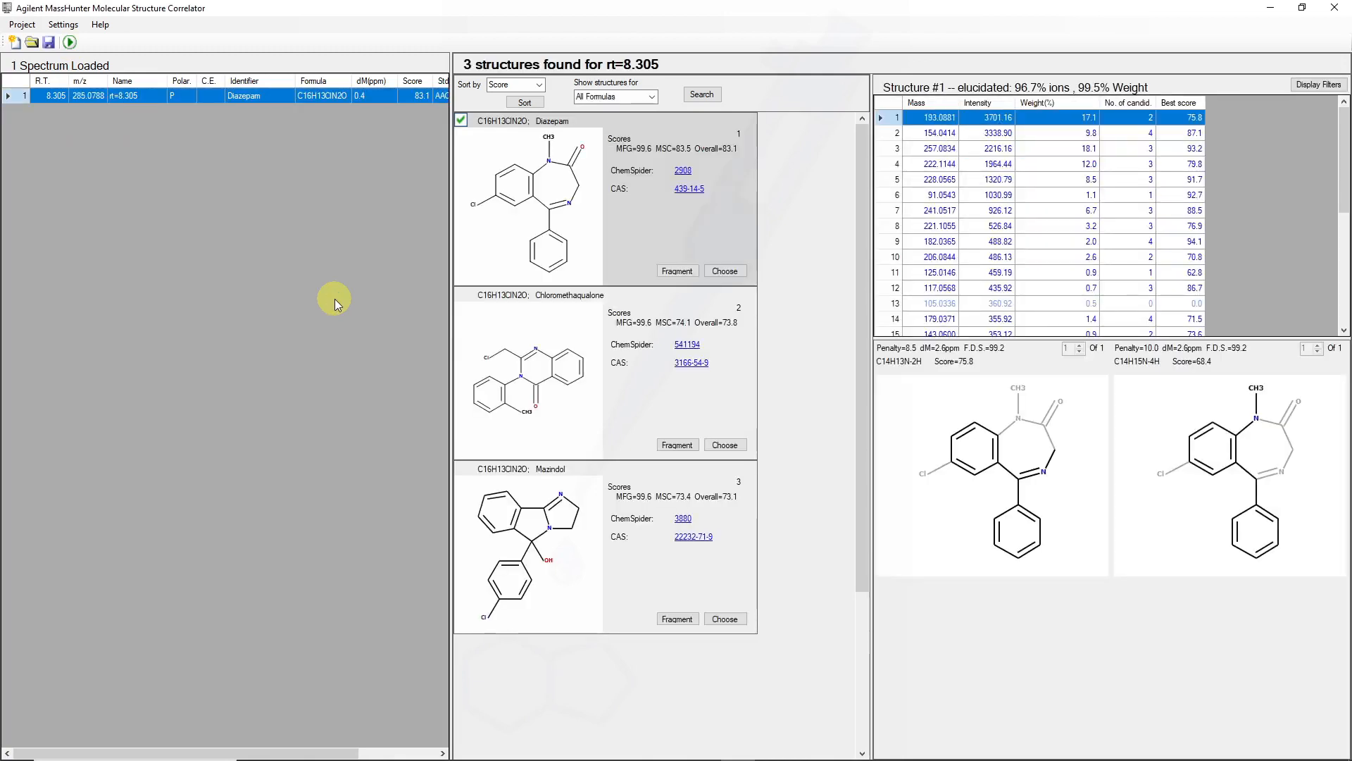
{"action": "mouse_move", "coordinate": [608, 481]}
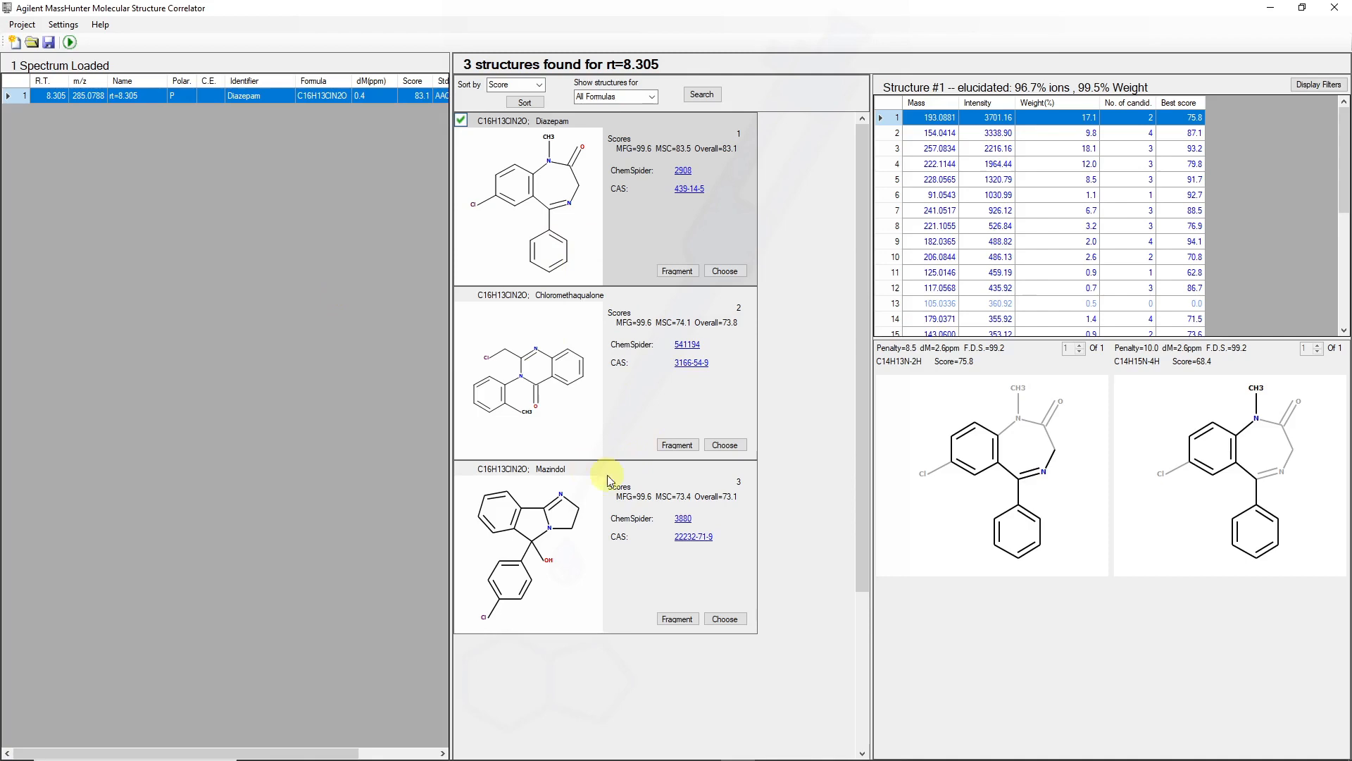
{"action": "mouse_move", "coordinate": [630, 332]}
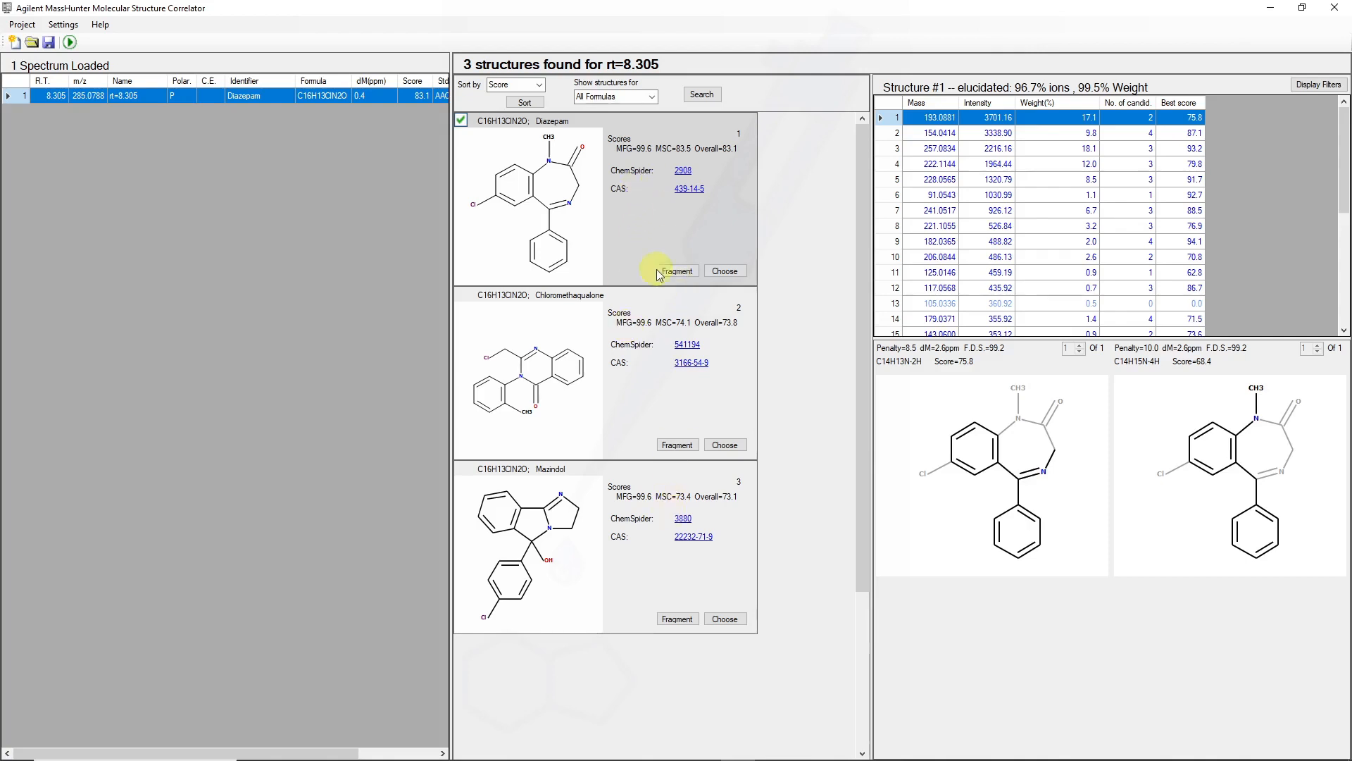
{"action": "mouse_move", "coordinate": [621, 140]}
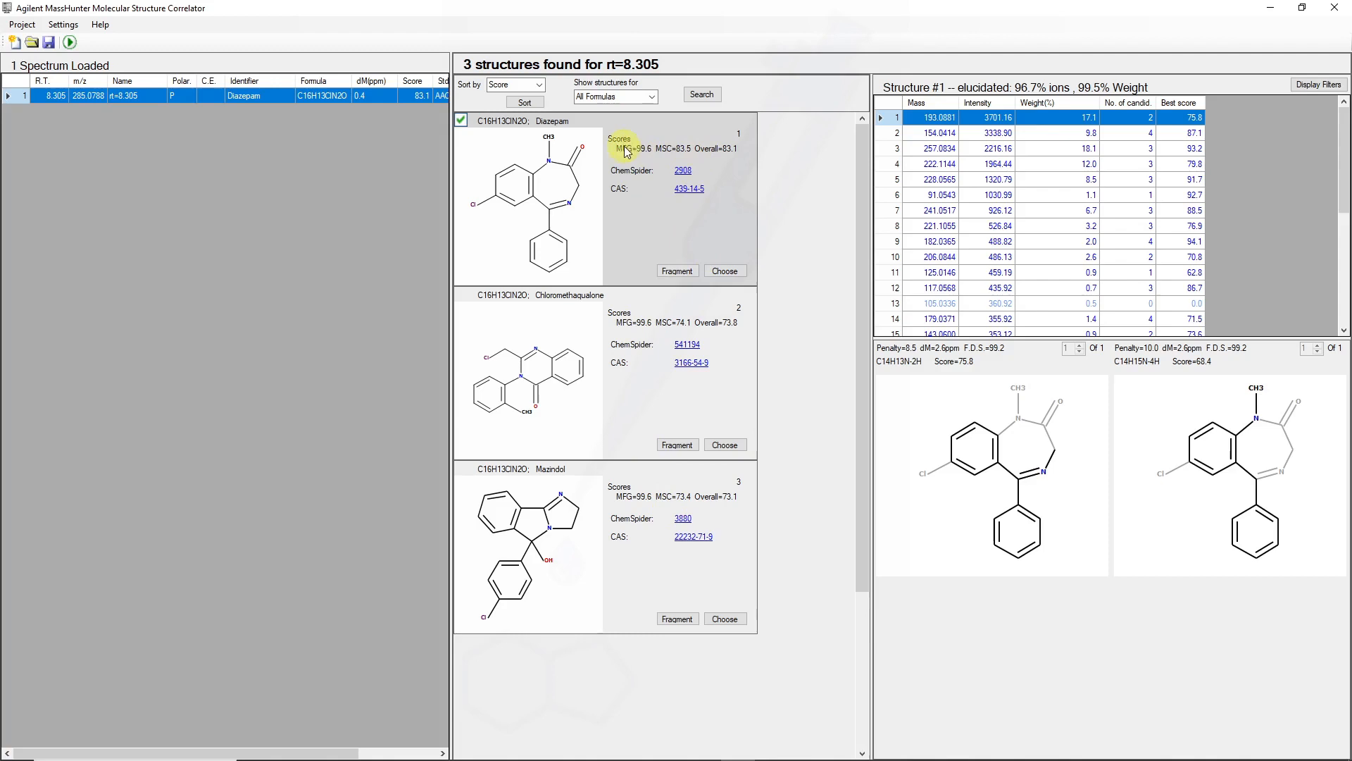
{"action": "mouse_move", "coordinate": [733, 156]}
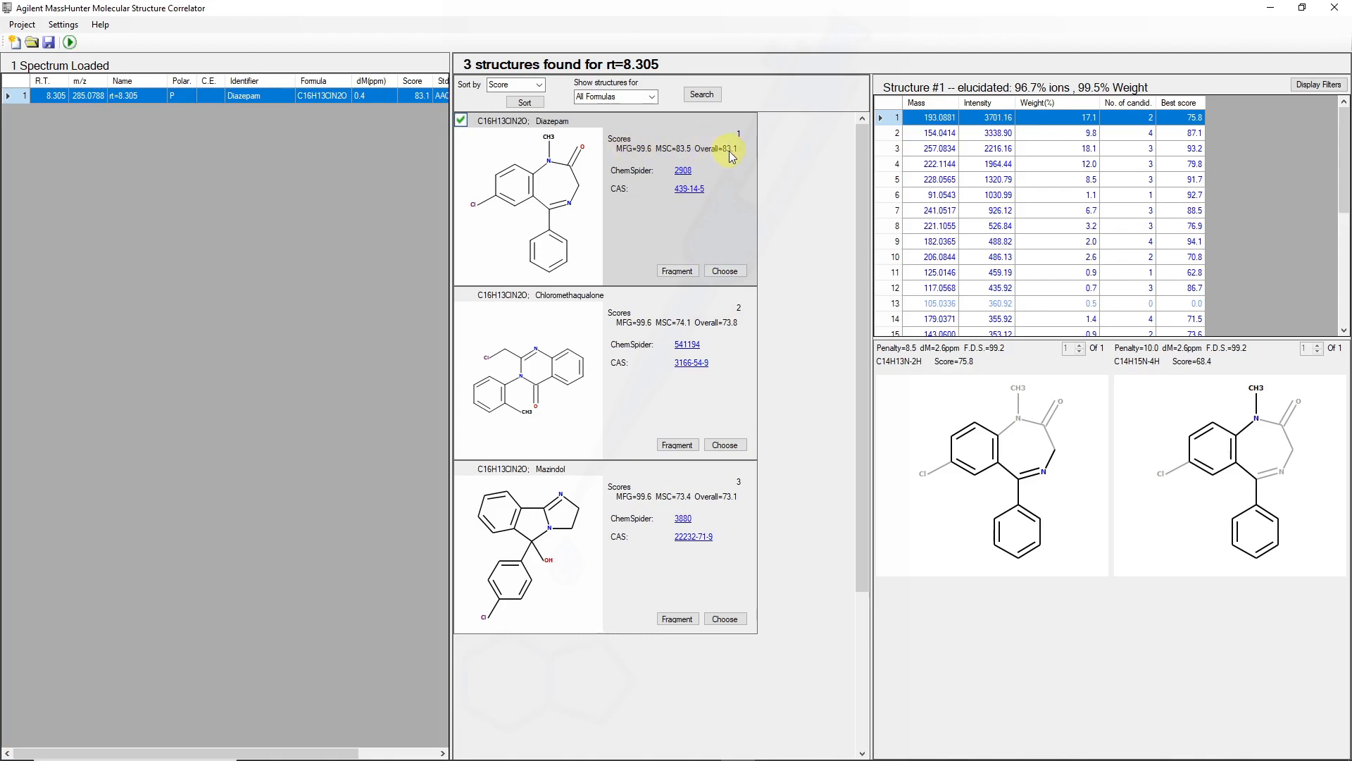
{"action": "mouse_move", "coordinate": [735, 515]}
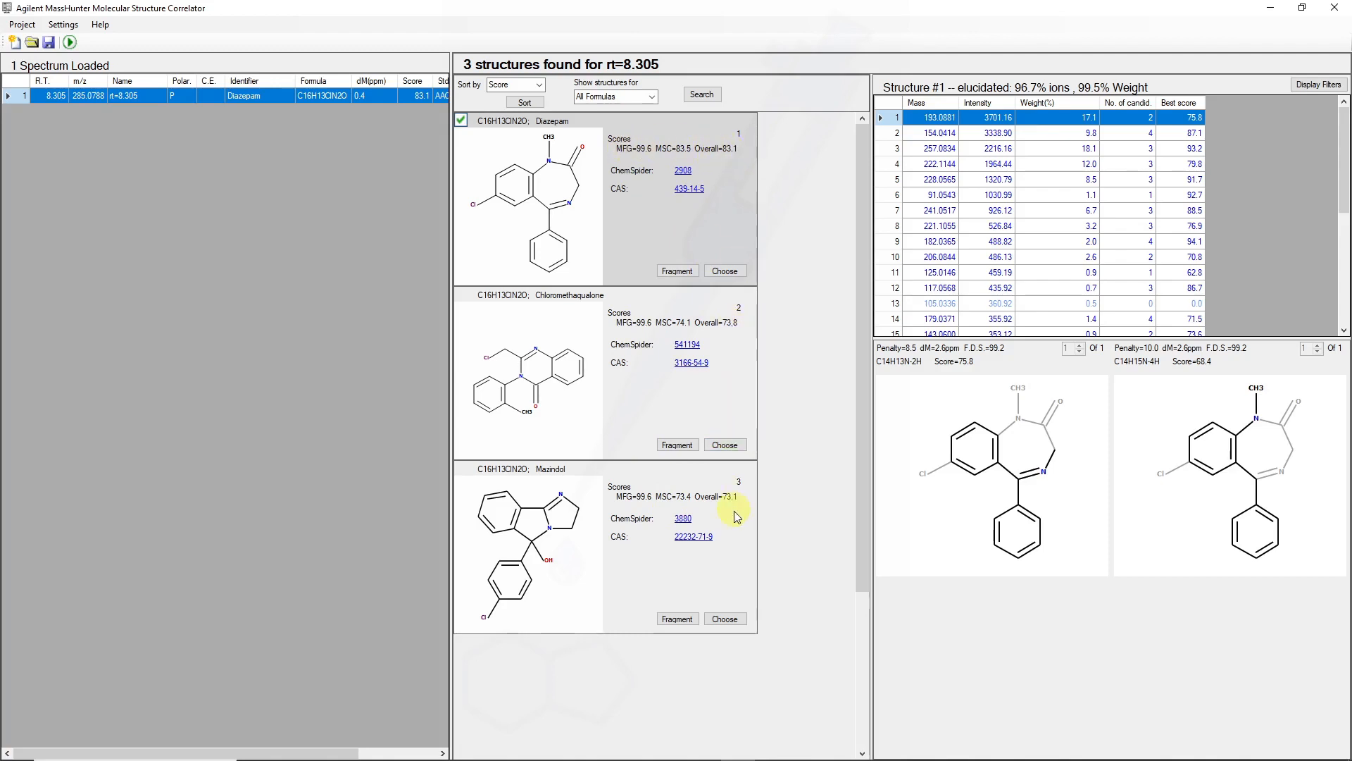
{"action": "mouse_move", "coordinate": [733, 506]}
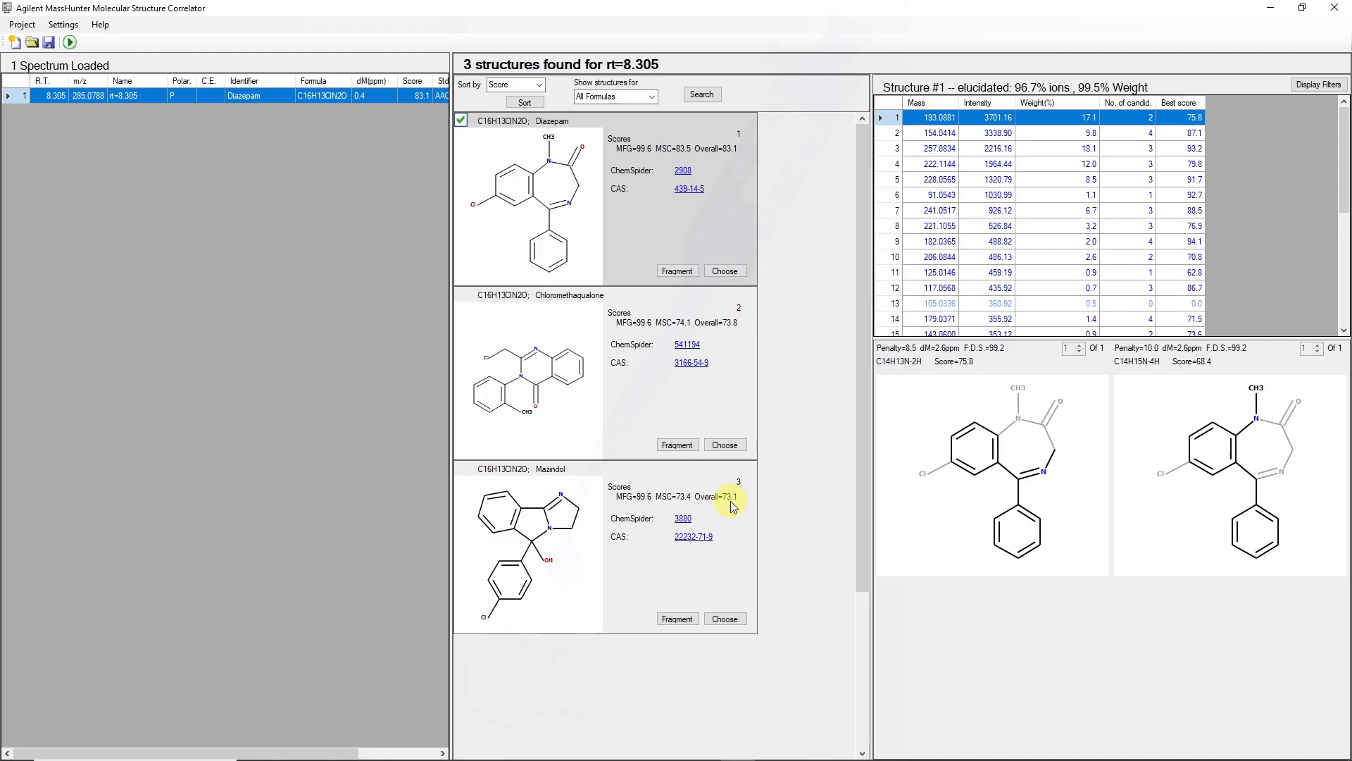
{"action": "mouse_move", "coordinate": [653, 572]}
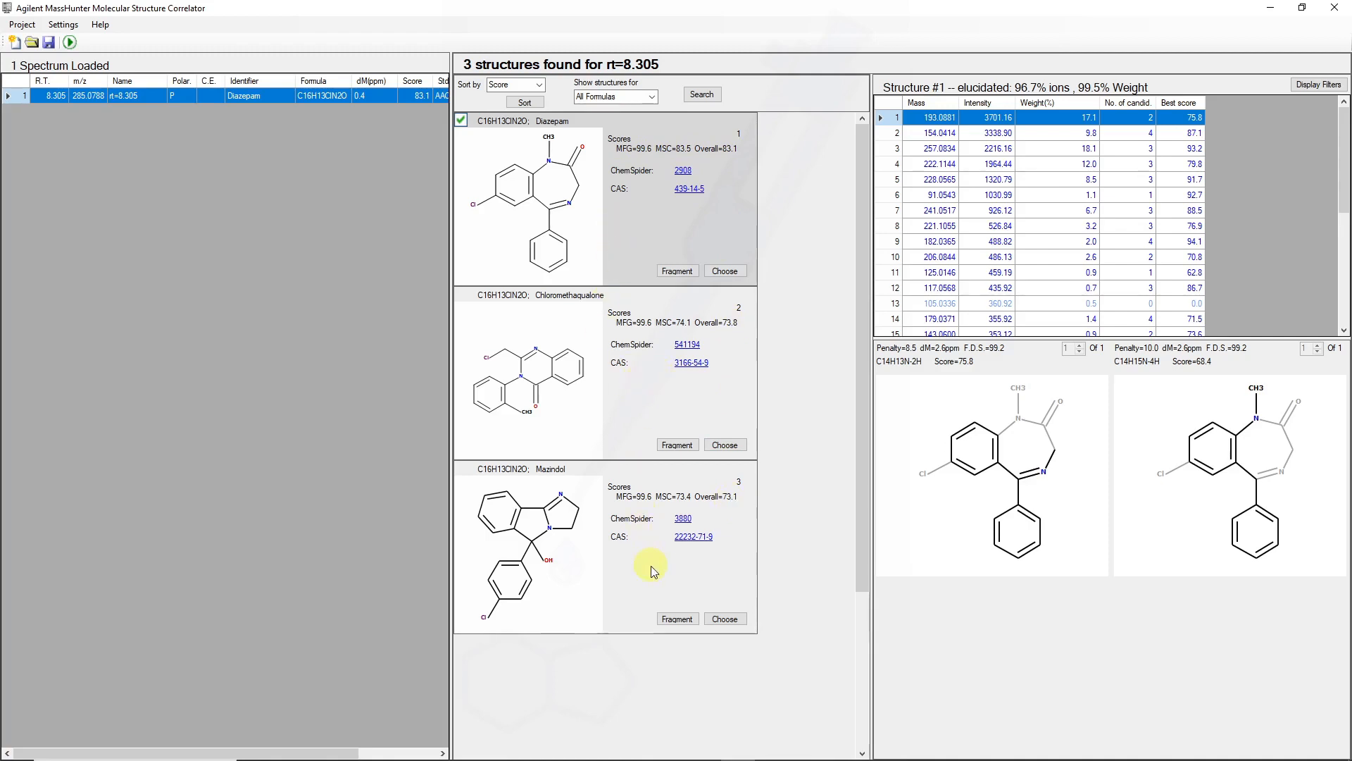
{"action": "mouse_move", "coordinate": [869, 284]}
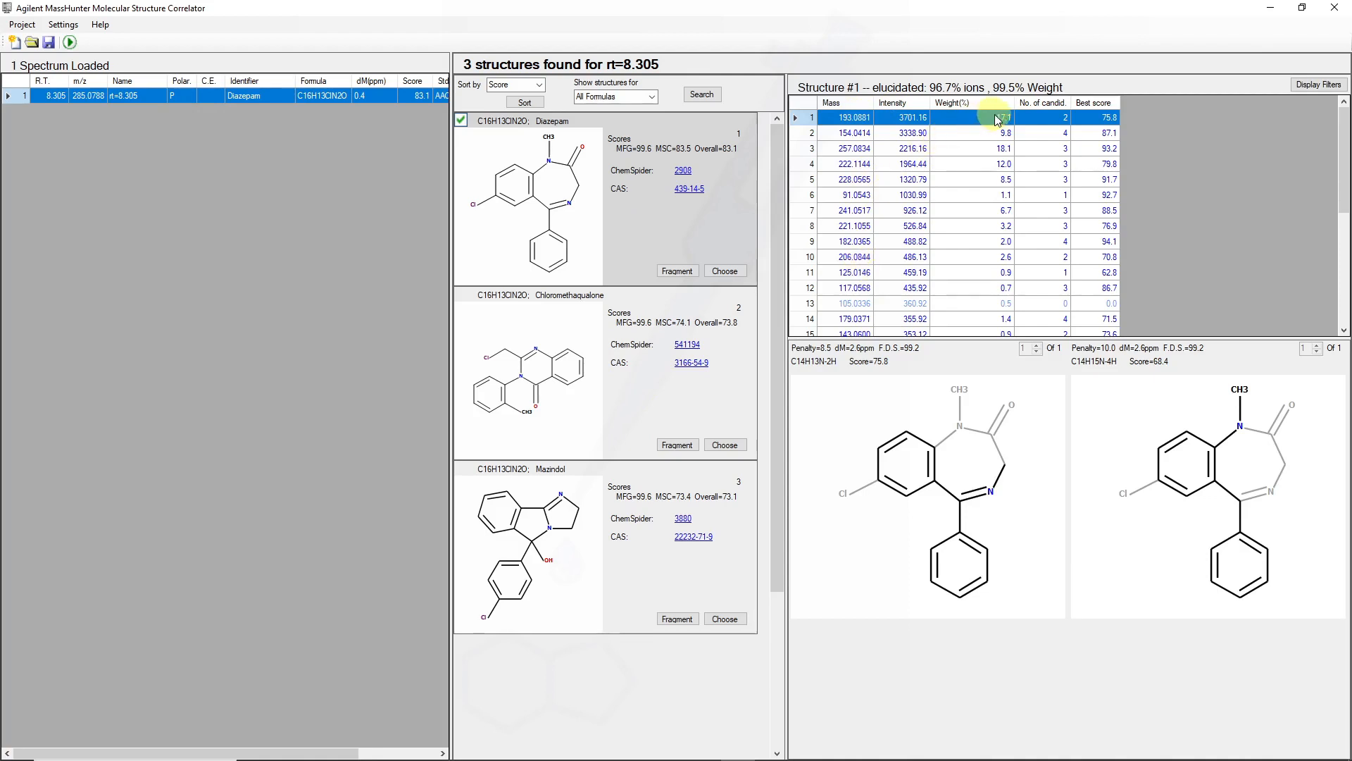
{"action": "mouse_move", "coordinate": [995, 191]}
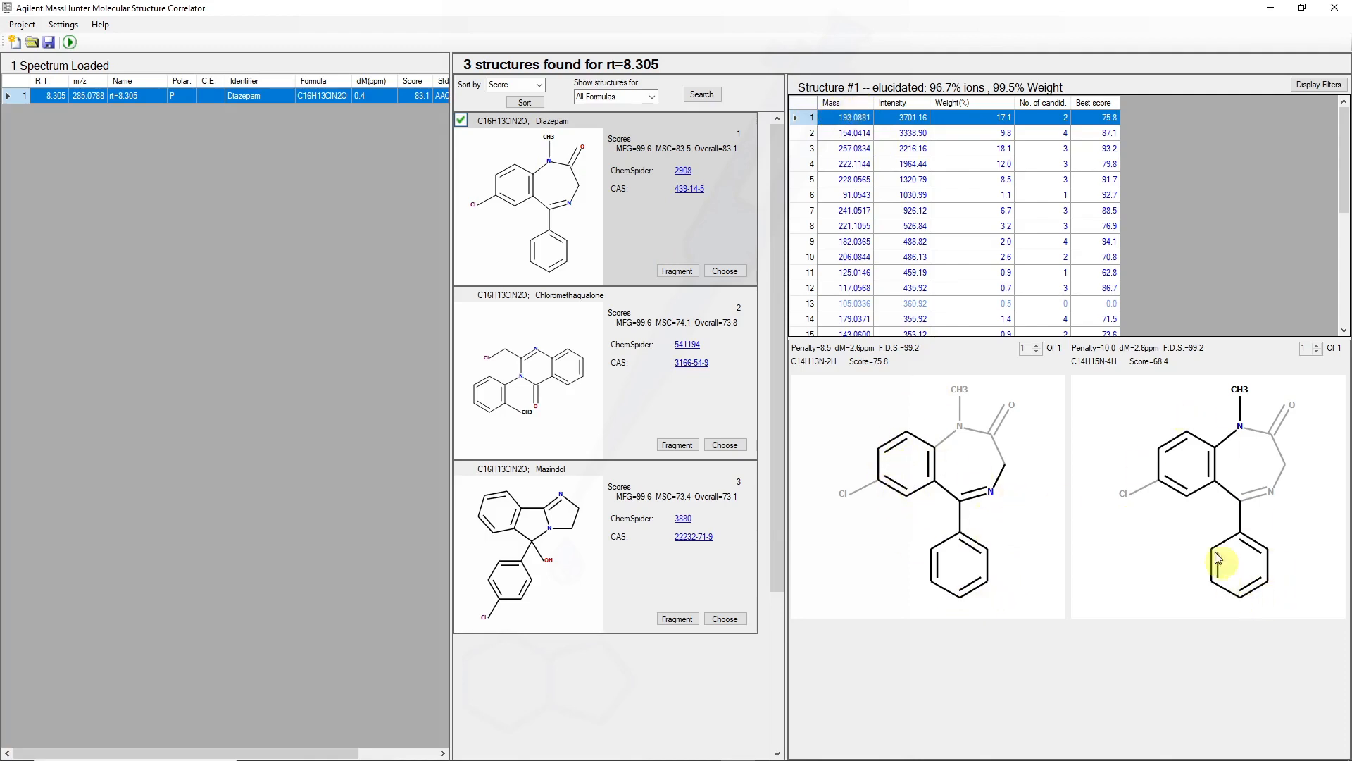
{"action": "mouse_move", "coordinate": [919, 386]}
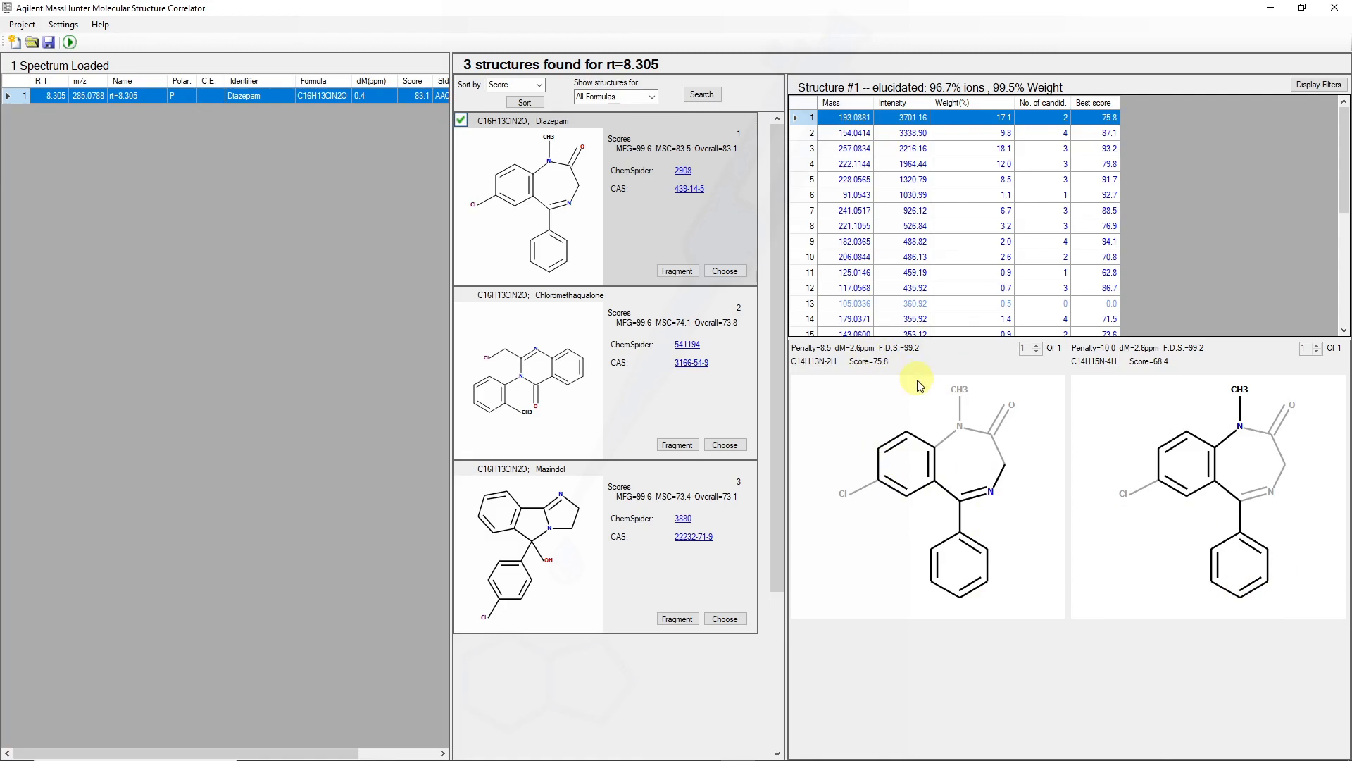
{"action": "mouse_move", "coordinate": [1077, 417]}
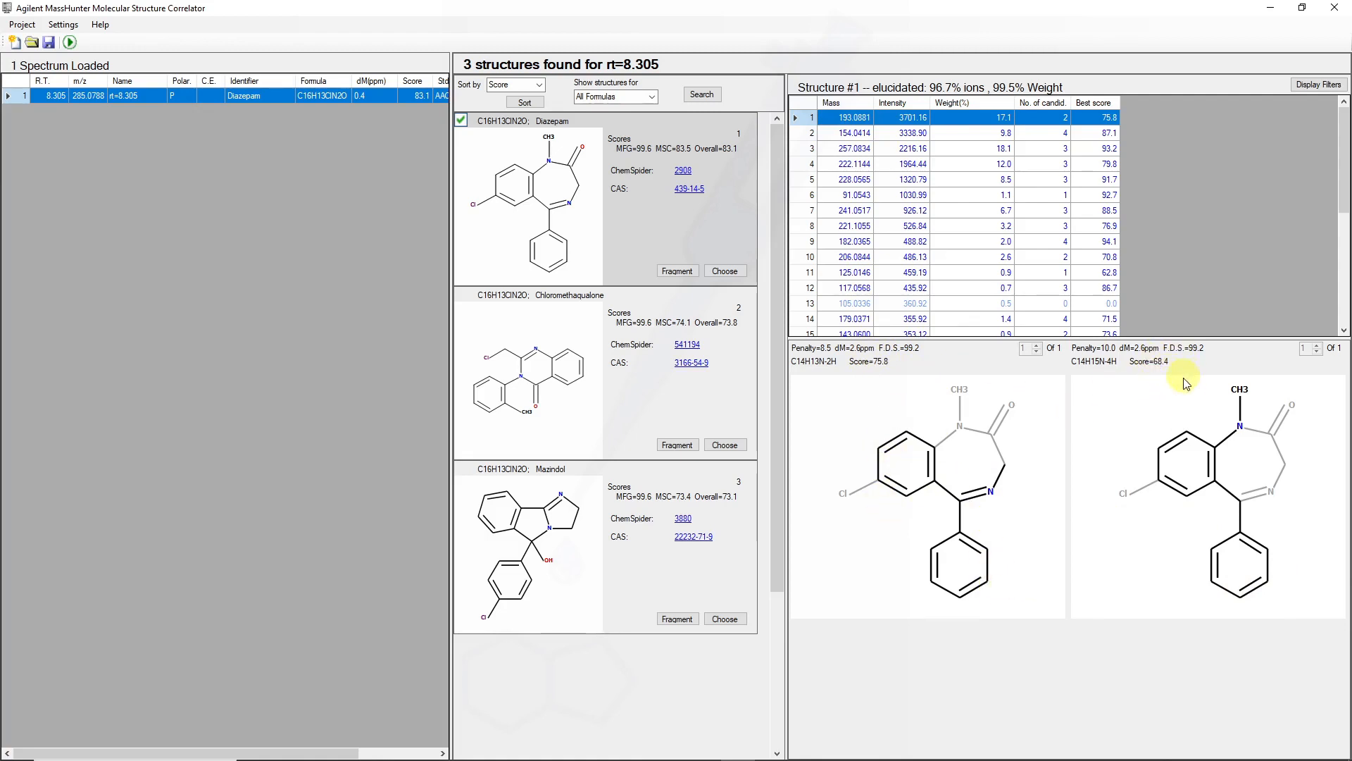
{"action": "mouse_move", "coordinate": [1260, 394]}
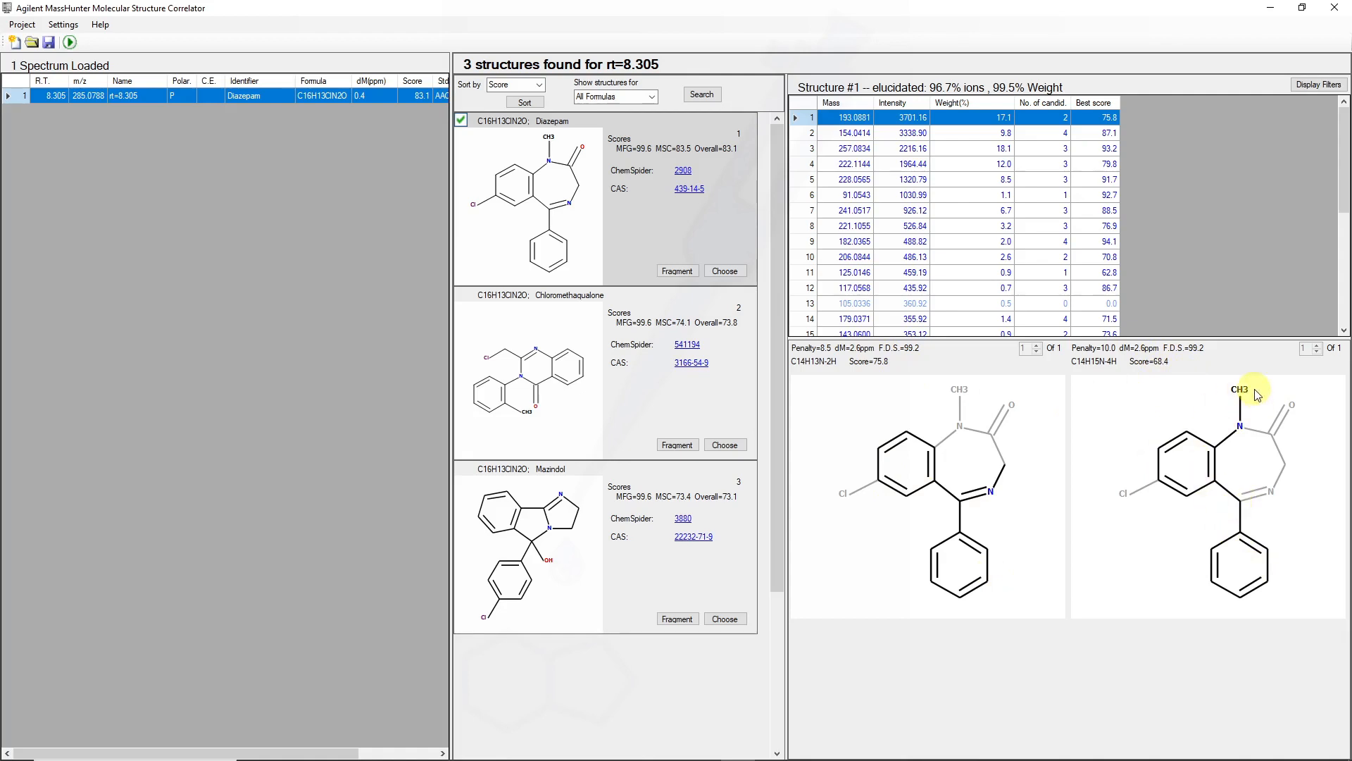
{"action": "mouse_move", "coordinate": [1293, 543]}
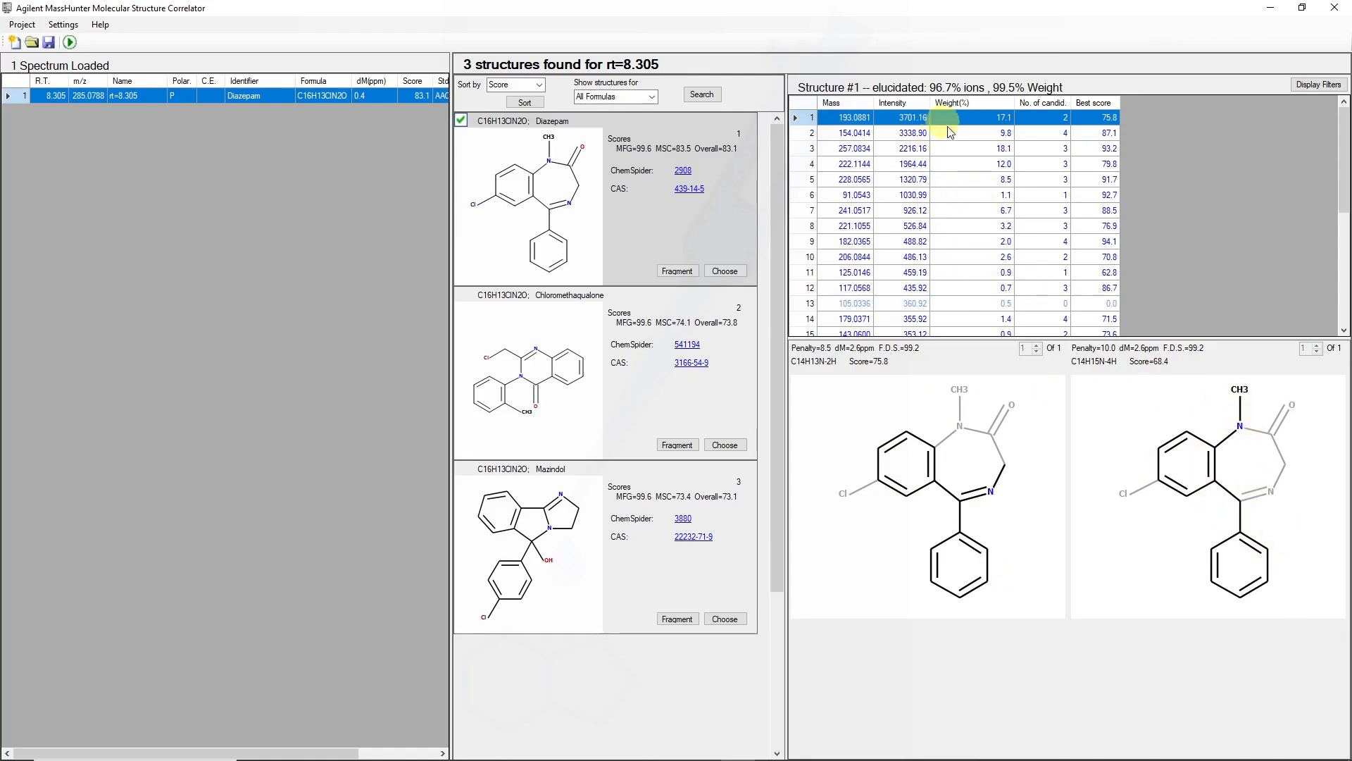
- Select ion row 27 (m/z 255.0676) to show its three scored substructures, best C15H13ClN2 at 95.2
{"action": "scroll", "scroll_direction": "down", "scroll_amount": 3}
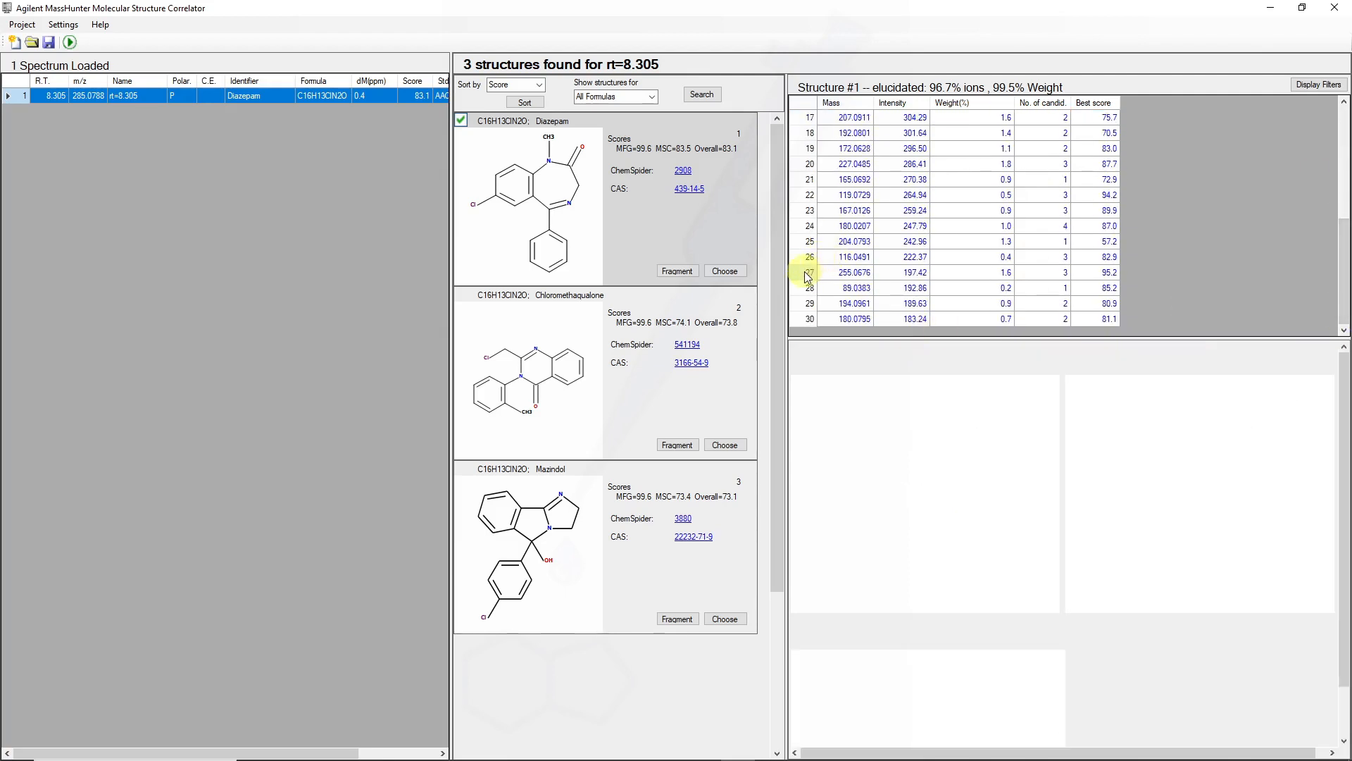
{"action": "left_click", "coordinate": [849, 272]}
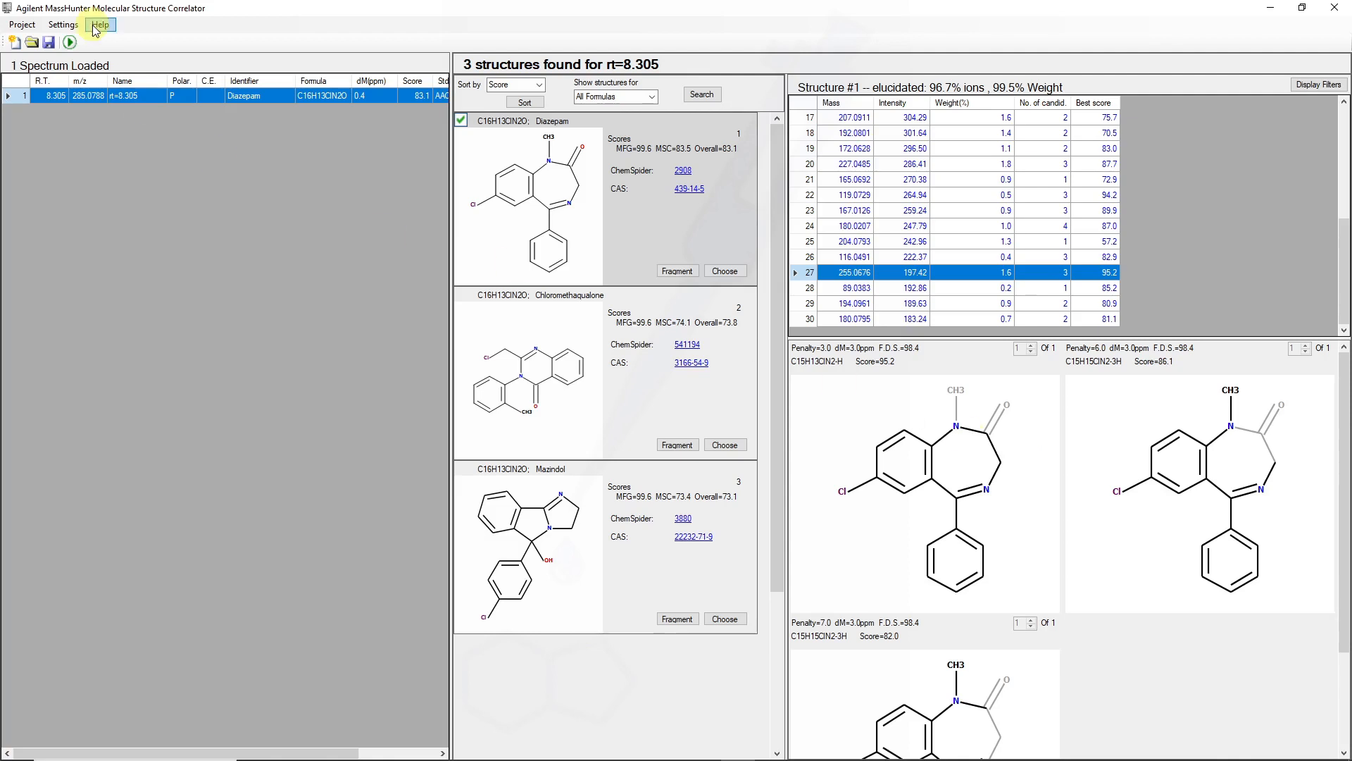
- Switch the structure source from ForTox_AM_PCDL to ChemSpider (Web)
{"action": "left_click", "coordinate": [62, 24]}
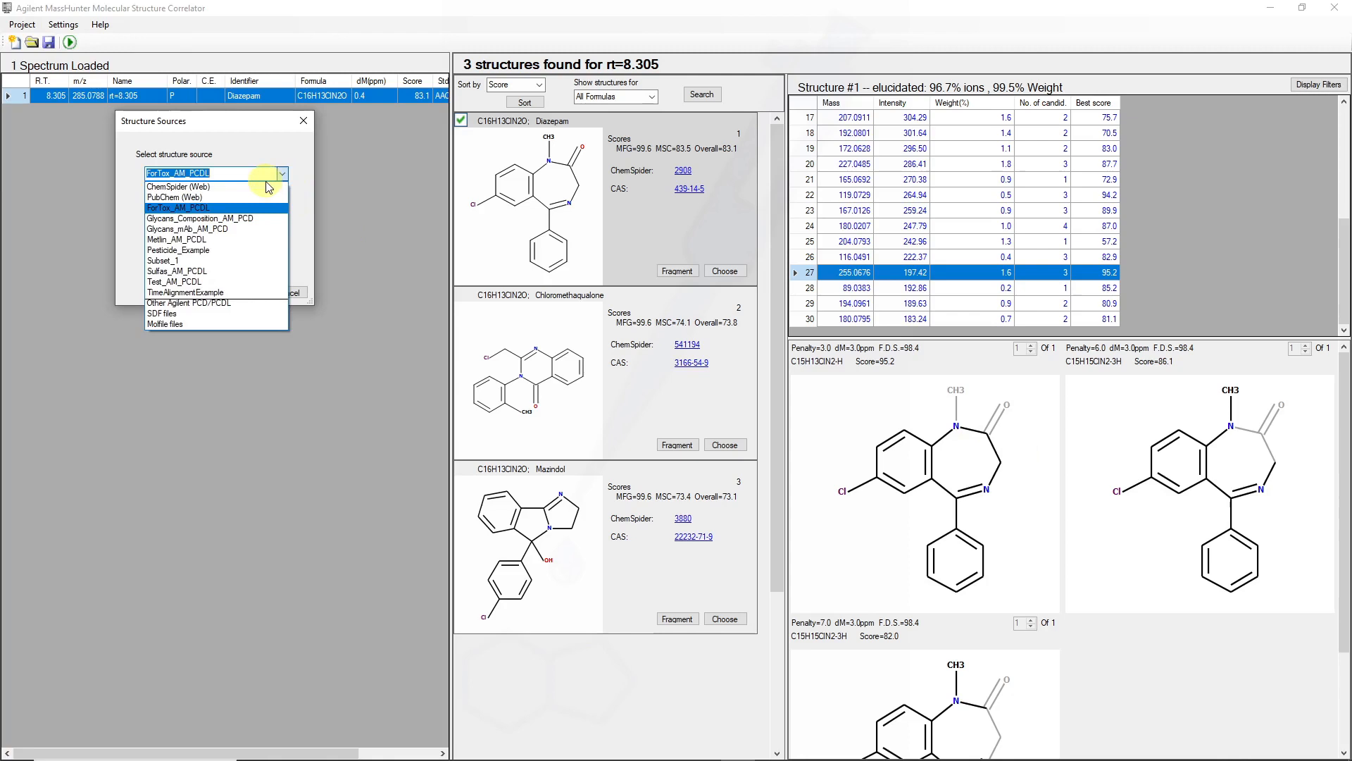
{"action": "left_click", "coordinate": [179, 186]}
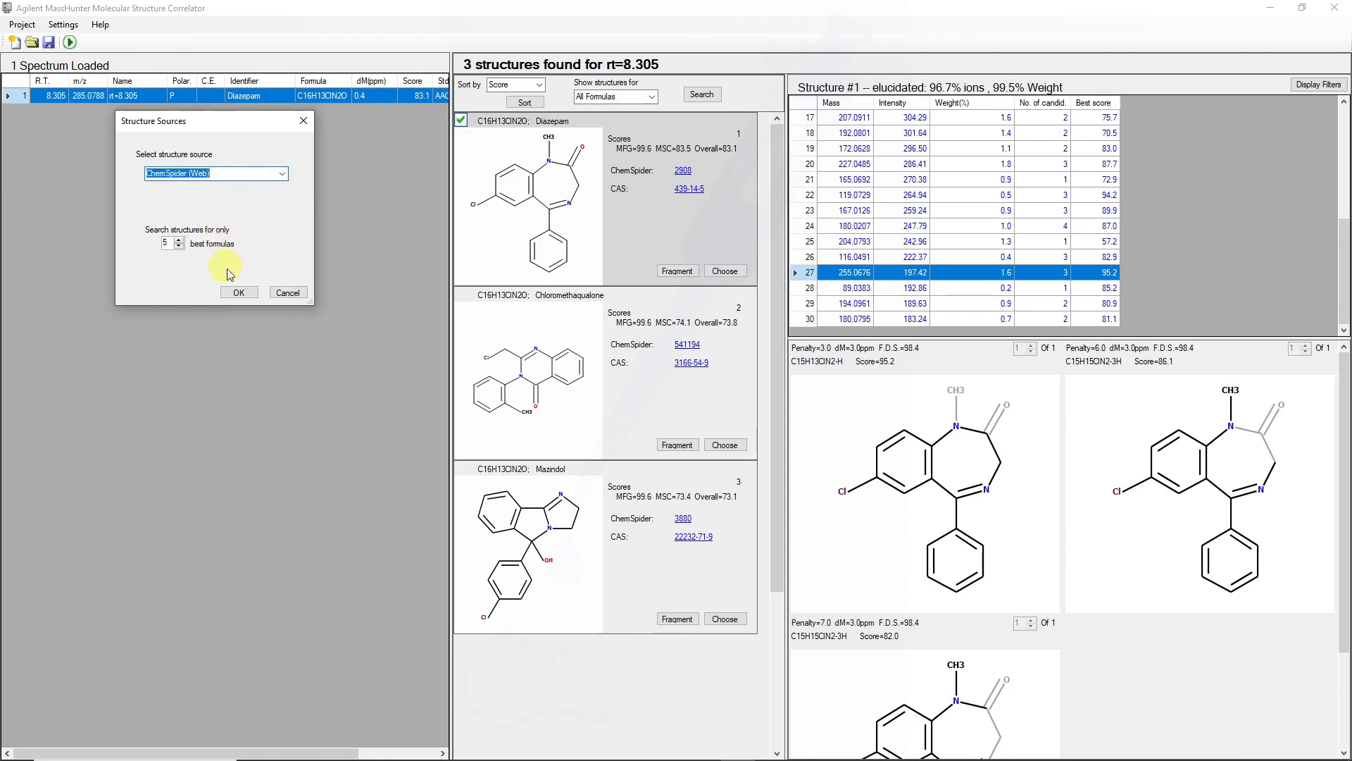
{"action": "left_click", "coordinate": [63, 24]}
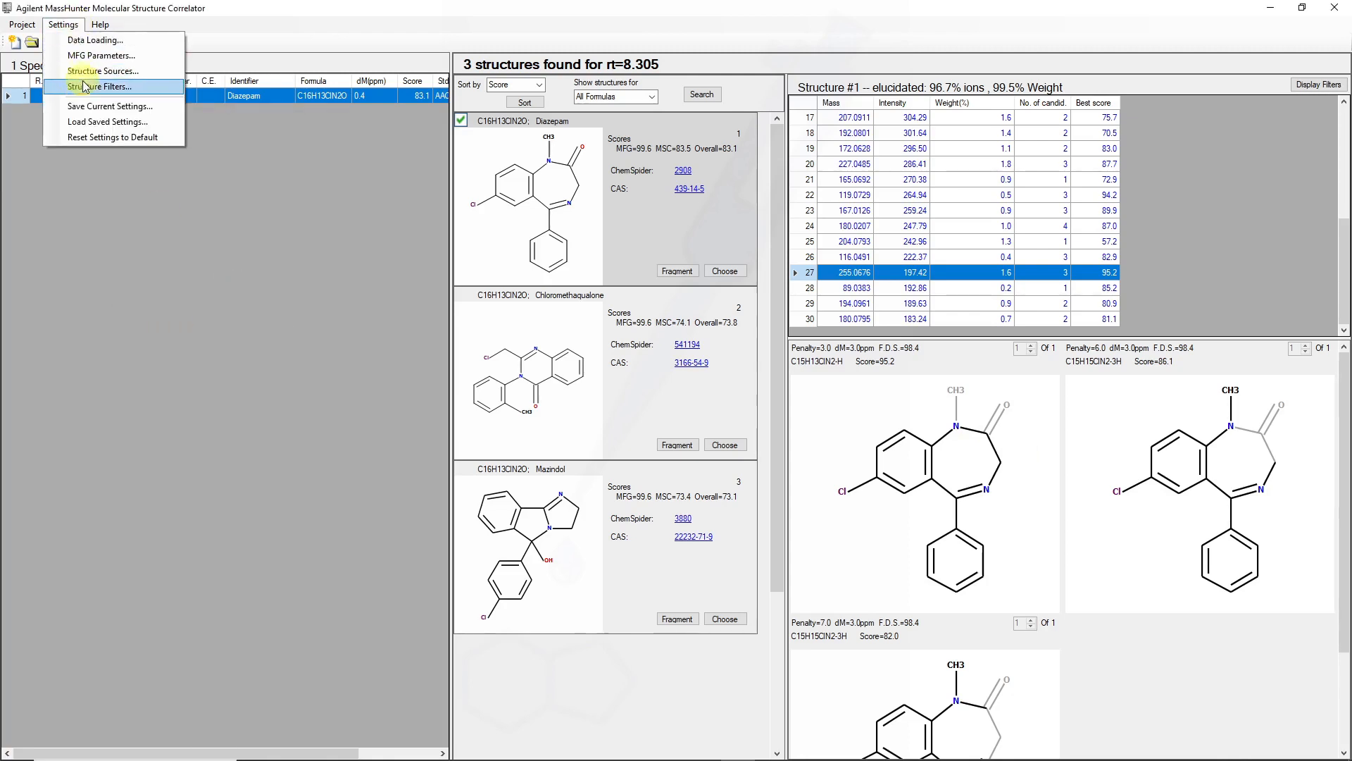
- Set the Structure Filters minimum number of ChemSpider references to 100 and apply it
{"action": "left_click", "coordinate": [100, 86]}
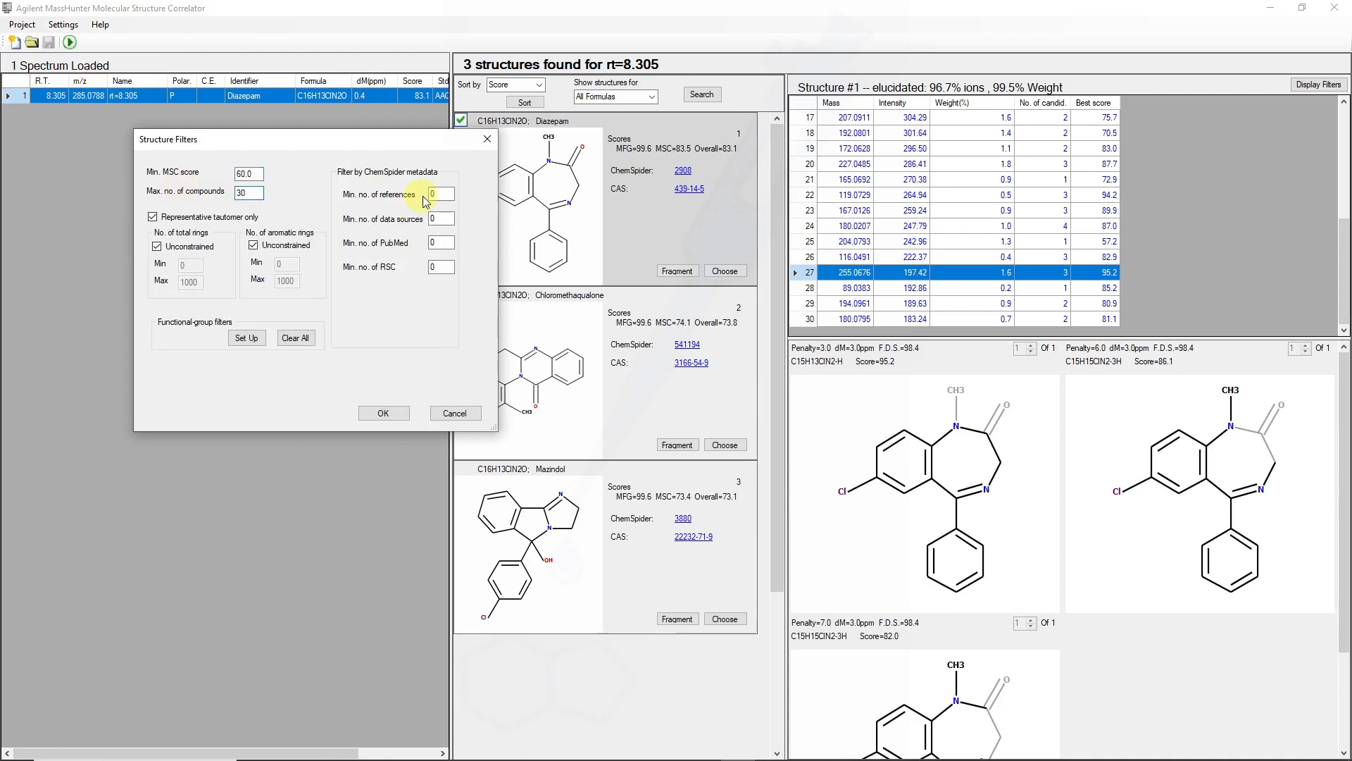
{"action": "left_click", "coordinate": [441, 194]}
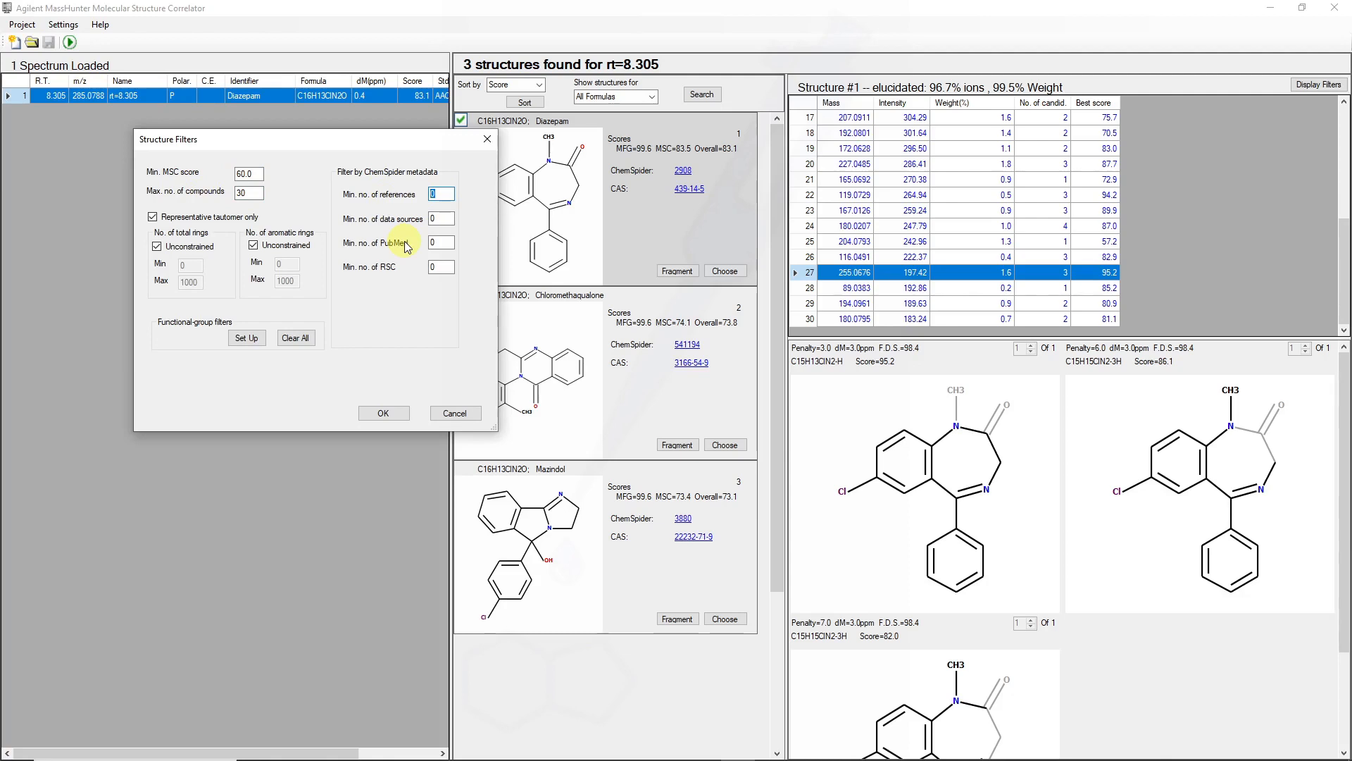
{"action": "type", "text": "100"}
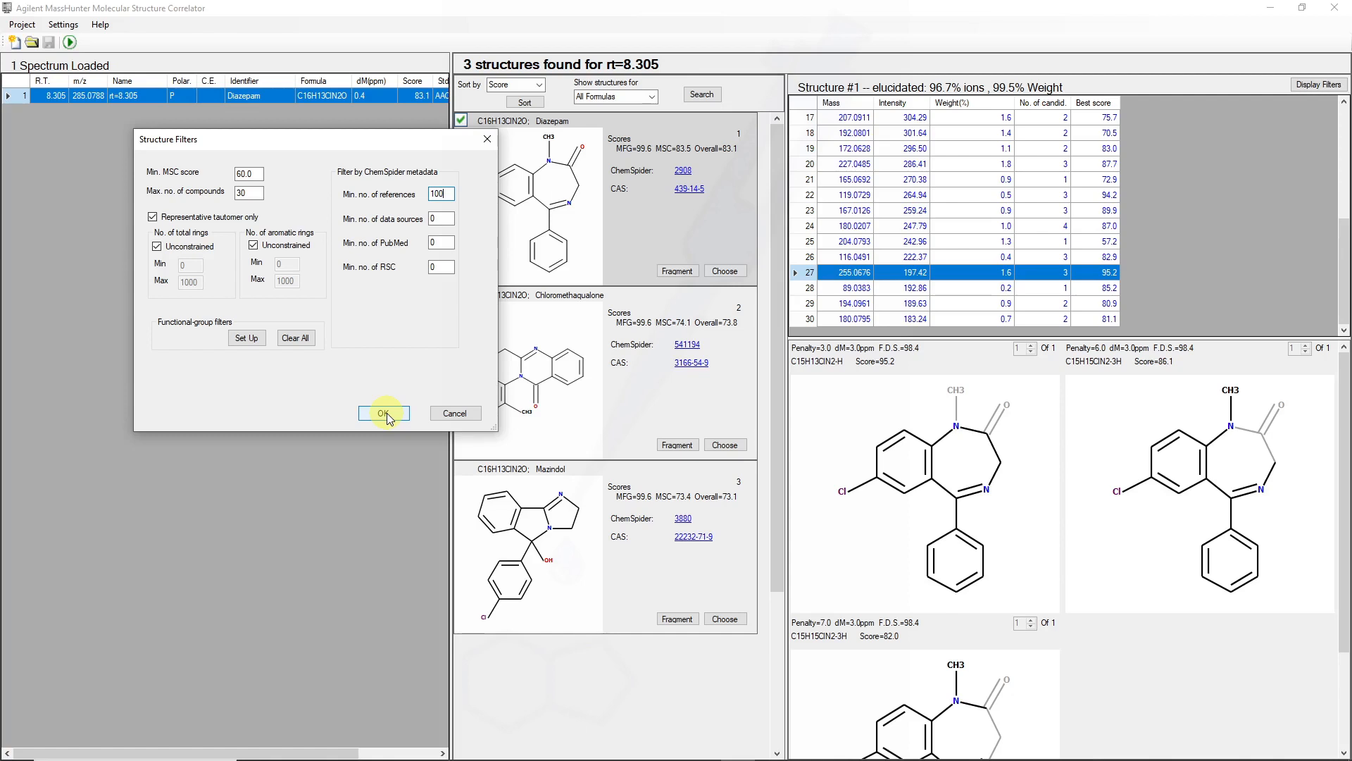
{"action": "left_click", "coordinate": [383, 413]}
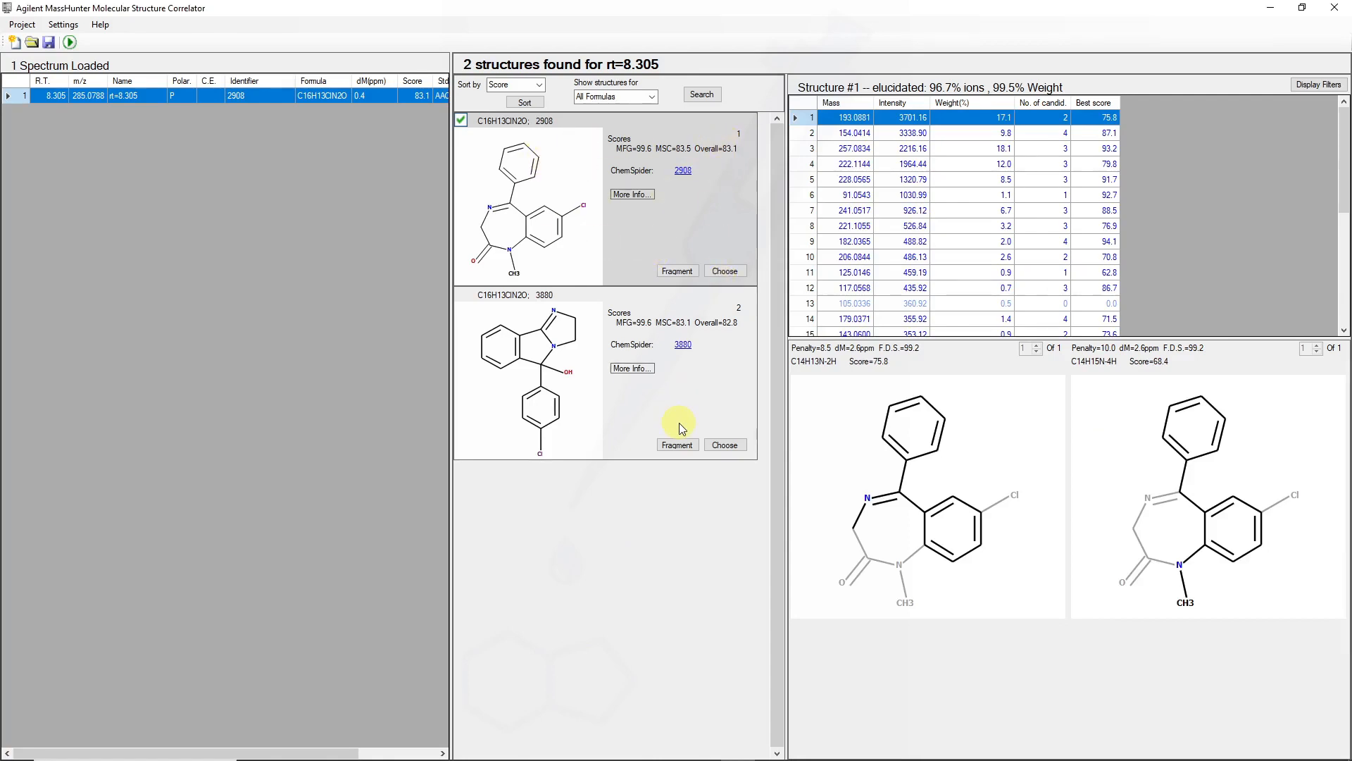
{"action": "mouse_move", "coordinate": [631, 195]}
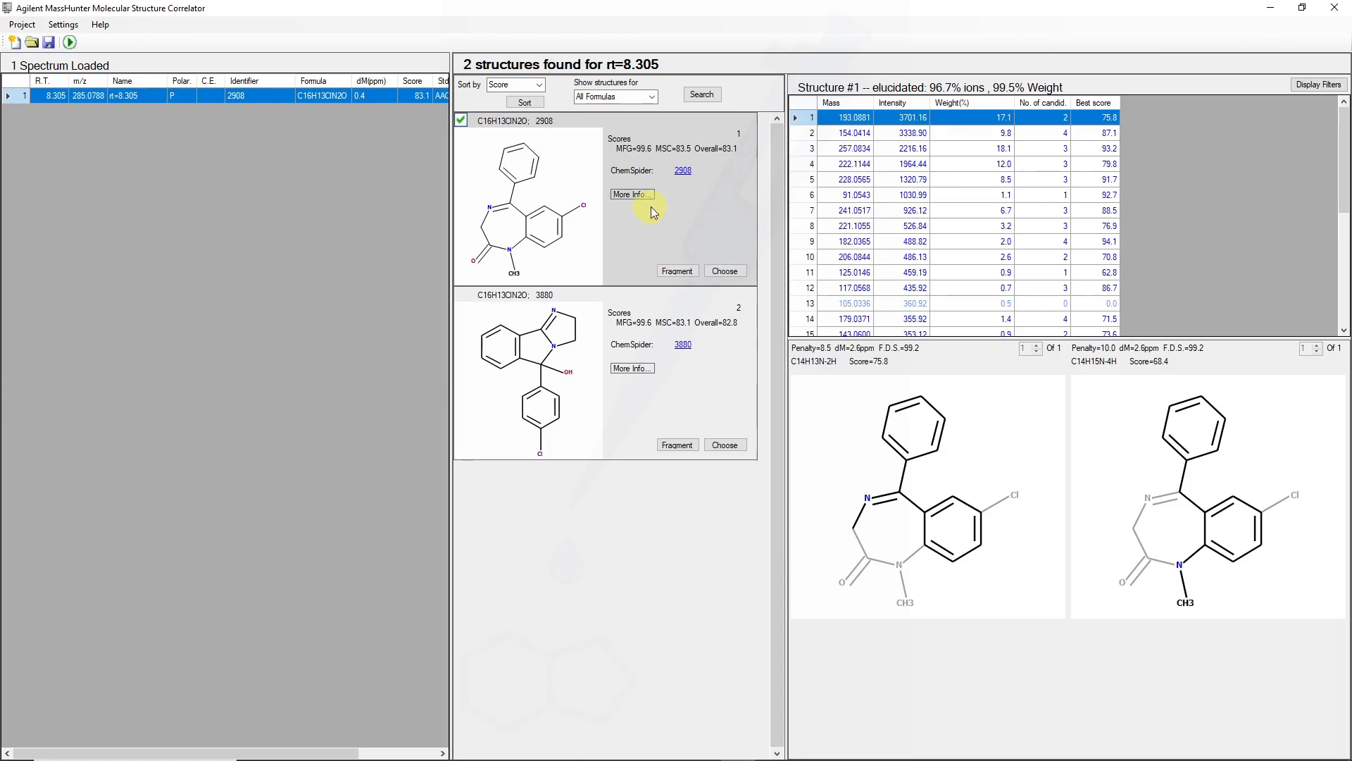
- View fragment structures for the 91.0543 and 222.1144 ions of 2908, then fragment candidate 3880
{"action": "left_click", "coordinate": [852, 163]}
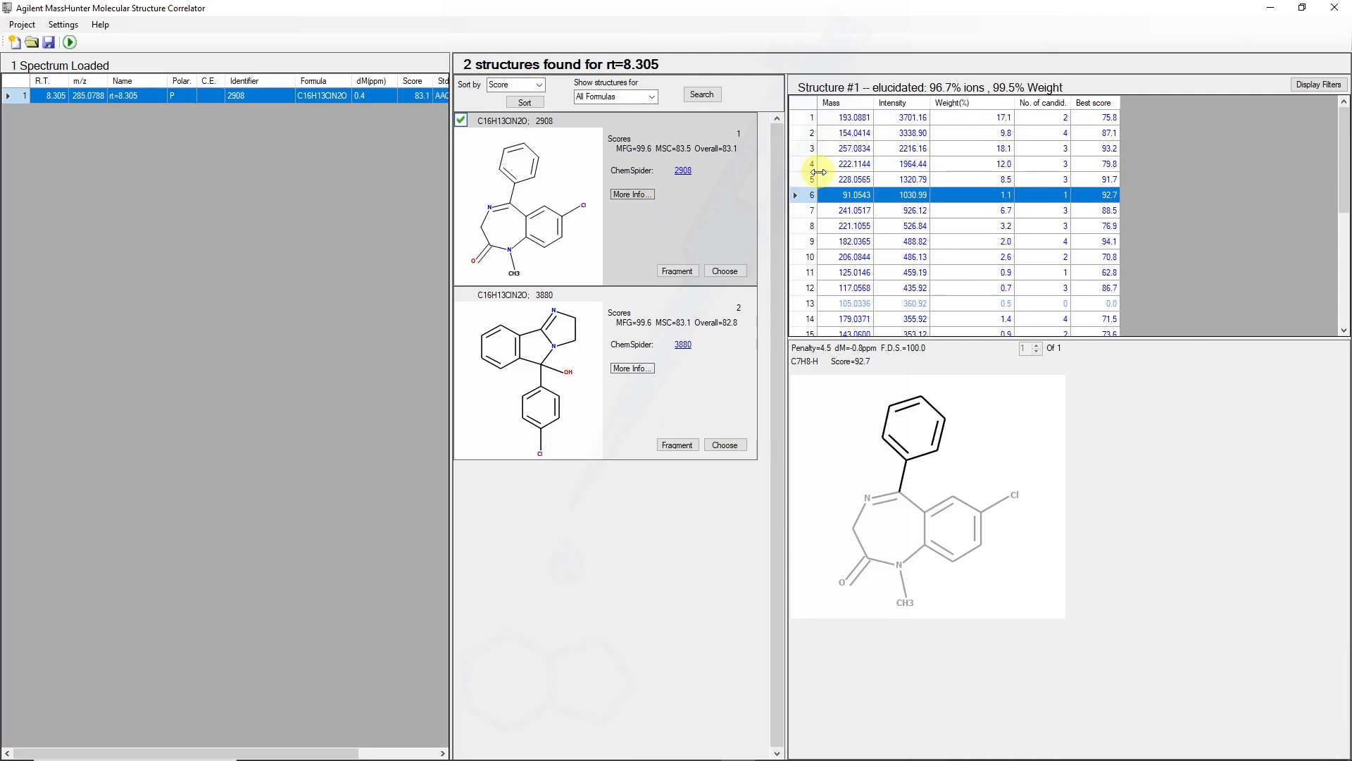
{"action": "left_click", "coordinate": [853, 163]}
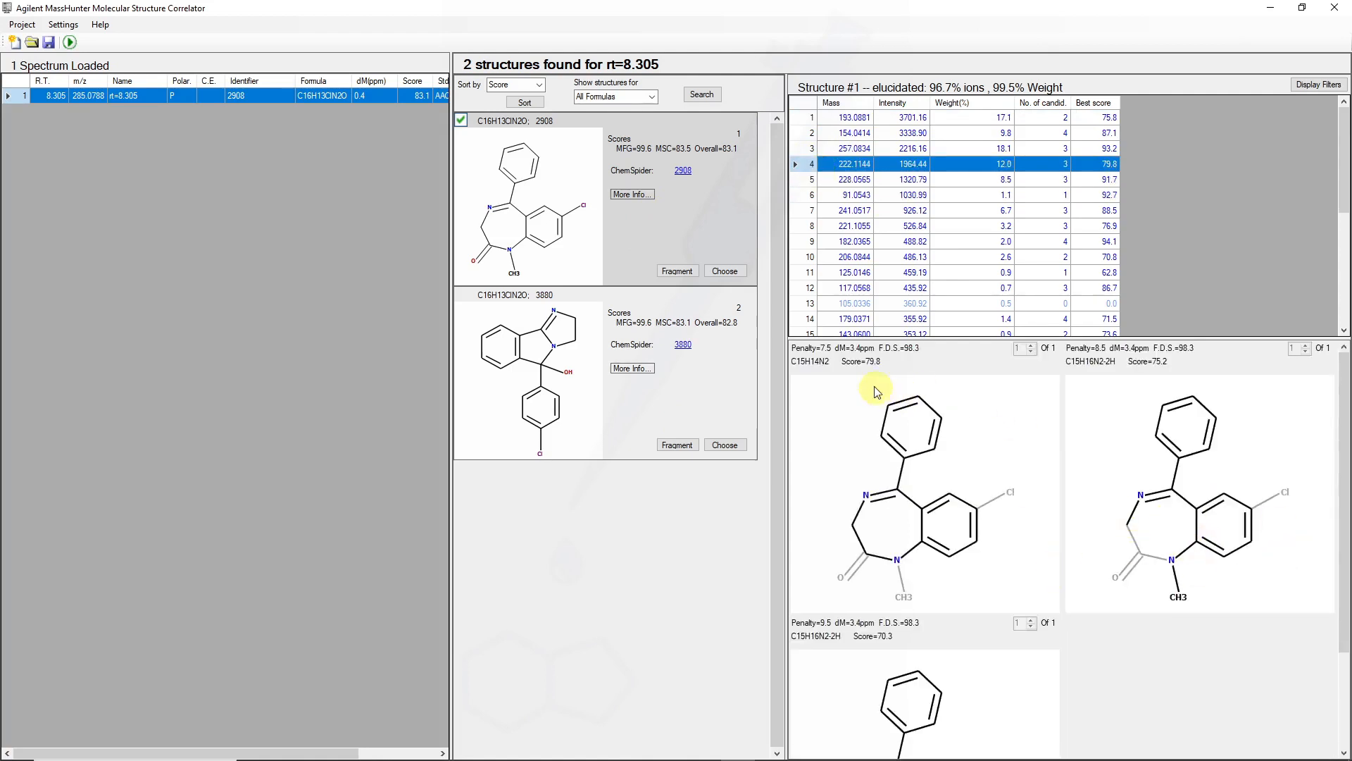
{"action": "mouse_move", "coordinate": [889, 362]}
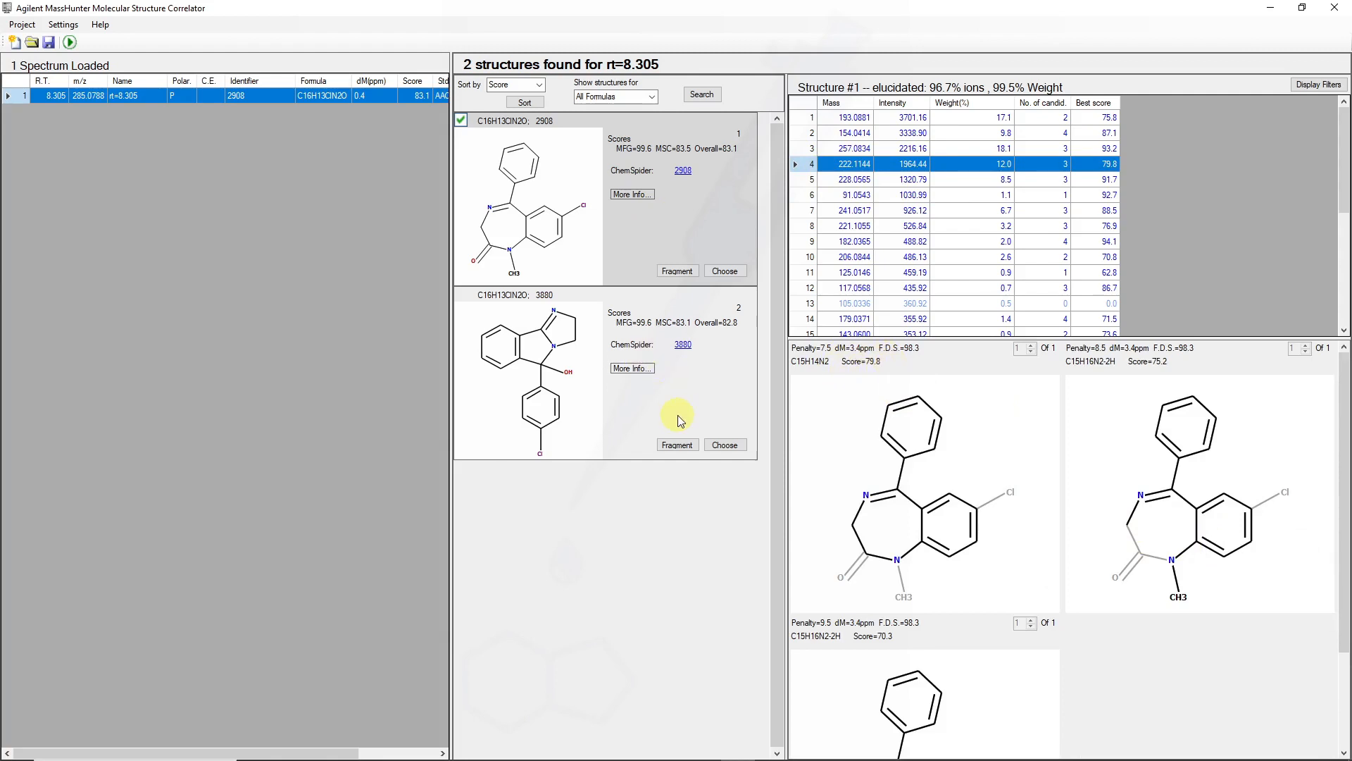
{"action": "left_click", "coordinate": [678, 444]}
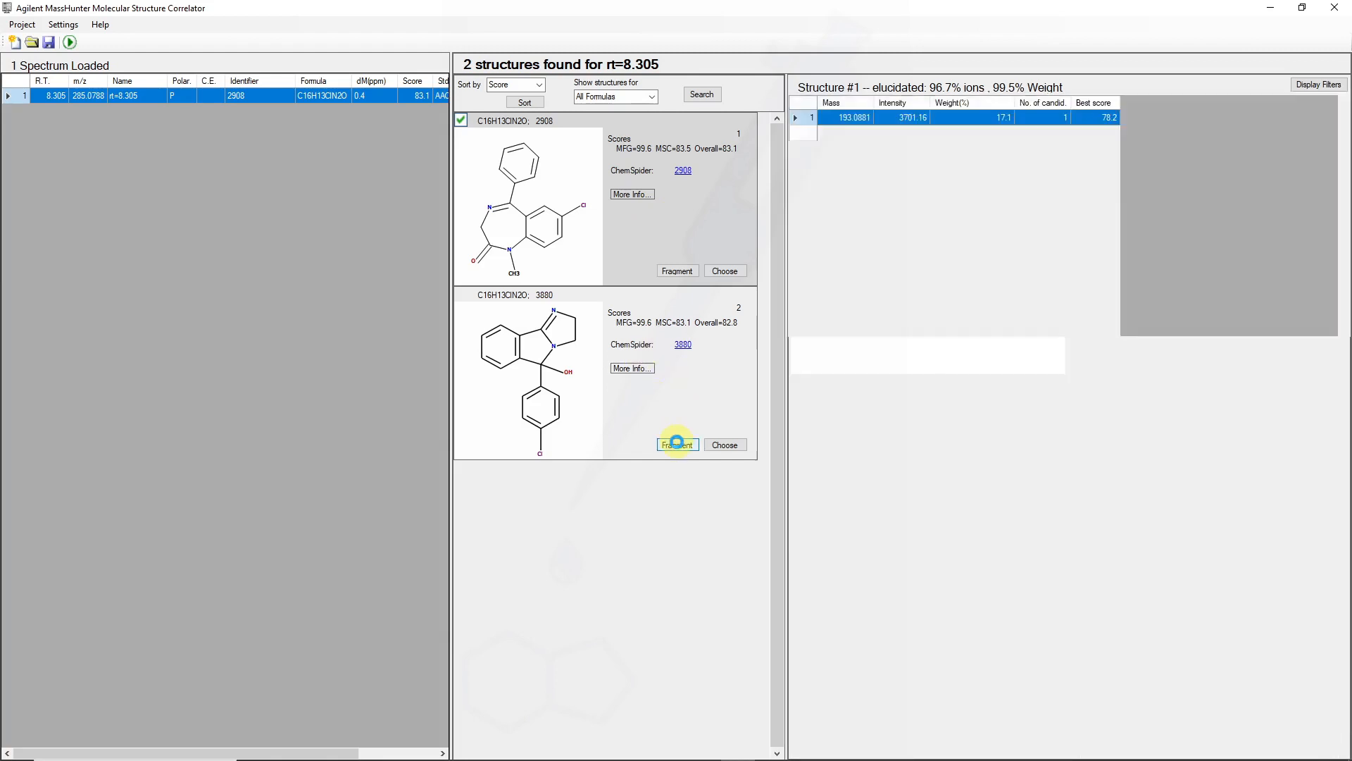
- View fragment structures for 3880's 206.0844 and 193.0881 ions, then fragment candidate 2908 again
{"action": "left_click", "coordinate": [677, 444]}
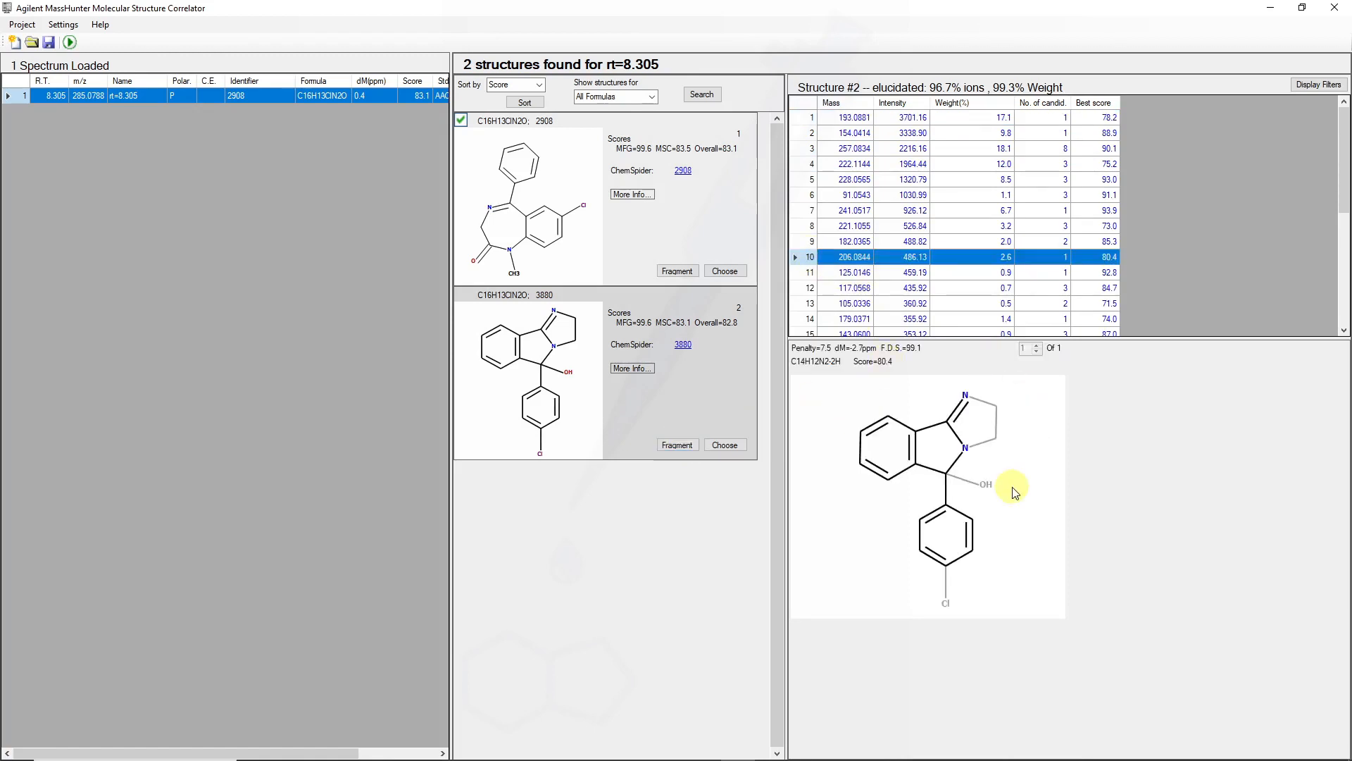
{"action": "scroll", "scroll_direction": "down", "scroll_amount": 3}
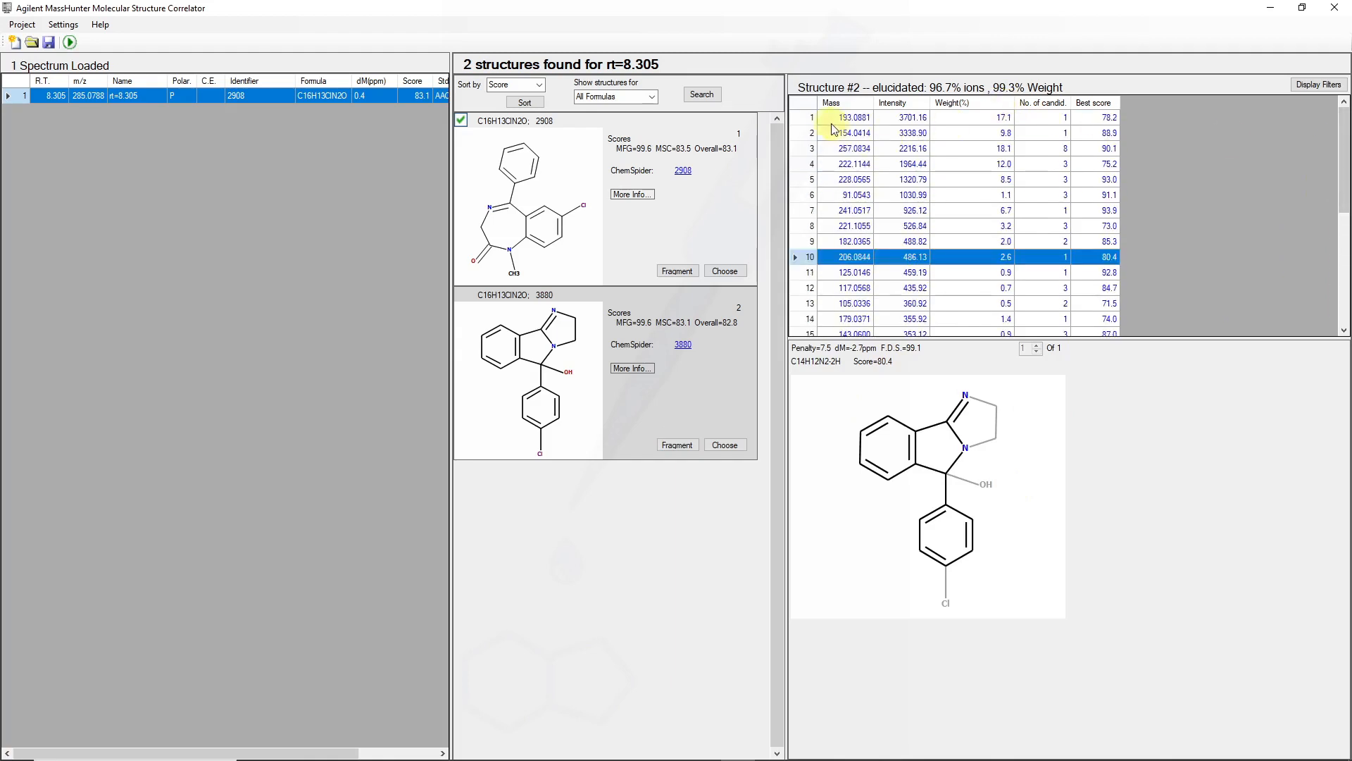
{"action": "left_click", "coordinate": [854, 117]}
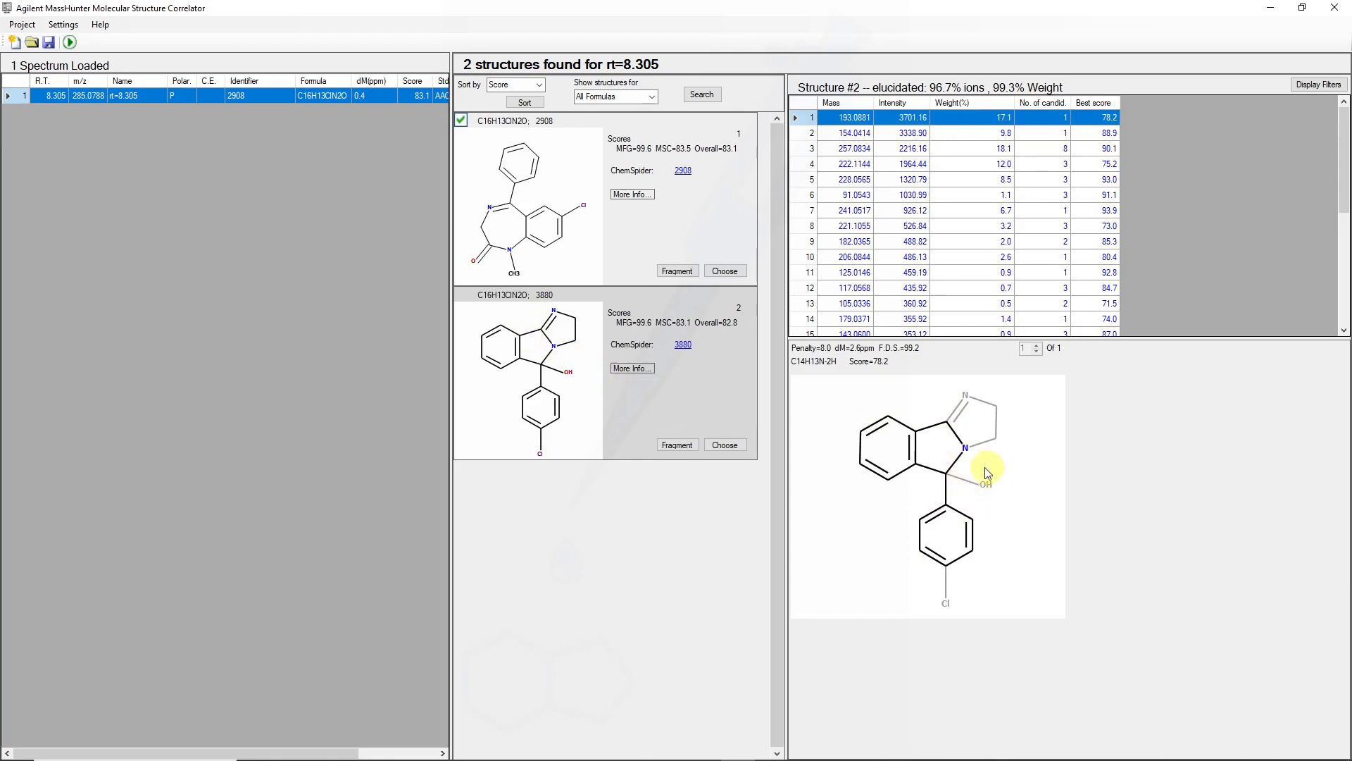
{"action": "mouse_move", "coordinate": [994, 459]}
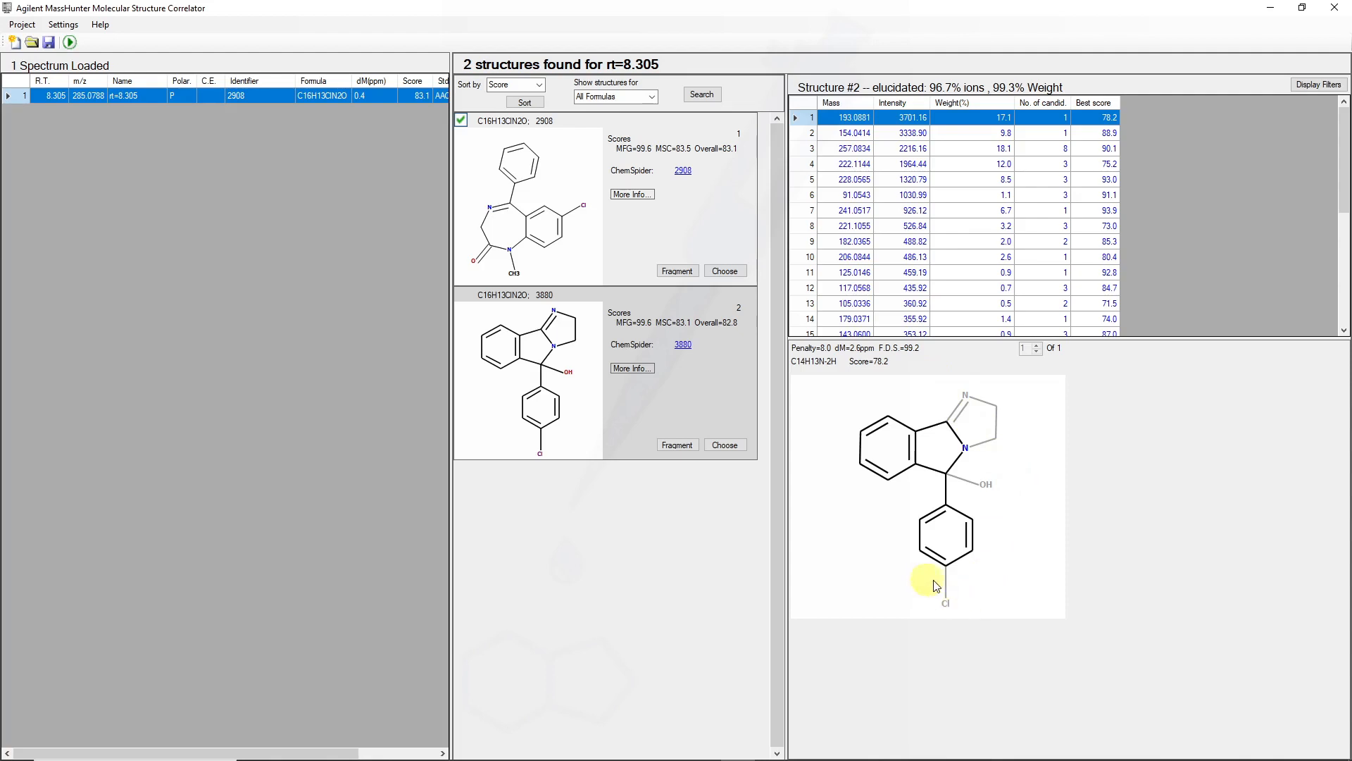
{"action": "mouse_move", "coordinate": [979, 588]}
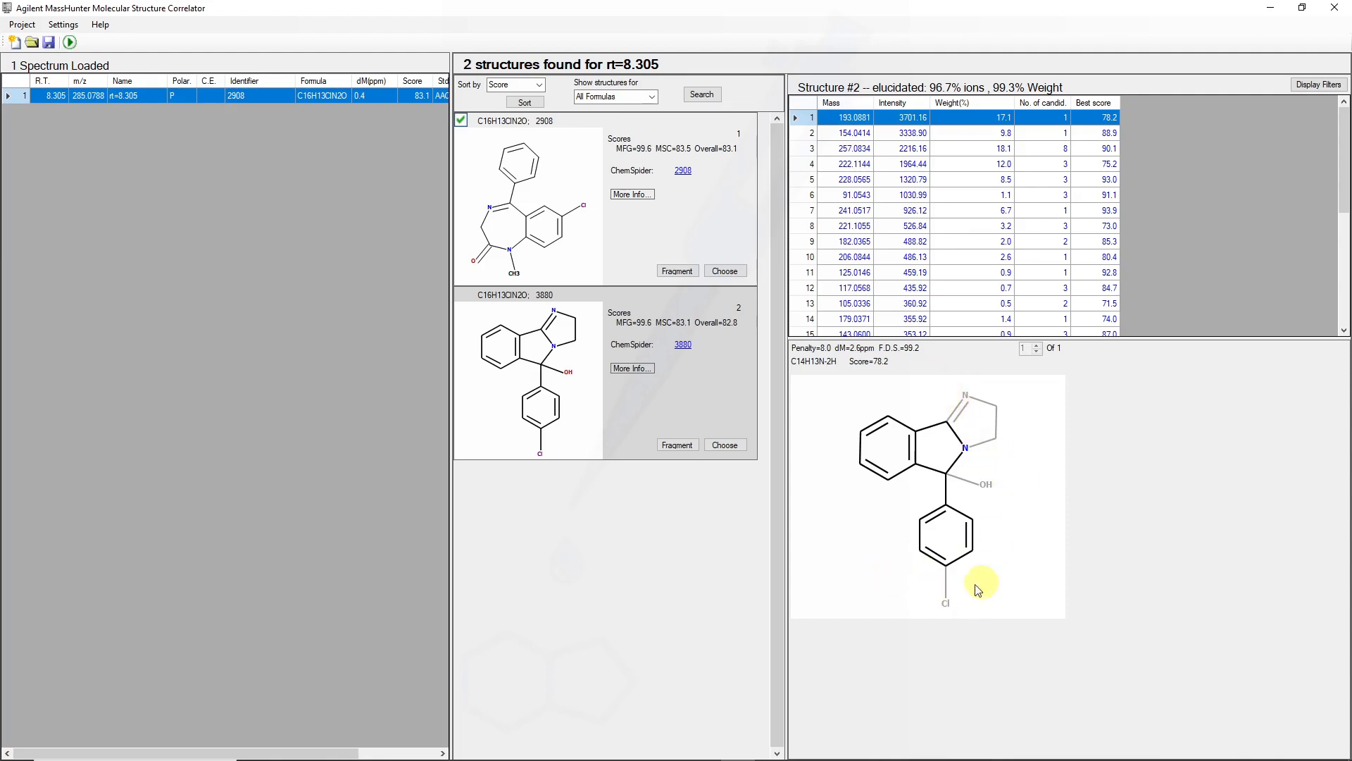
{"action": "mouse_move", "coordinate": [664, 251]}
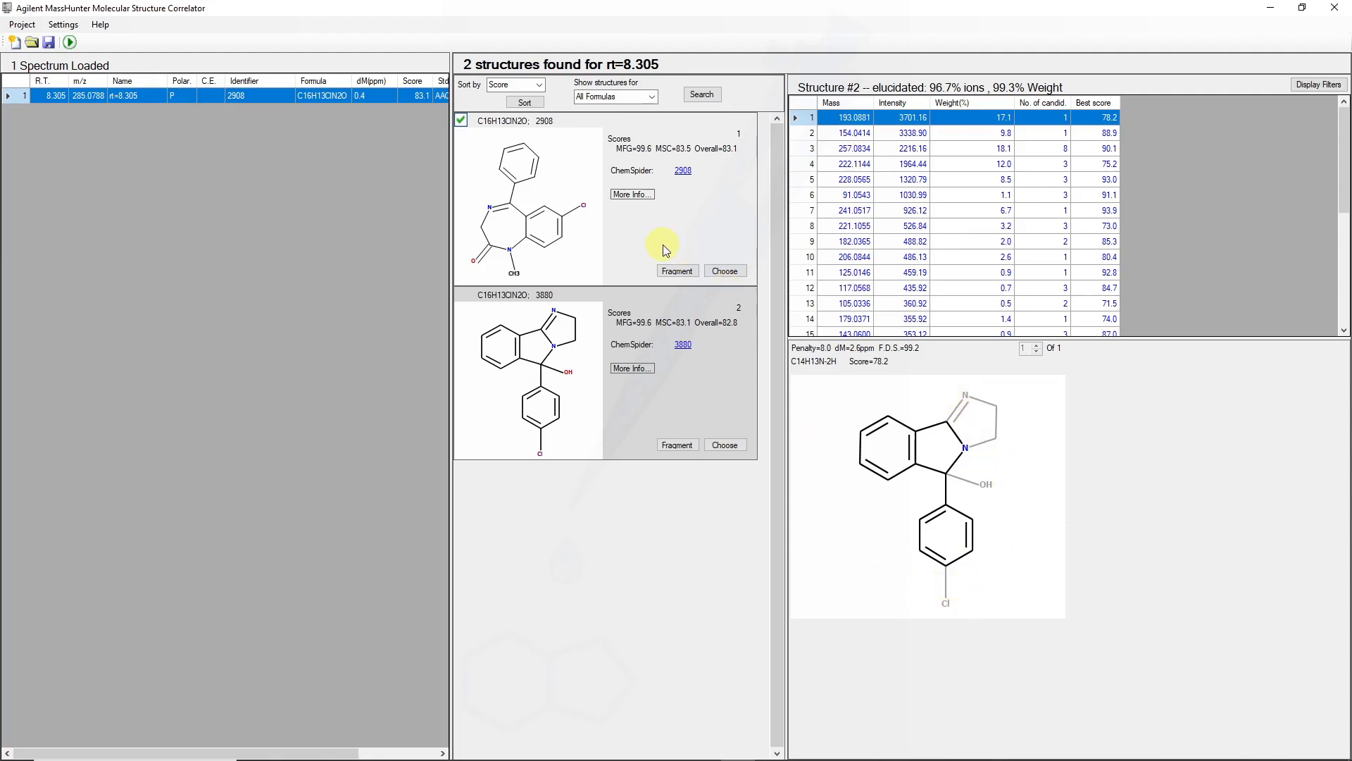
{"action": "left_click", "coordinate": [678, 270]}
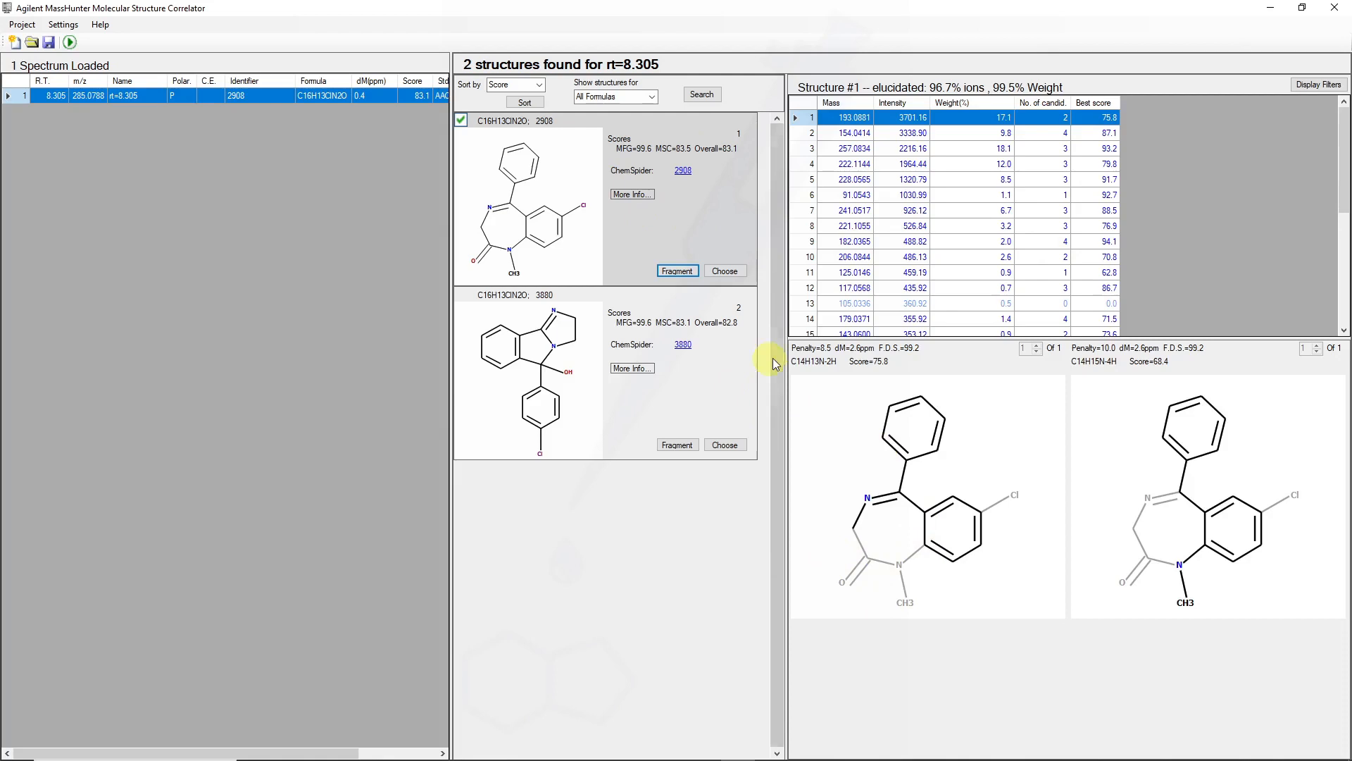
{"action": "mouse_move", "coordinate": [853, 536]}
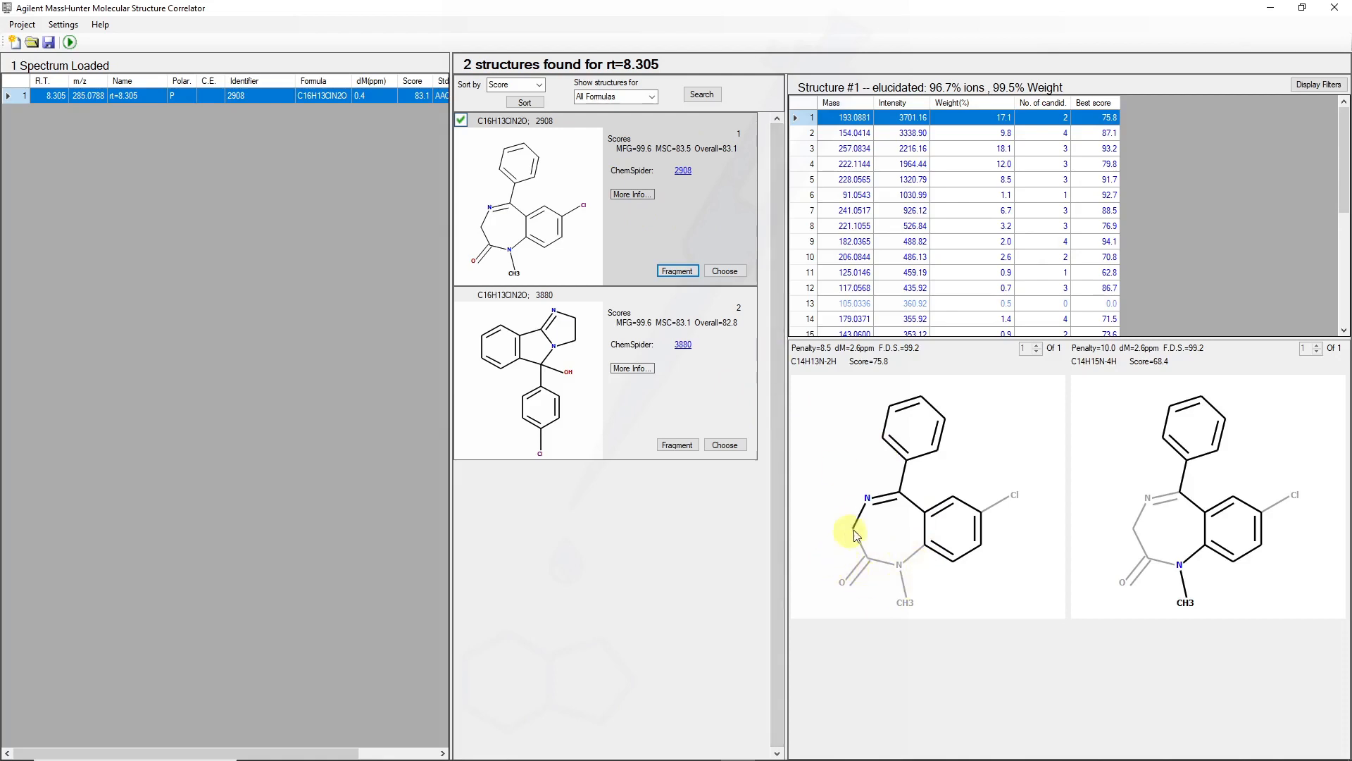
{"action": "mouse_move", "coordinate": [1112, 567]}
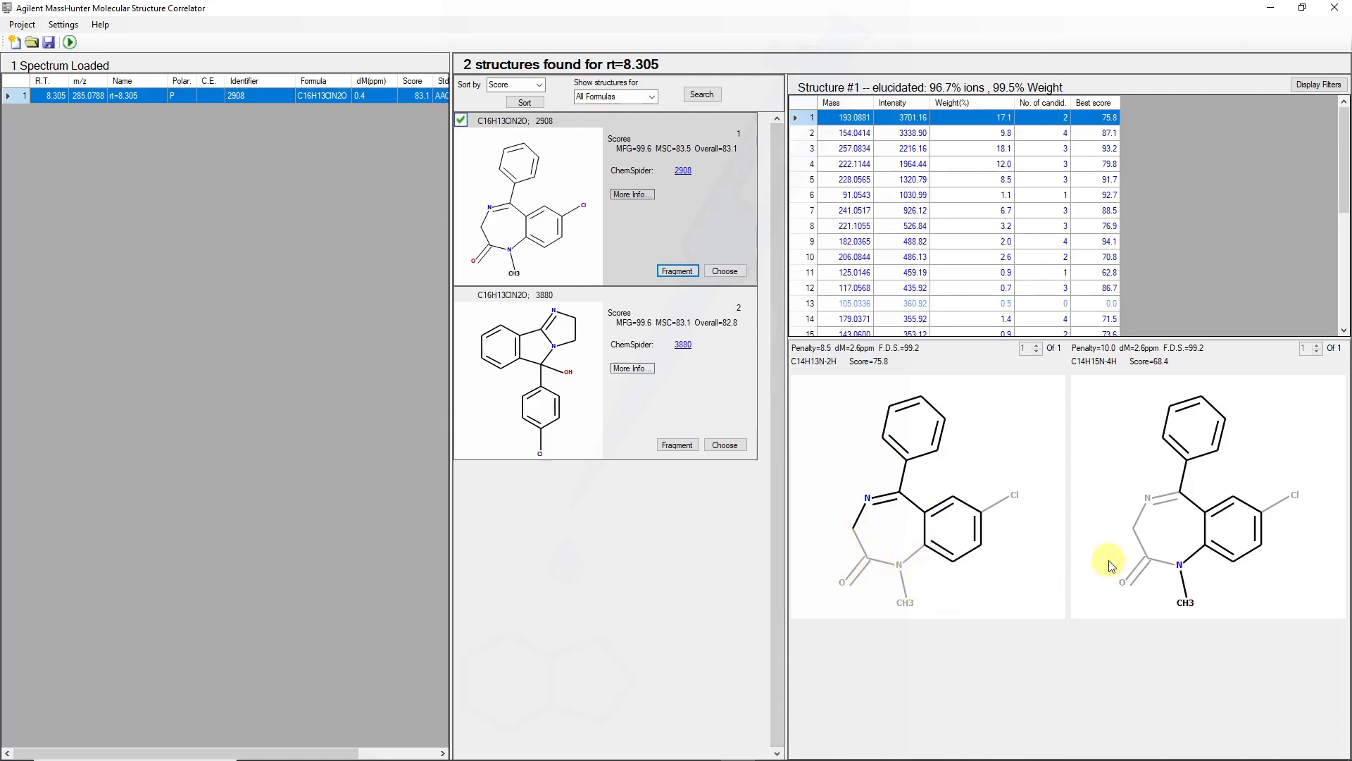